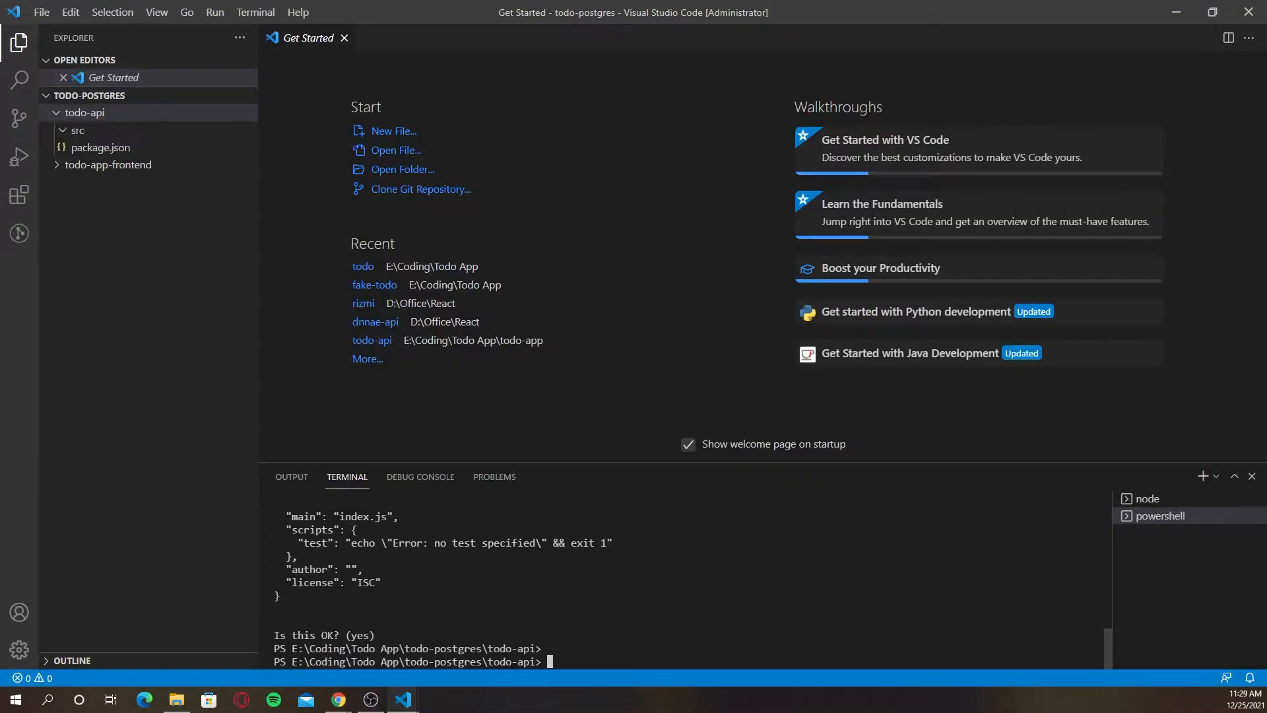
Install body-parser, express, cors, pg, pg-hstore, sequelize and sequelize-cli for the API
text(npm install)
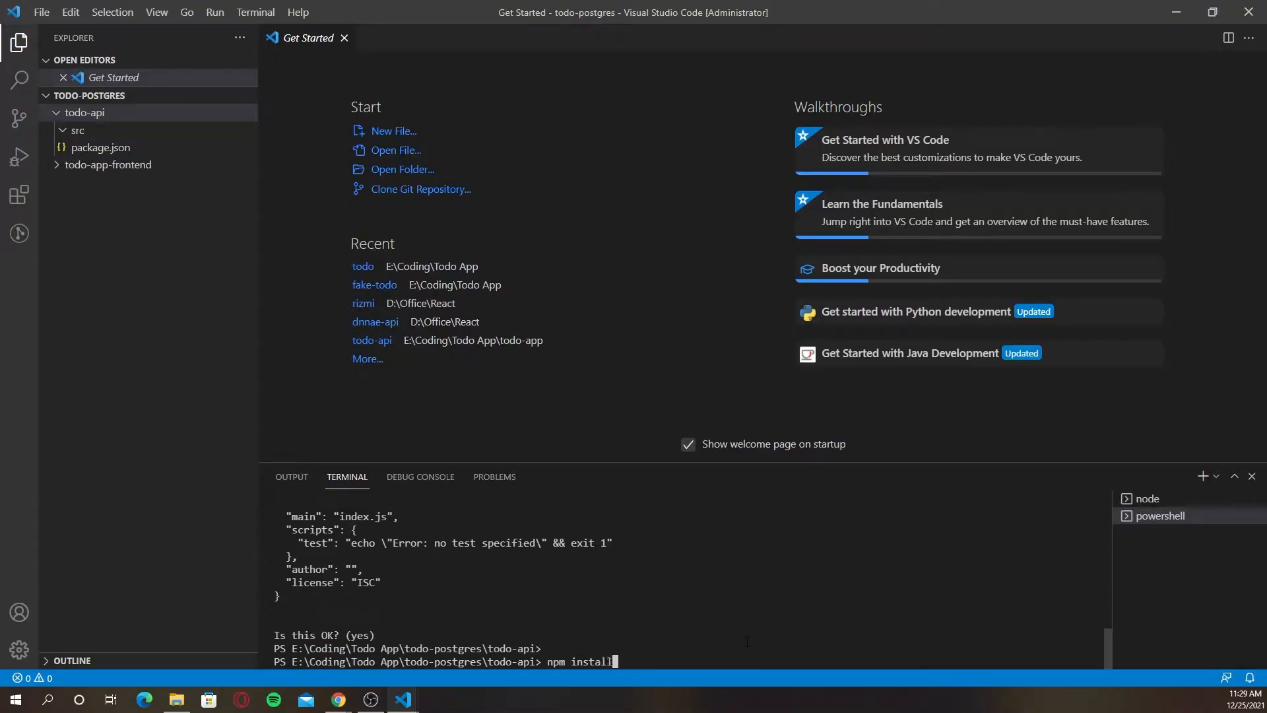
text(--save body-parser express cors)
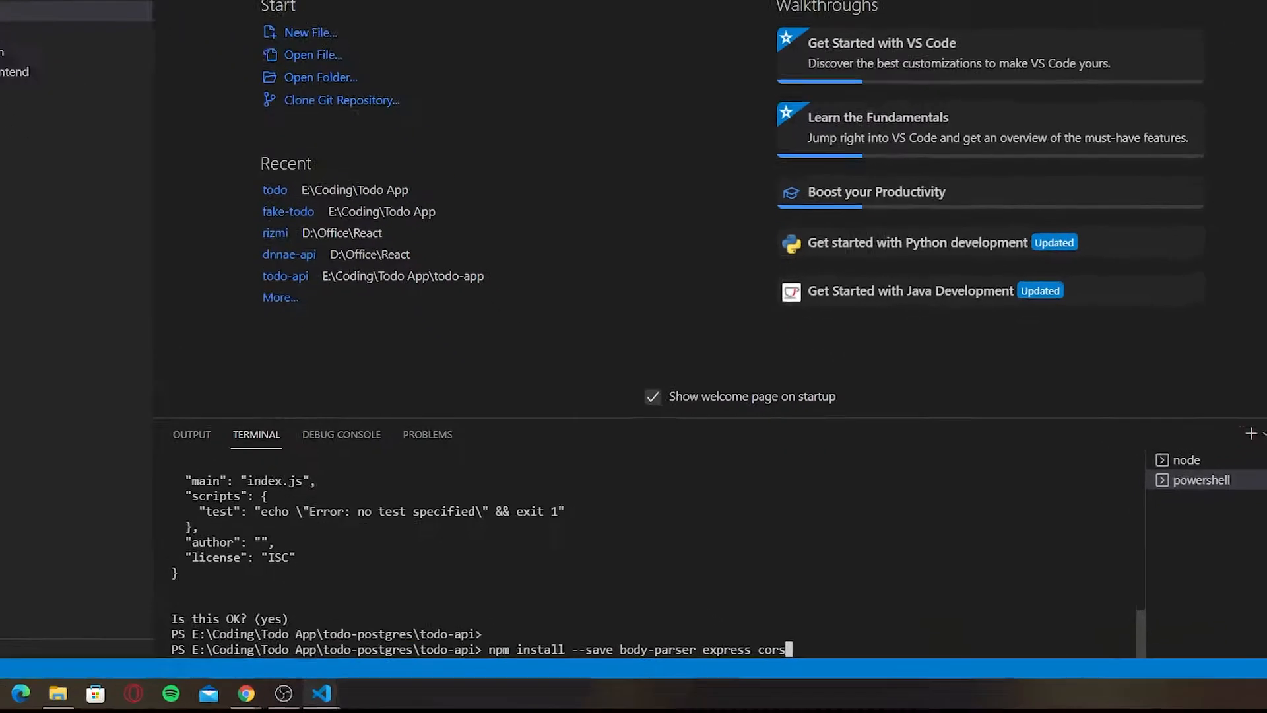
text(pg pg-h)
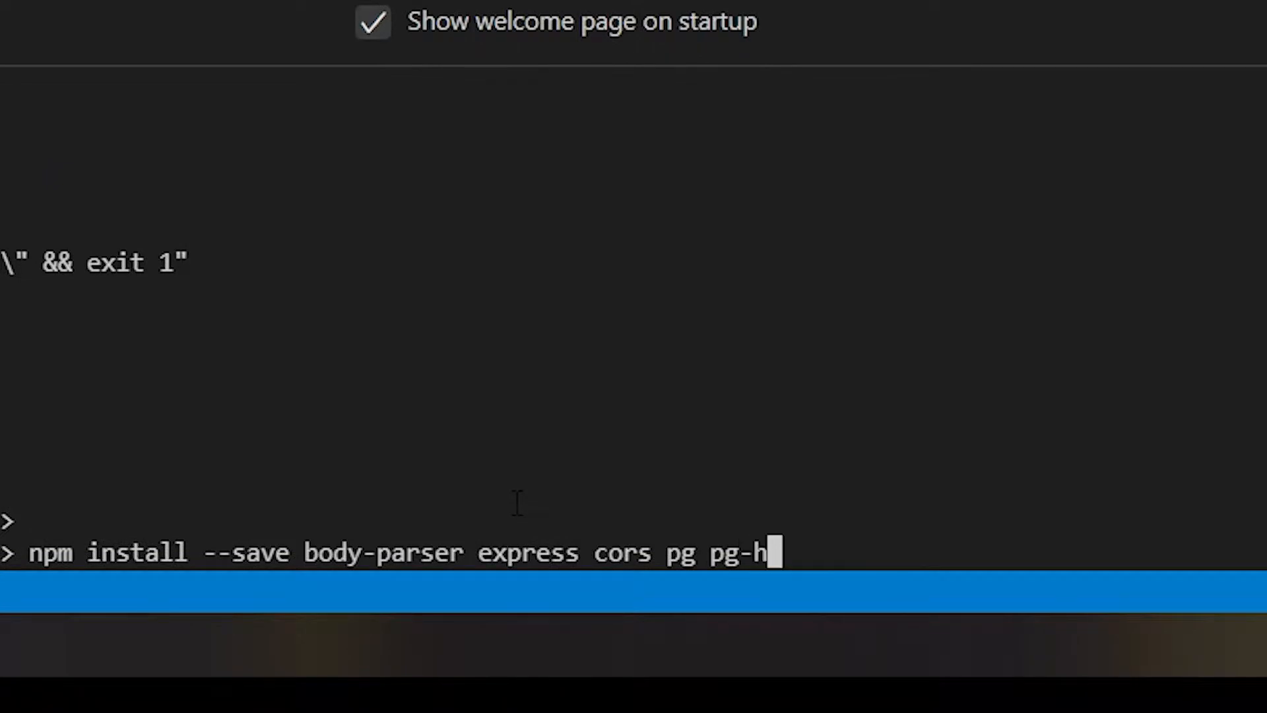
text(store sequelize s)
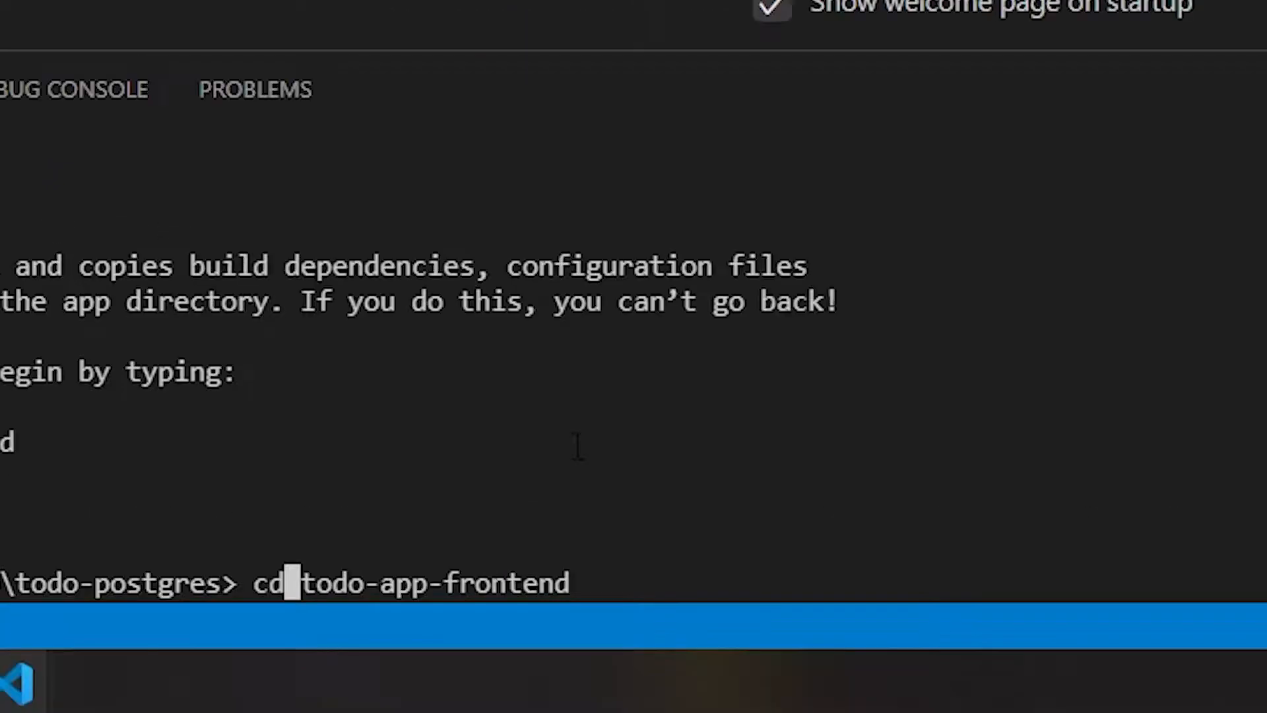
Install the todo-app-frontend packages and begin the start script for src/app.js
text(npm s)
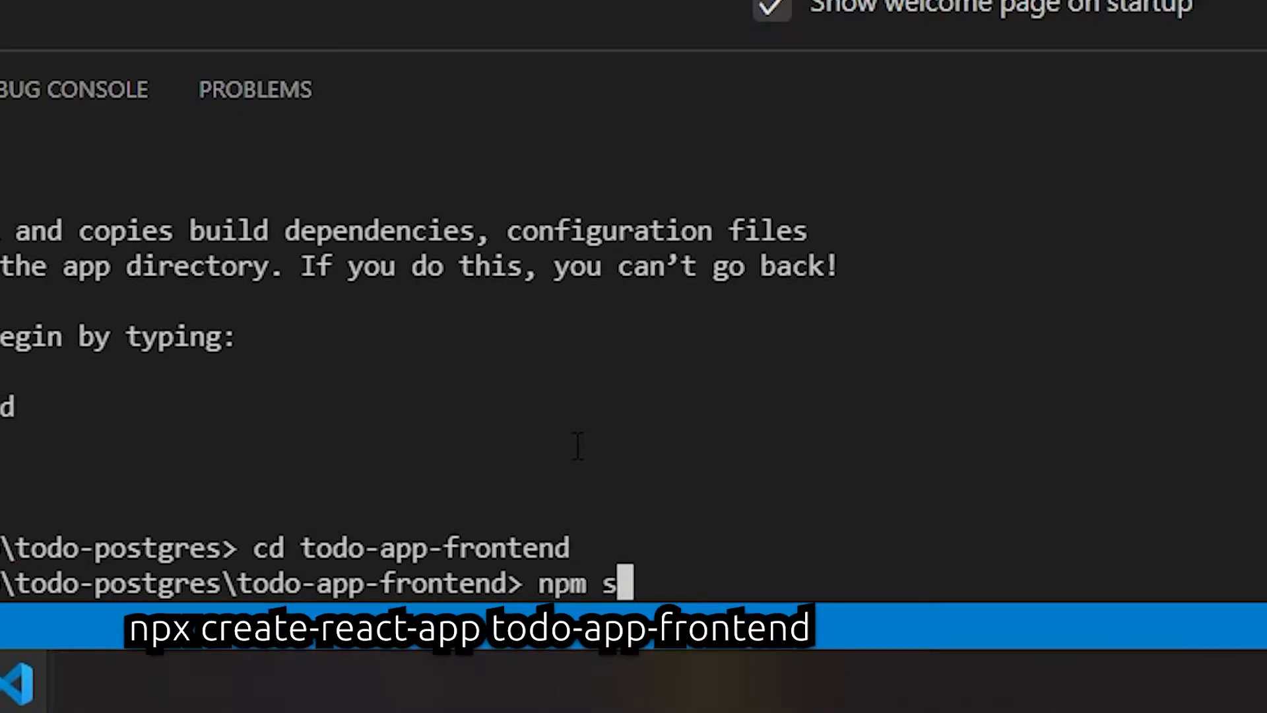
text(install)
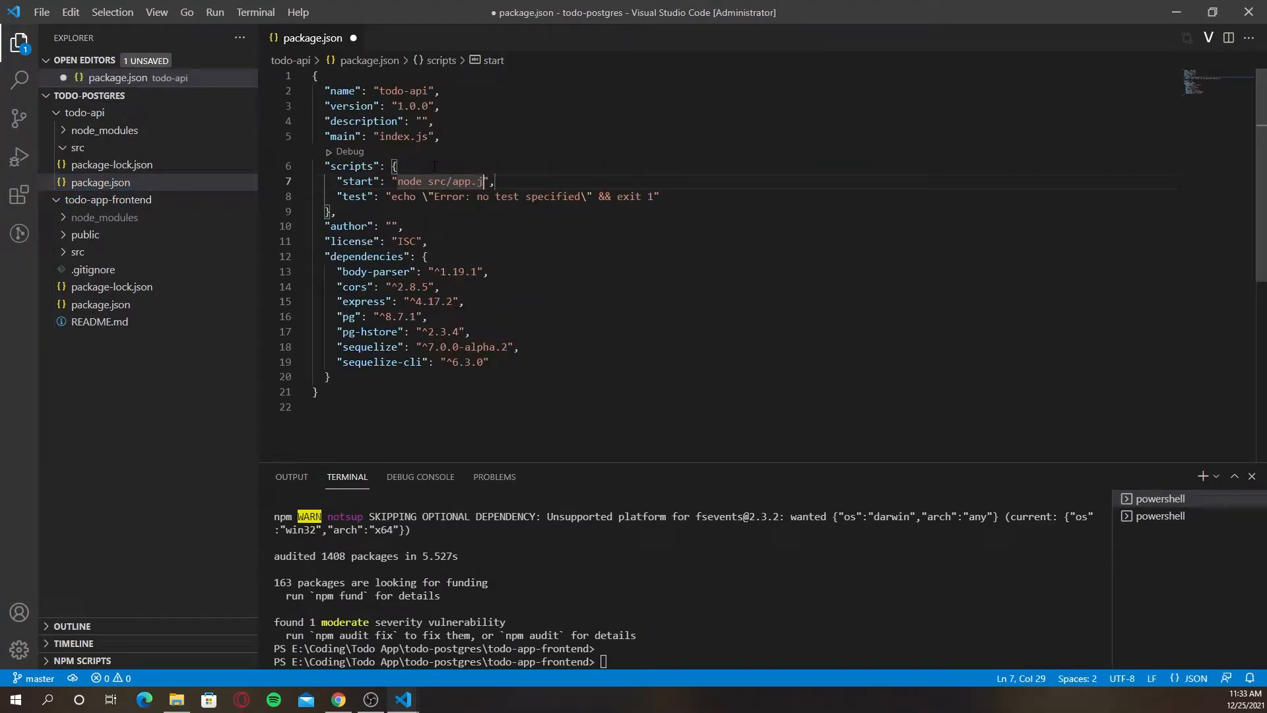
Create the migrations and sibling src folders, then add config.json inside the config folder
right_click(78, 146)
text(controlk)
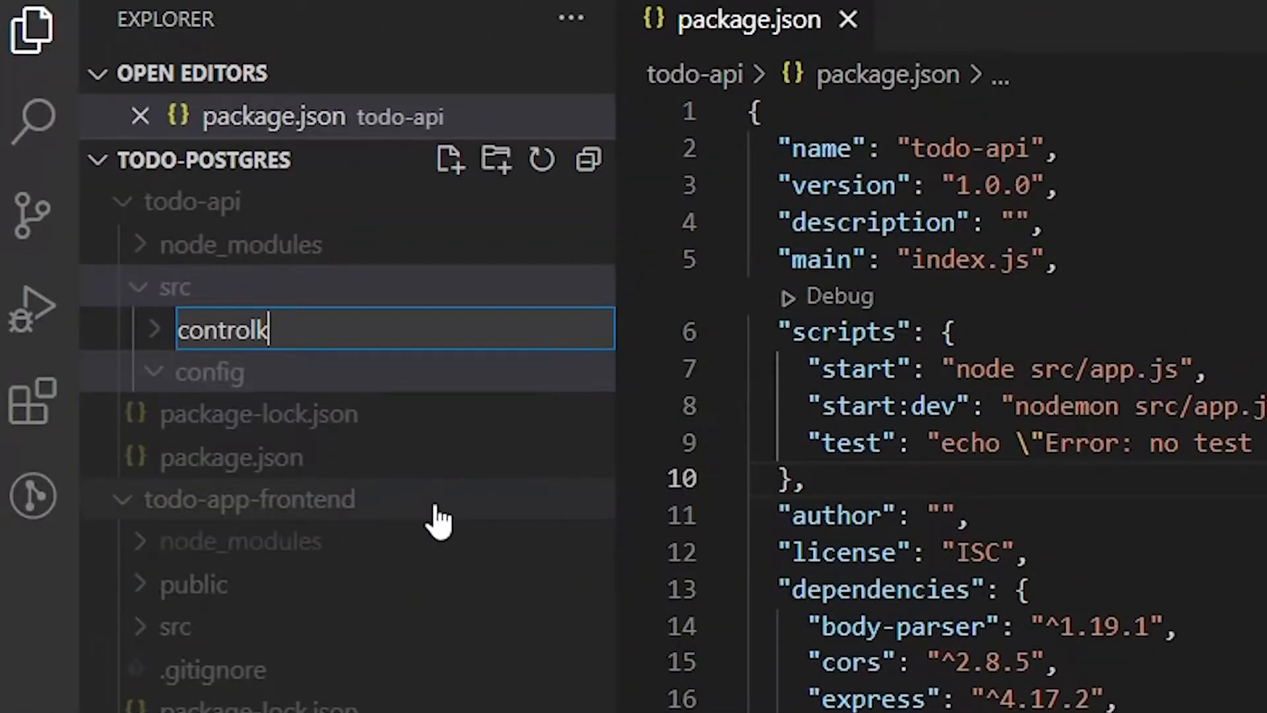
text(migrations)
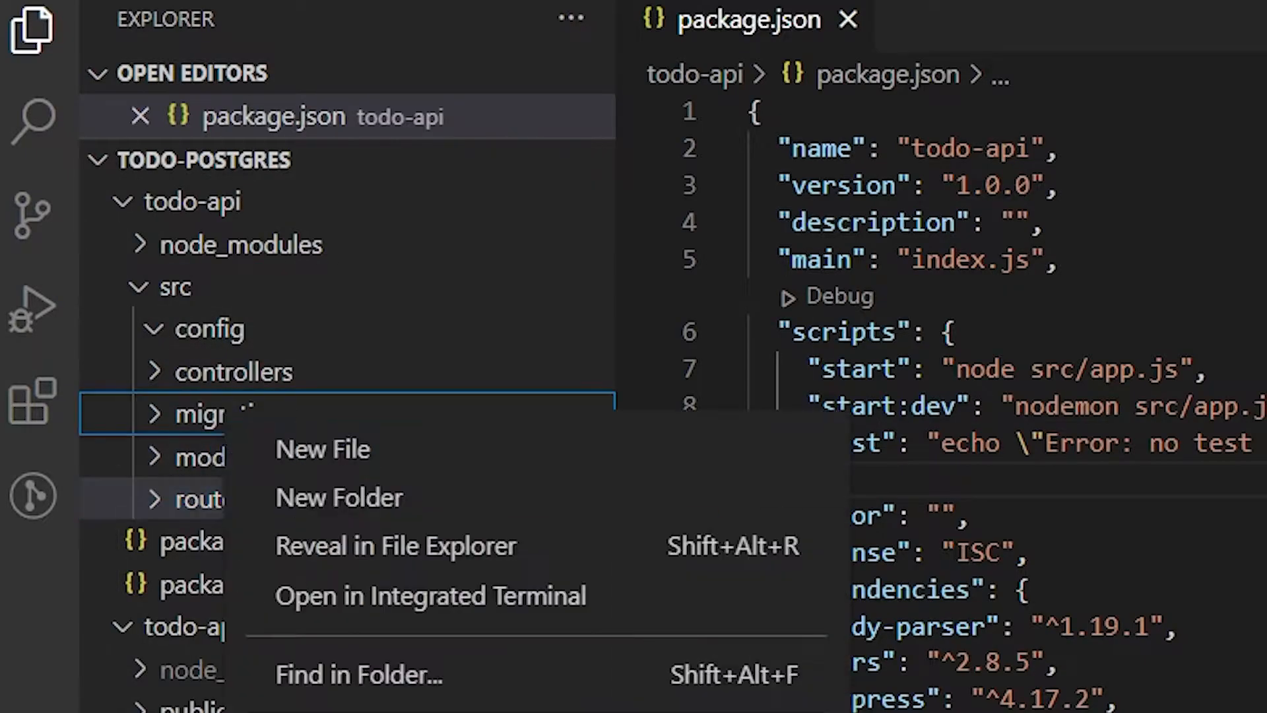
click(210, 414)
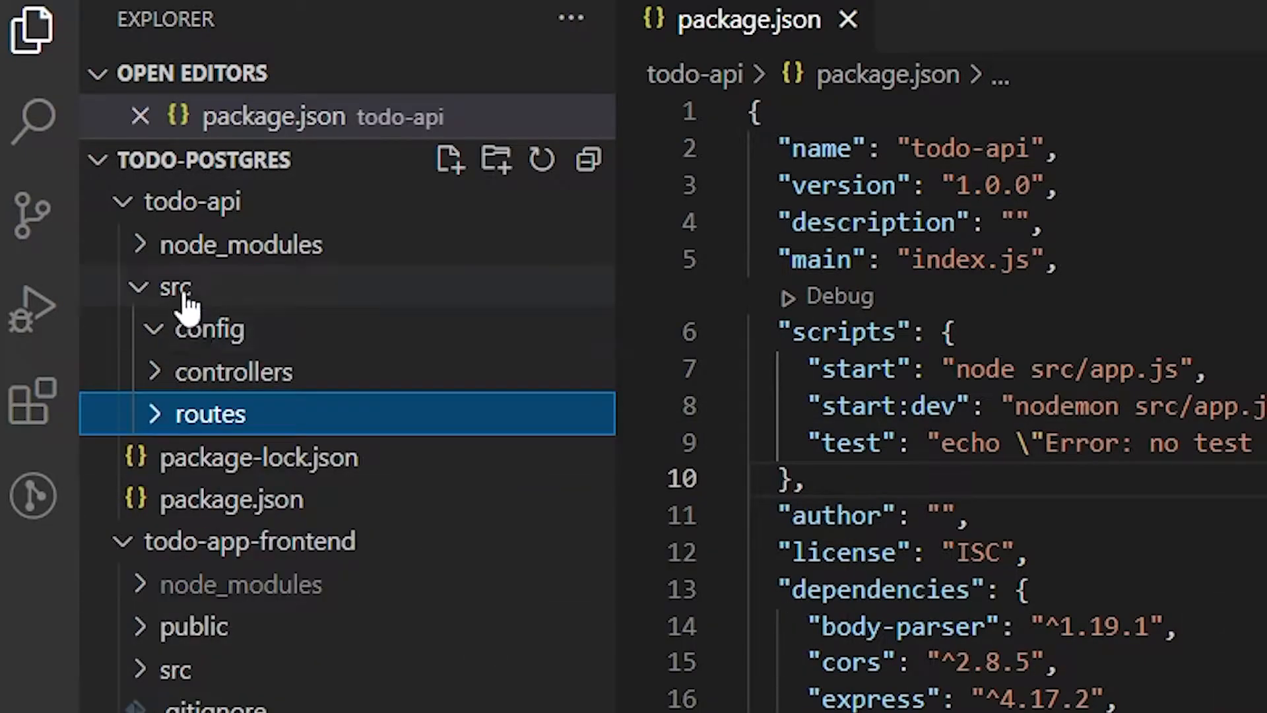
right_click(92, 215)
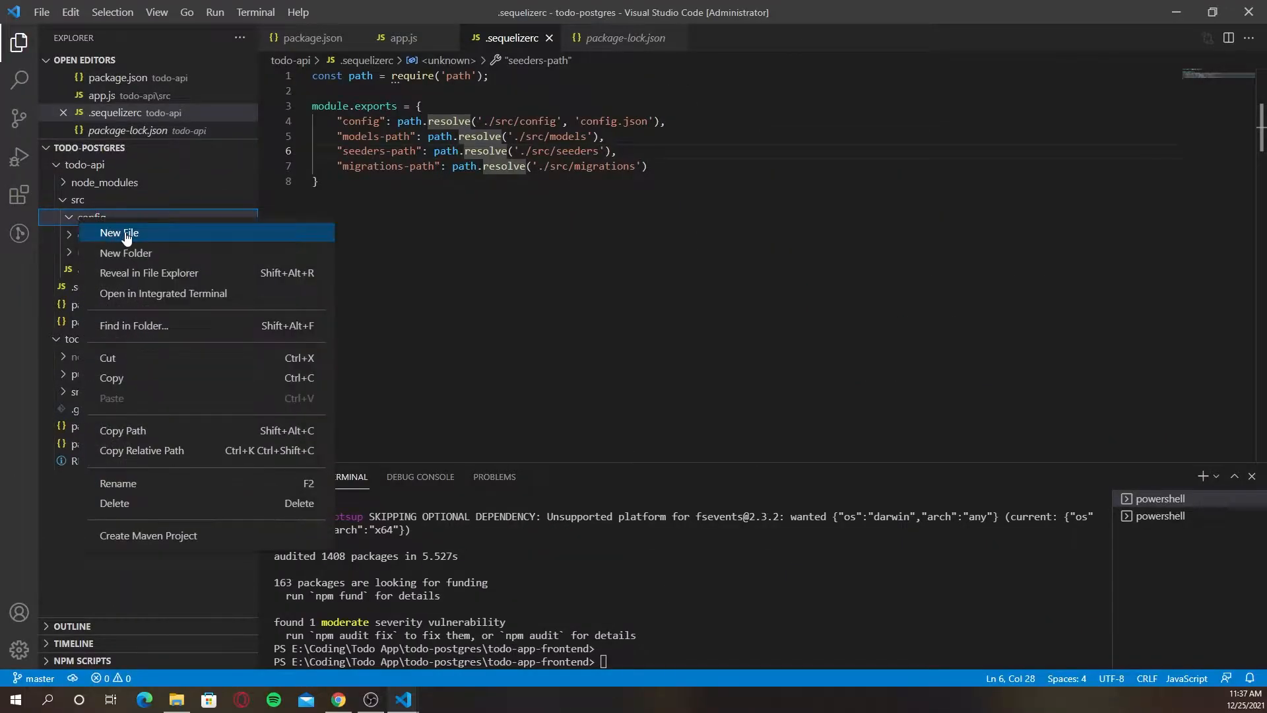
click(117, 233)
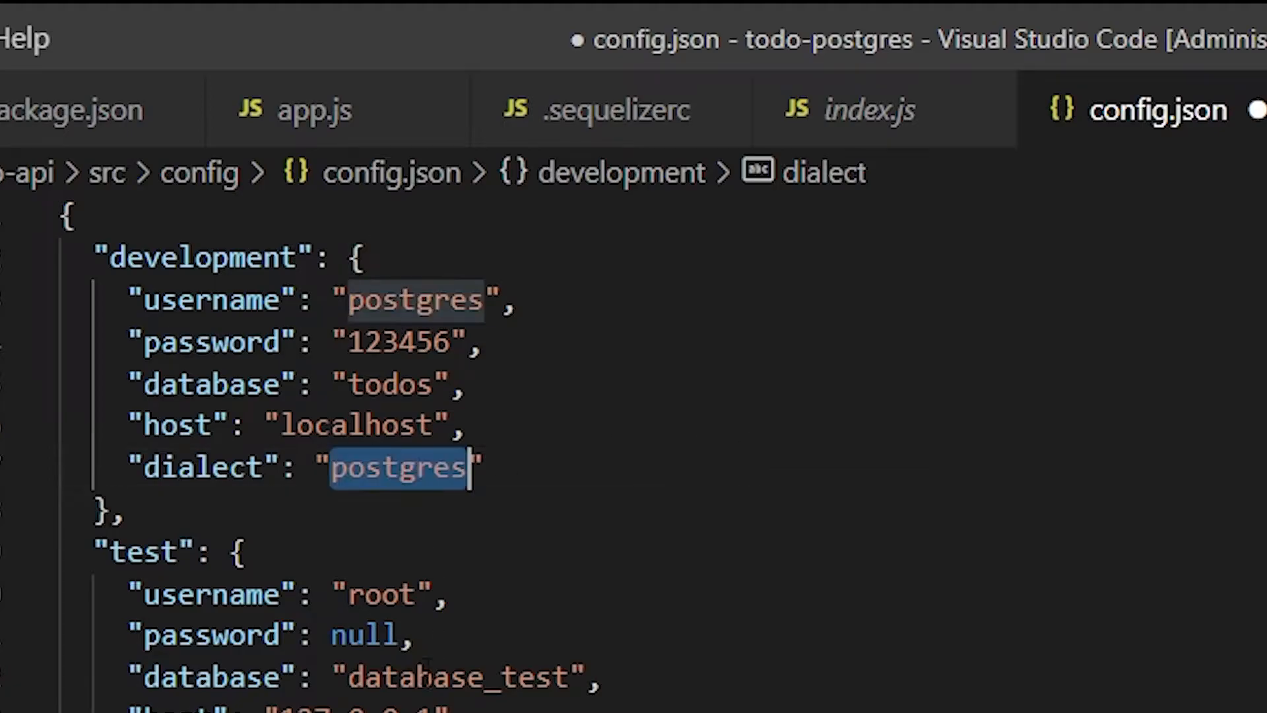
Add ${port} to app.js's startup log and begin the createdAt default in the migration
click(401, 39)
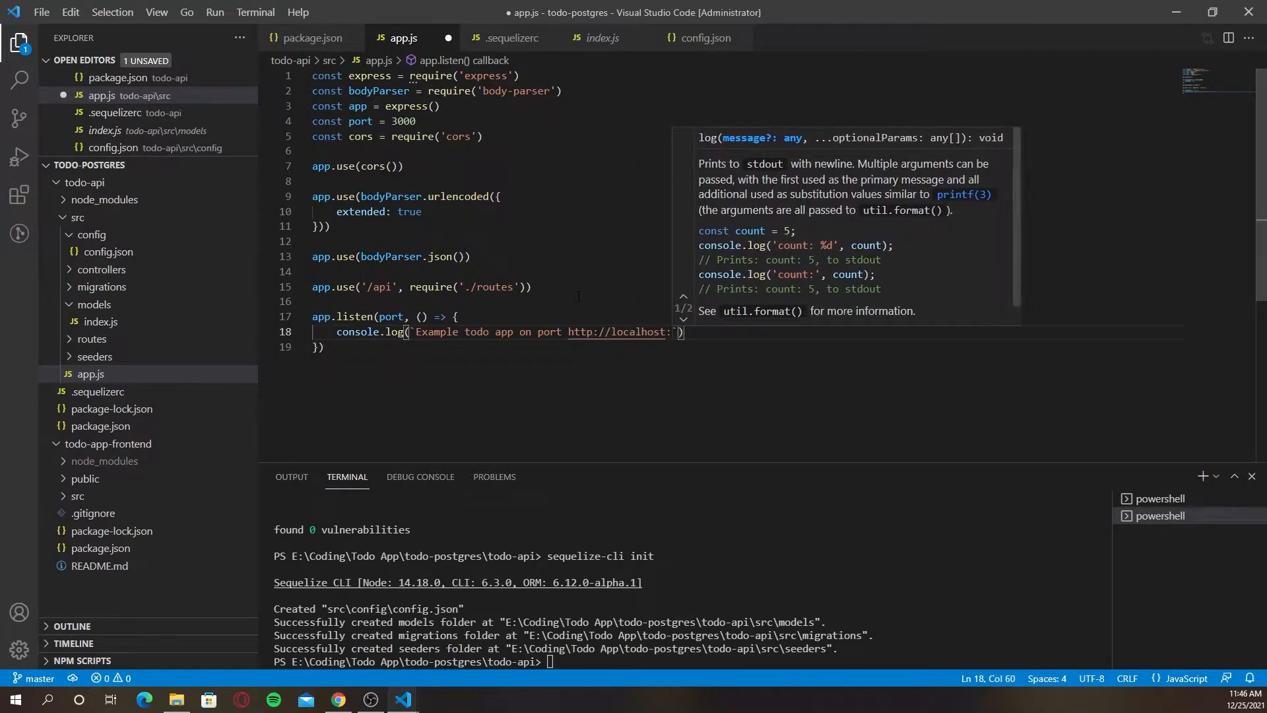
text({port})
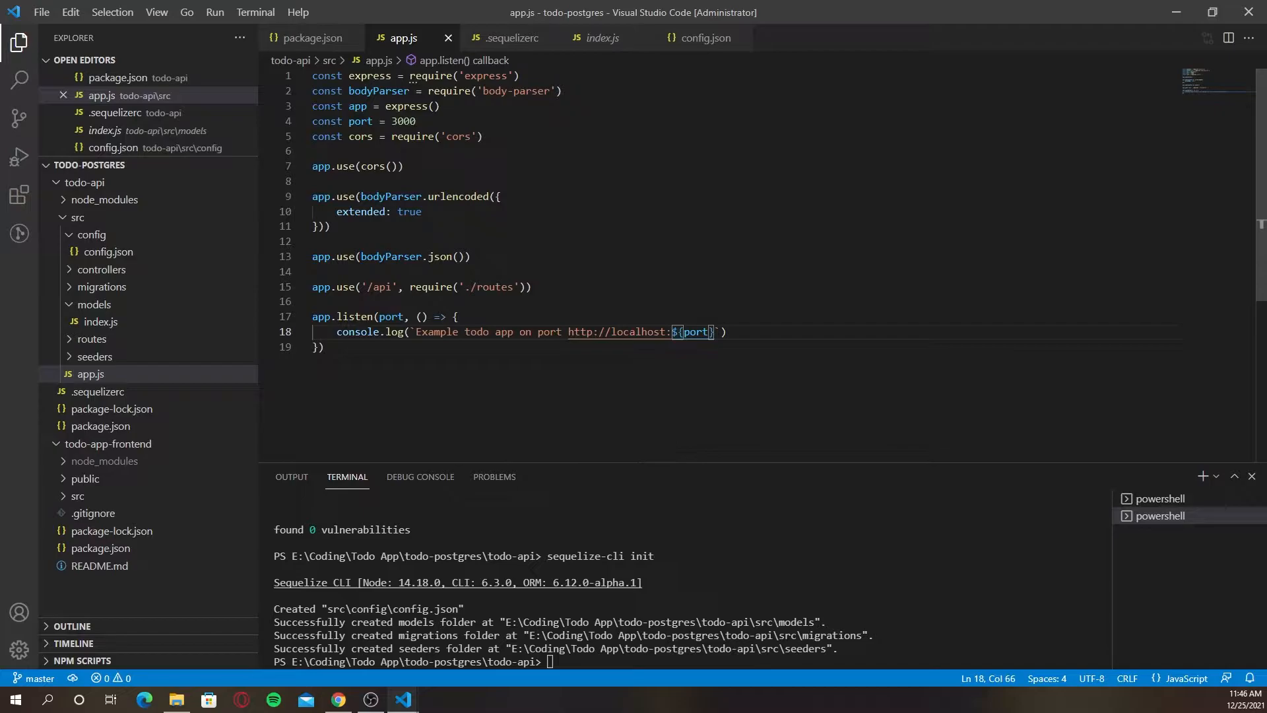
text(mod)
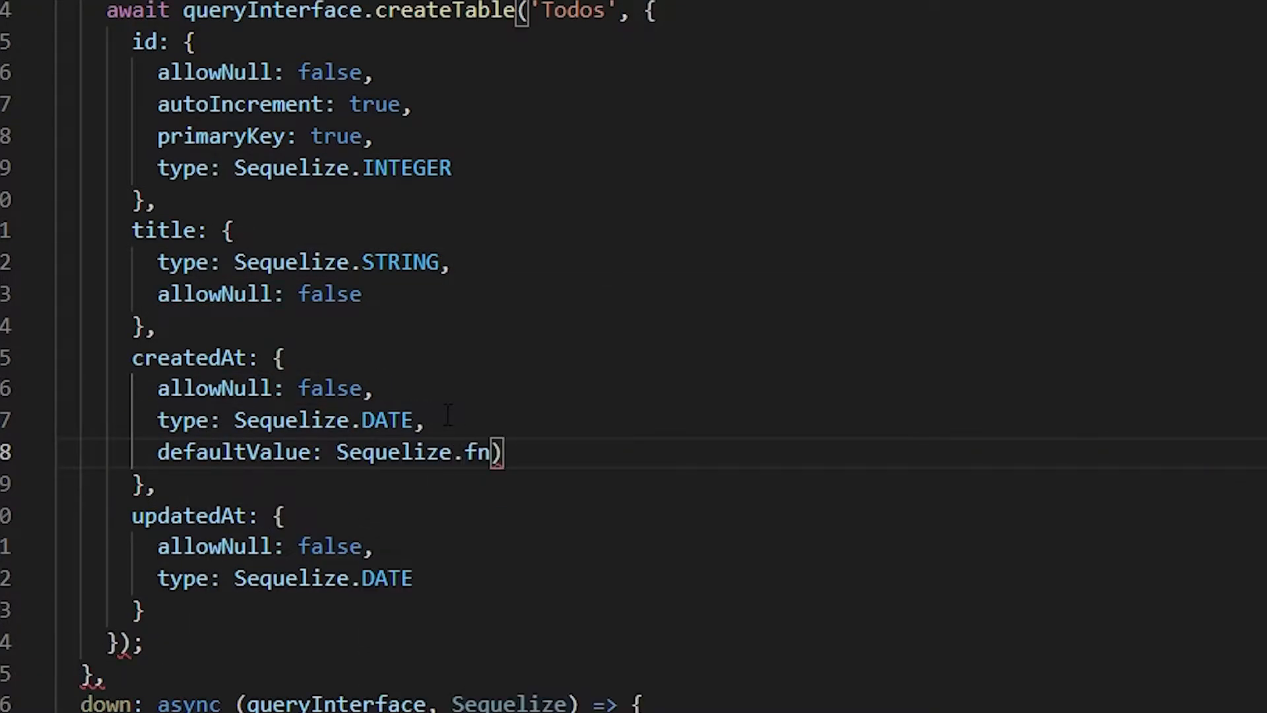
Add Sequelize.fn('NOW') timestamp defaults and a parentId referencing model 'Todos' key 'id'
text('NOW')
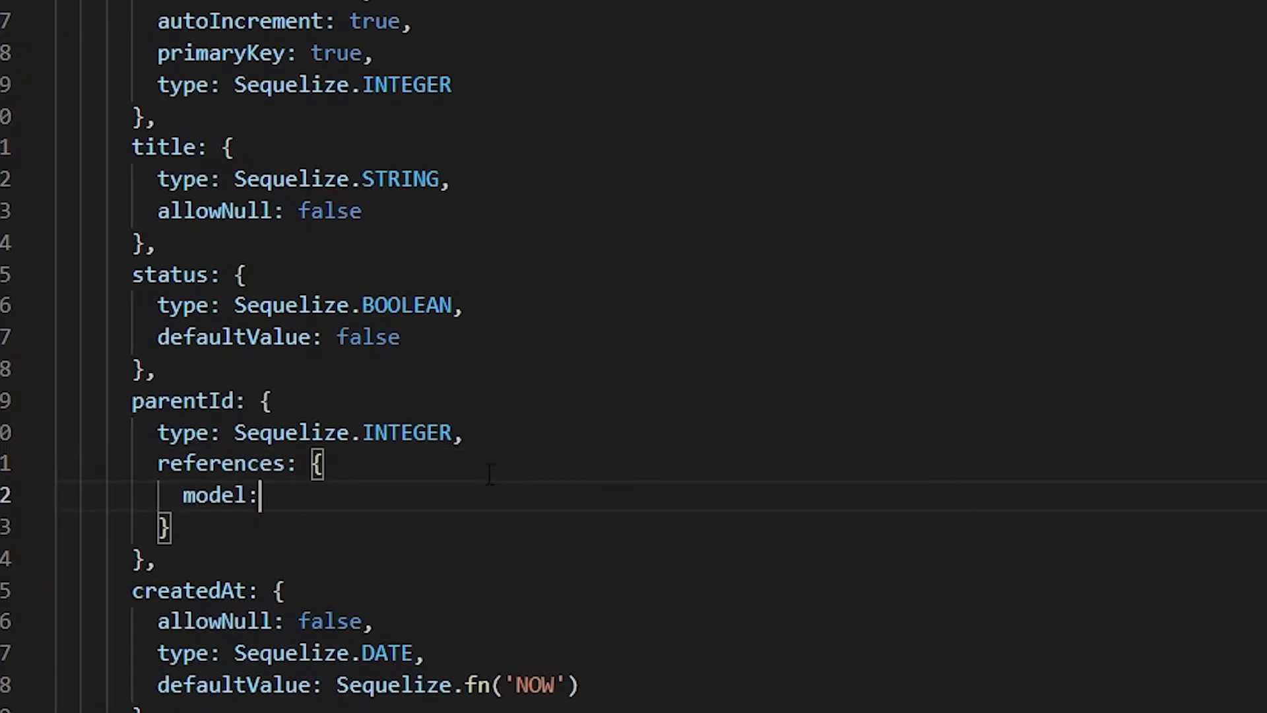
text('Todos',)
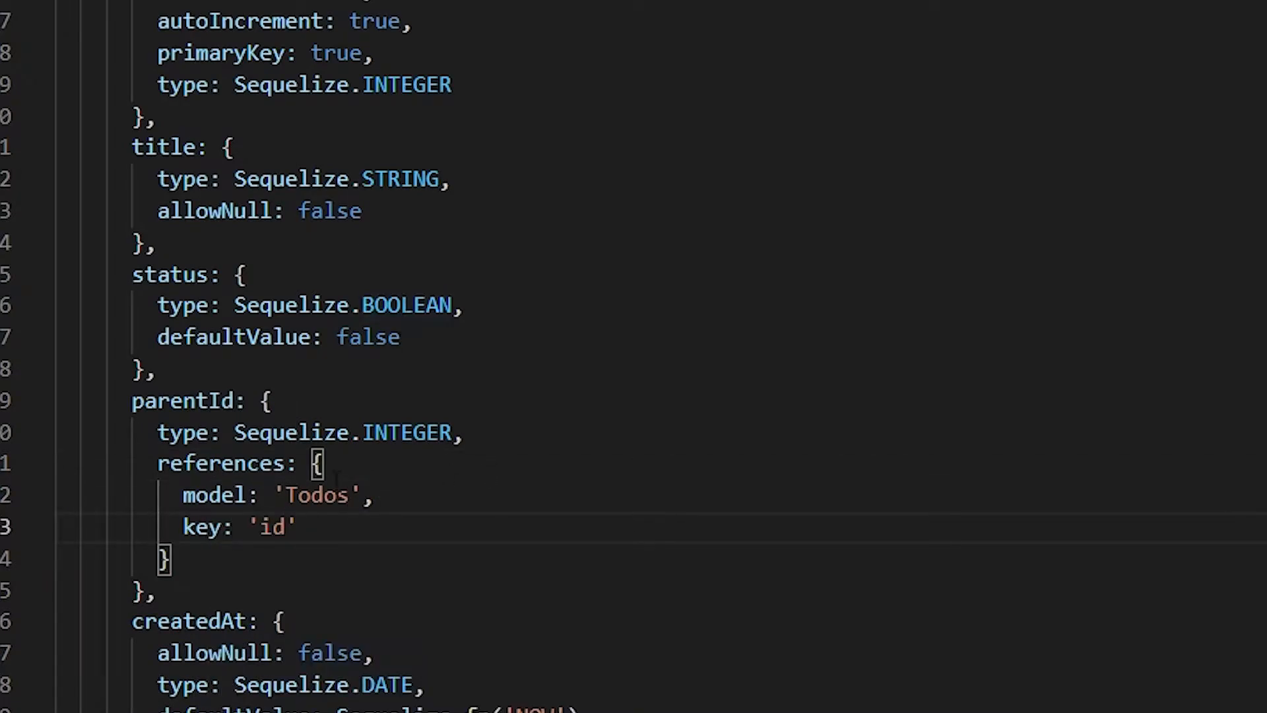
scroll(down, 3)
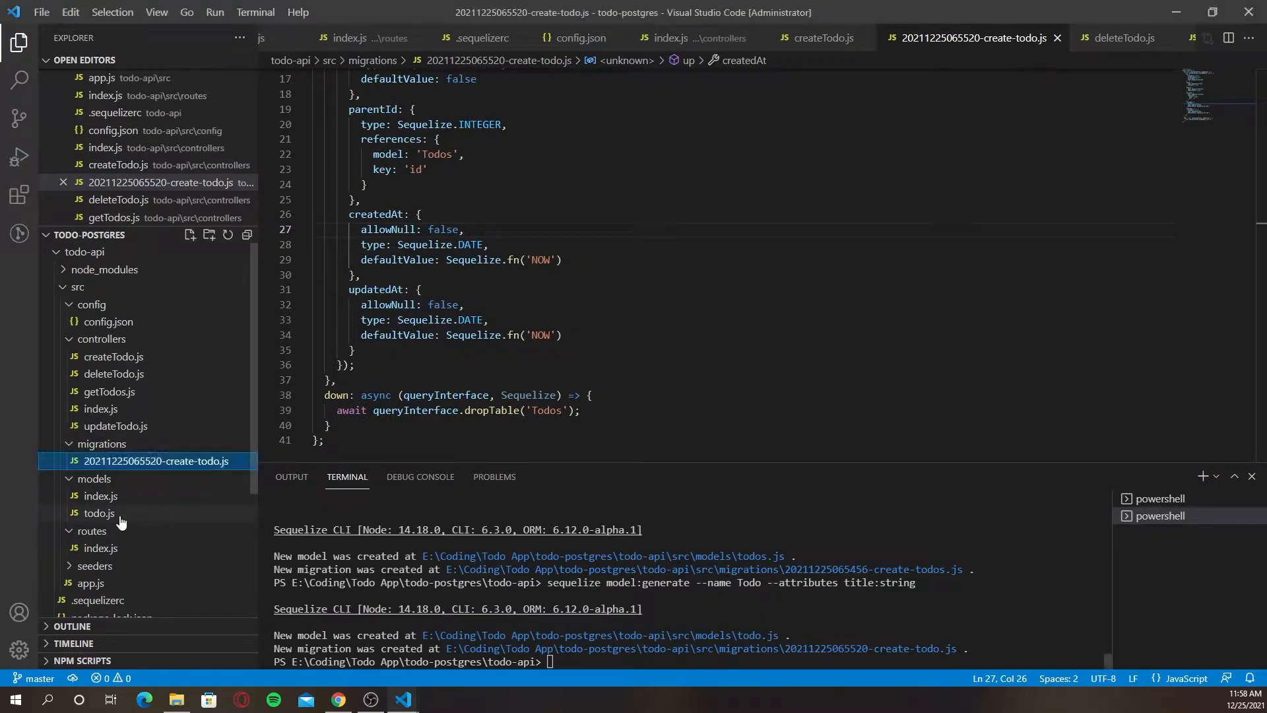
Add a cascading this.hasMany(models.Todo) association aliased as 'subTasks' in todo.js
click(99, 513)
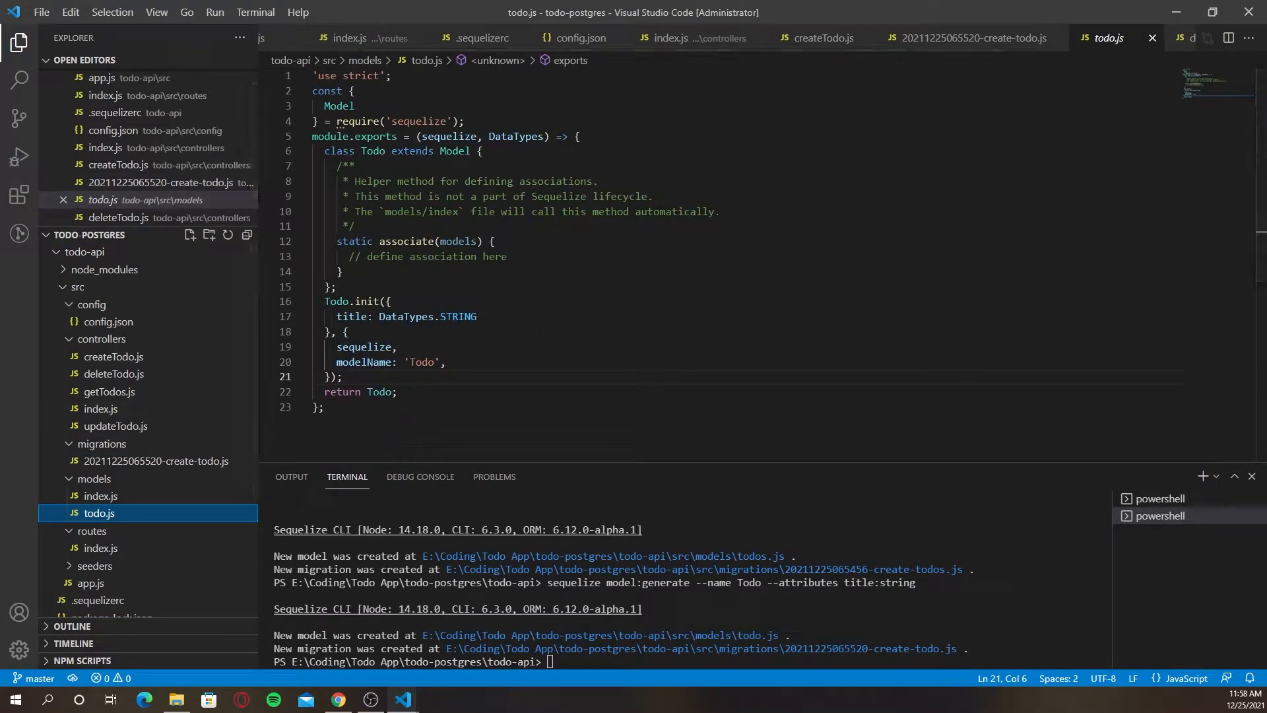
text(this.hasMany)
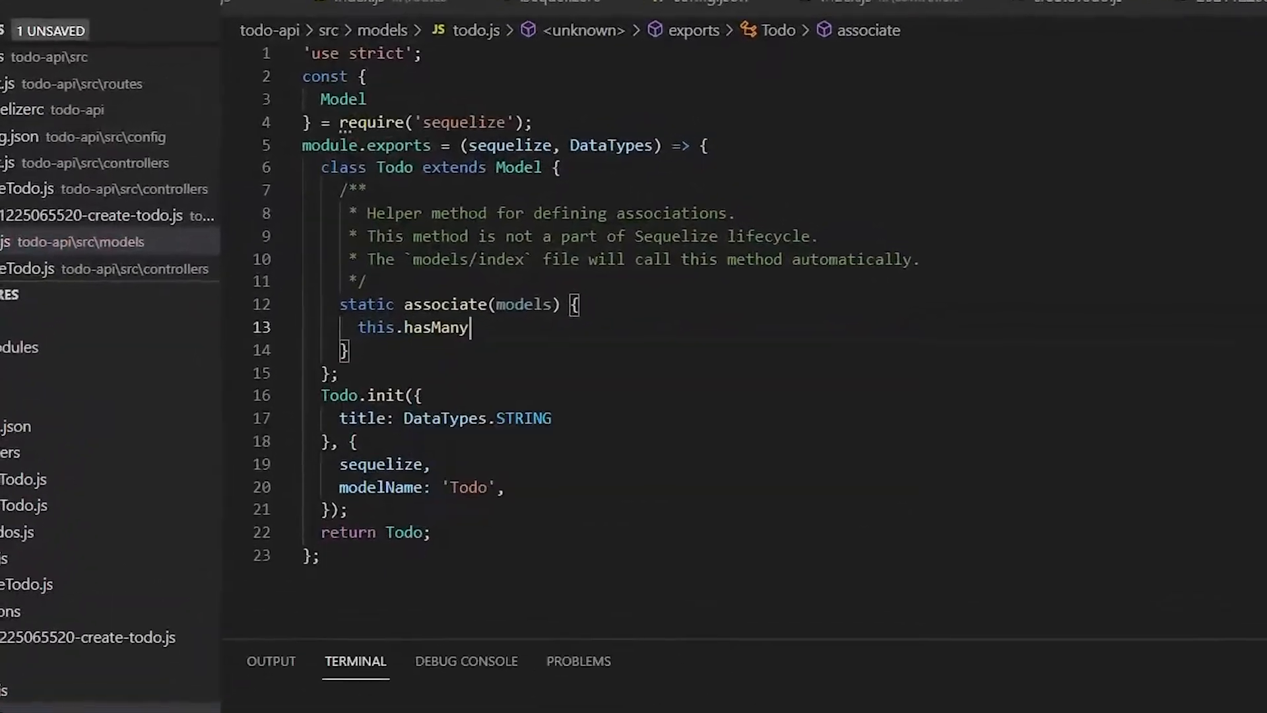
text((models, {)
text(al)
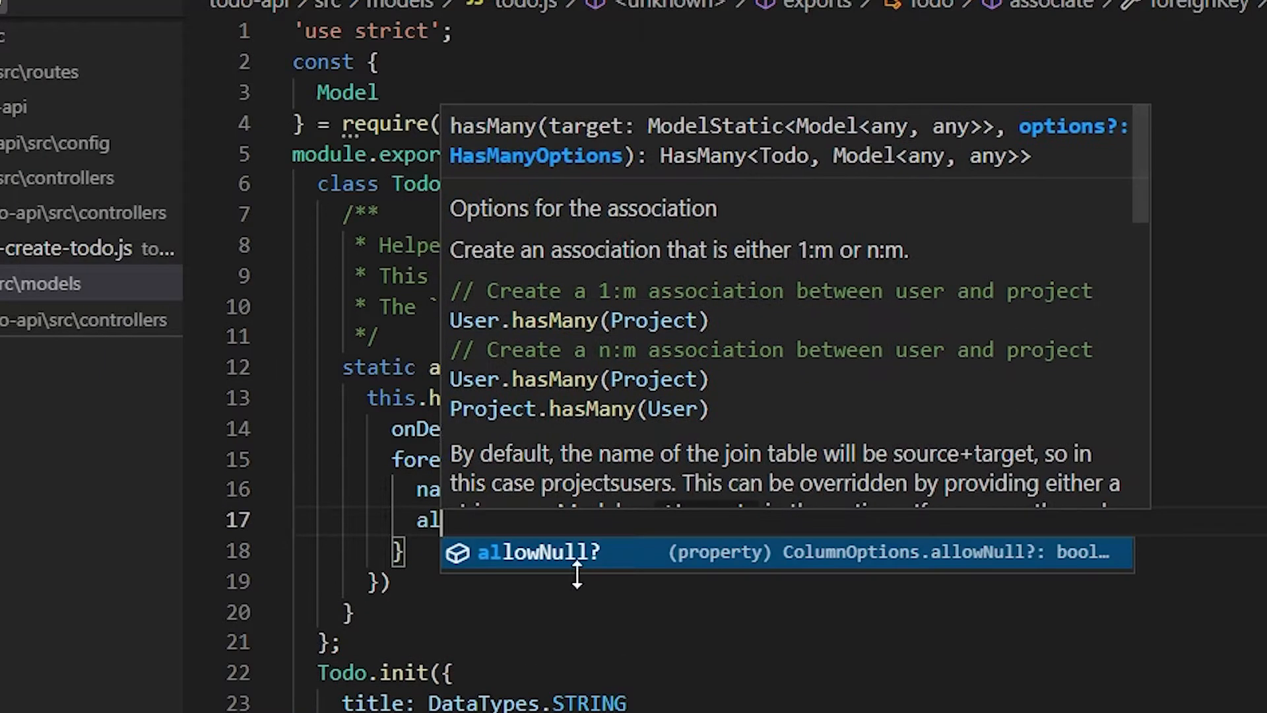
text(as: 'subTasks)
text(parentId: DataTypes.INTEGER,)
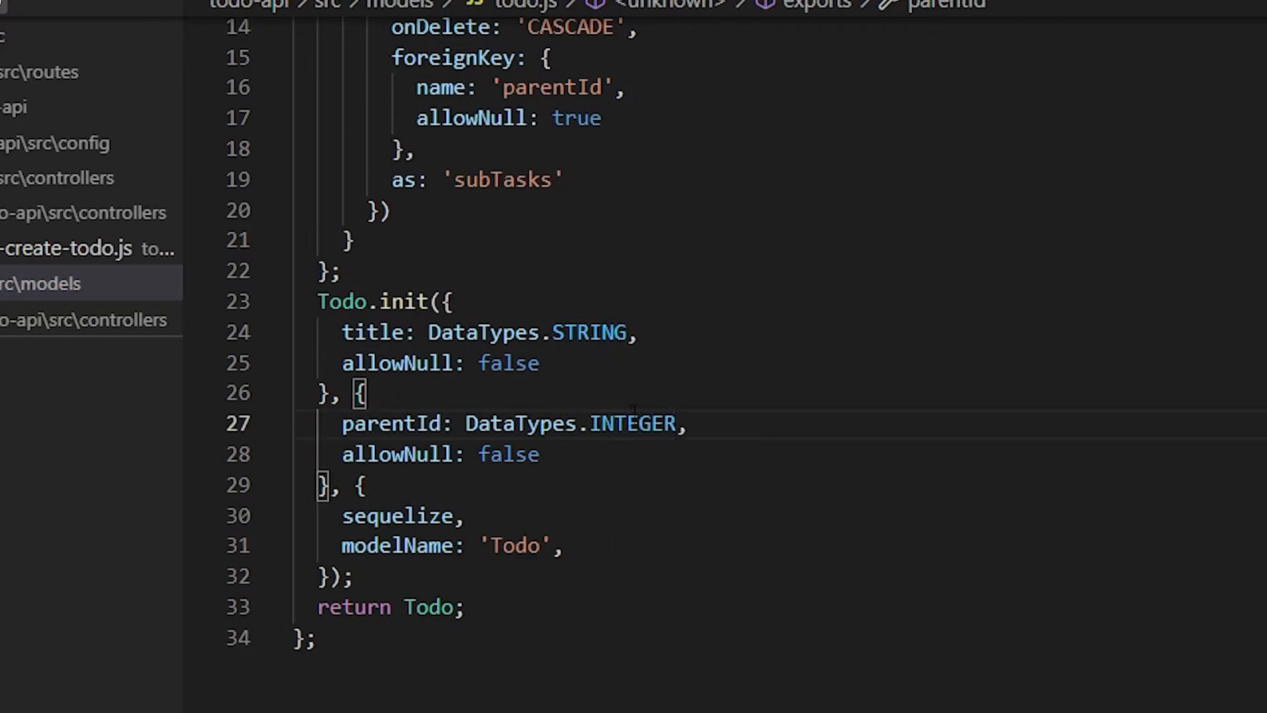
Define title, parentId with references and BOOLEAN status attributes in Todo.init
text(references: {)
text(status: {)
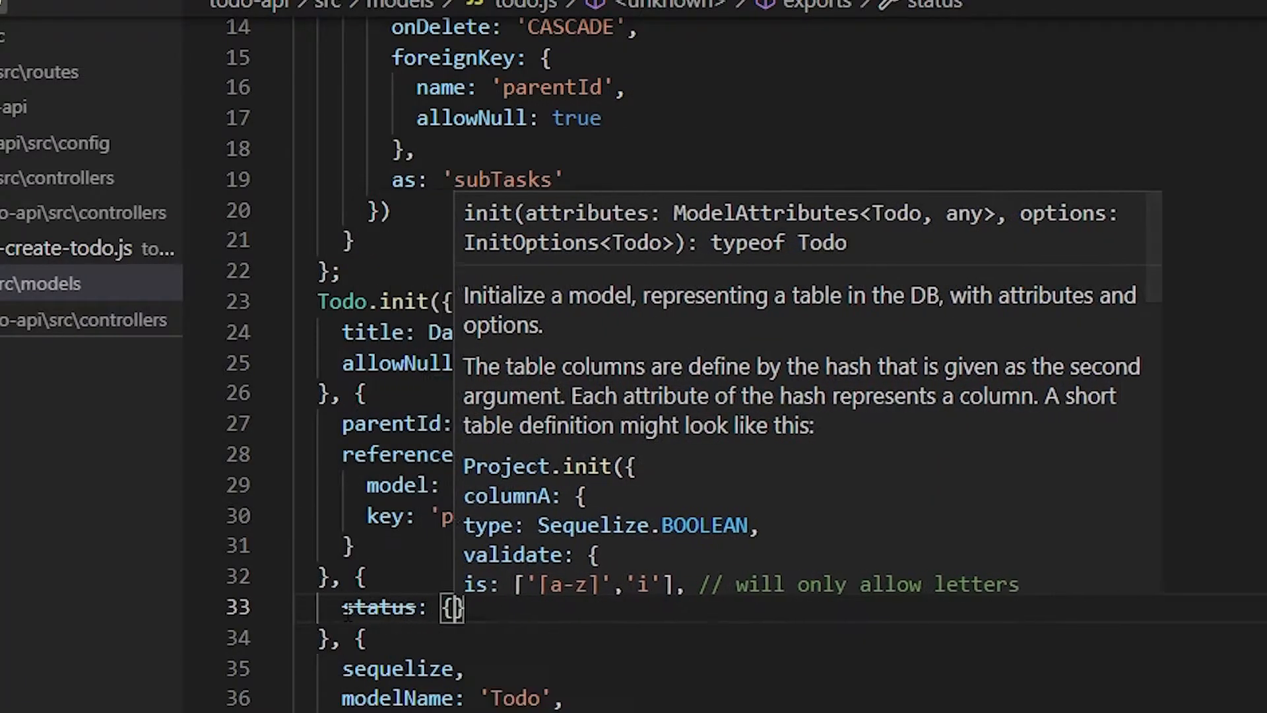
text(type: DataTypes.BOOLEAN,)
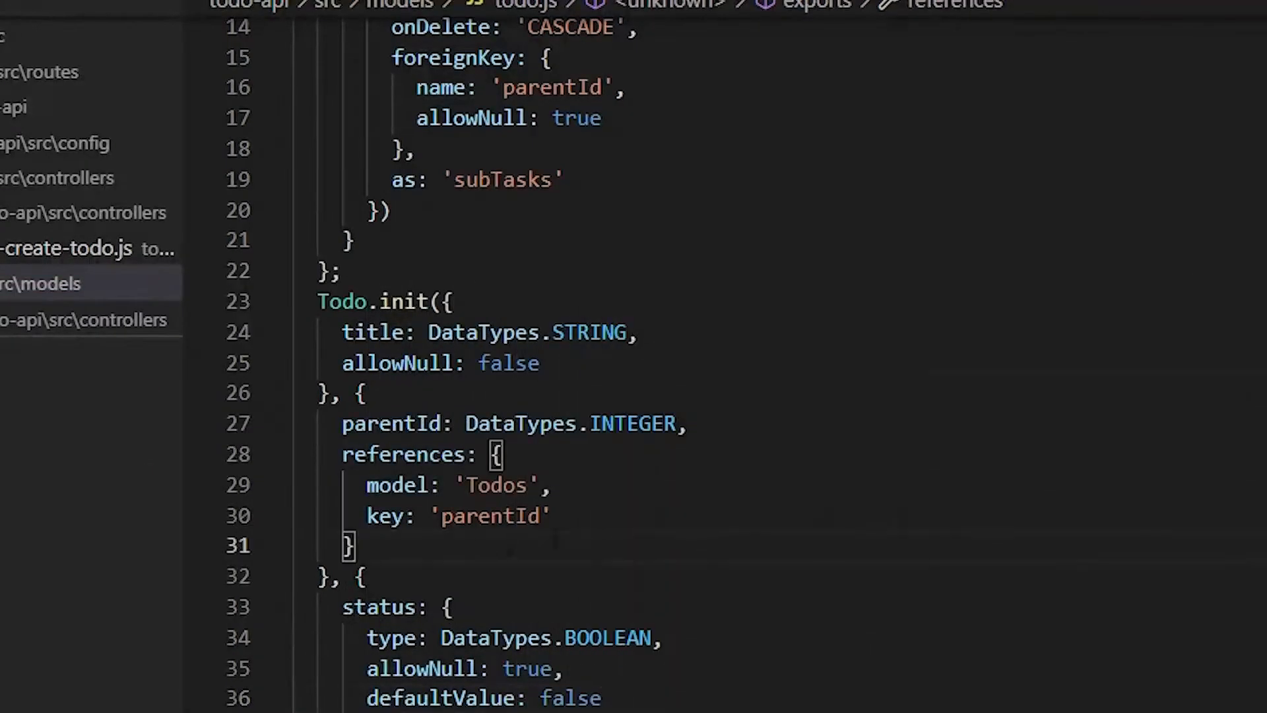
scroll(down, 3)
text({ type:)
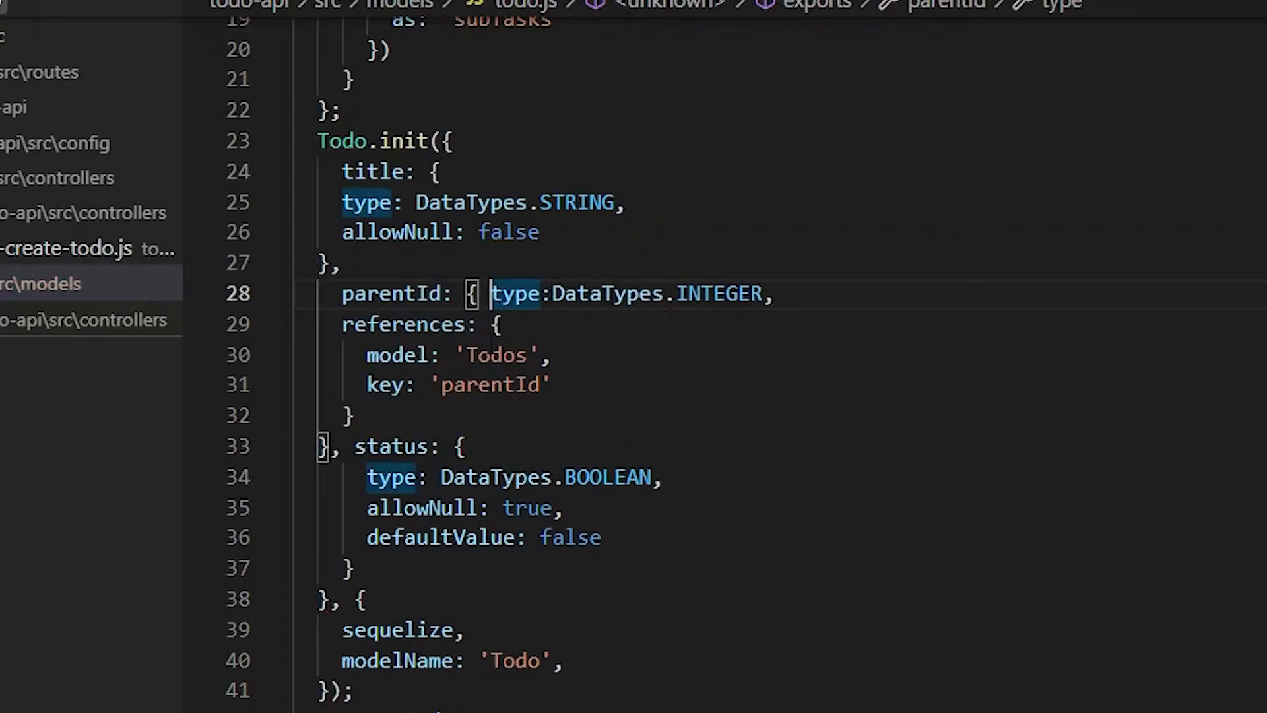
key(Enter)
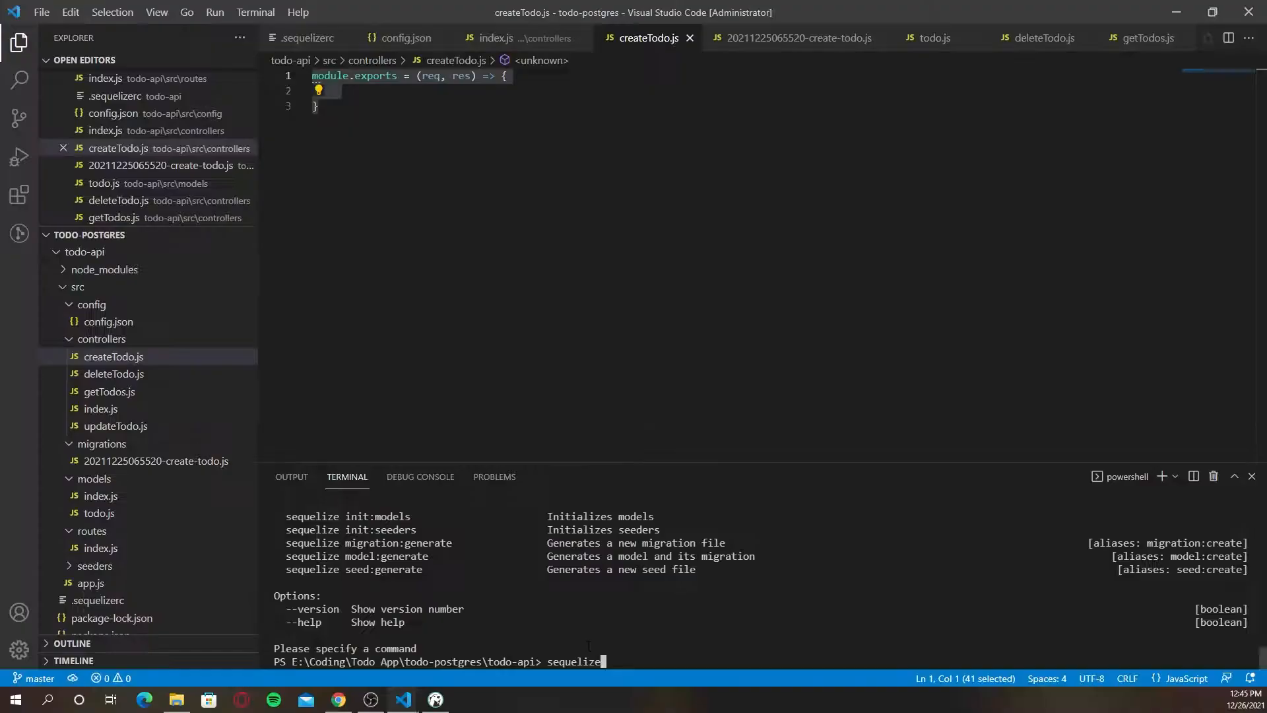
Run sequelize db:create to make the todos database, then bring up DBeaver
text(db)
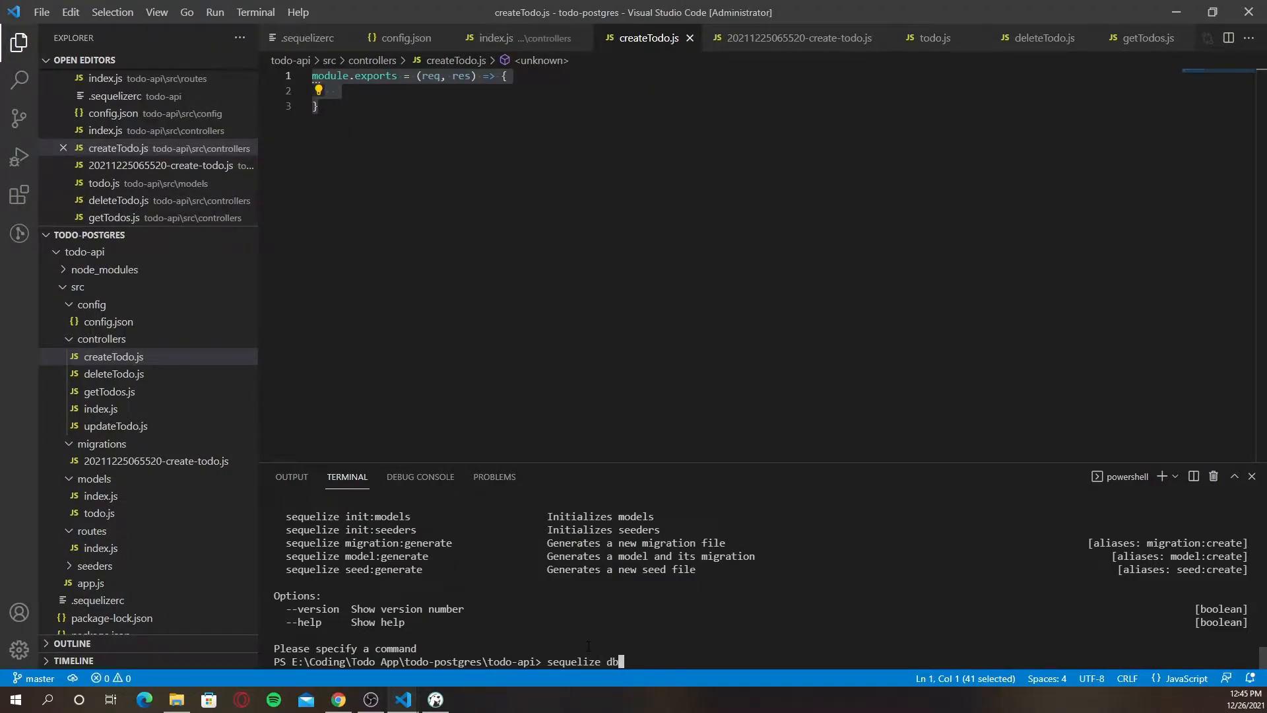
text(:create)
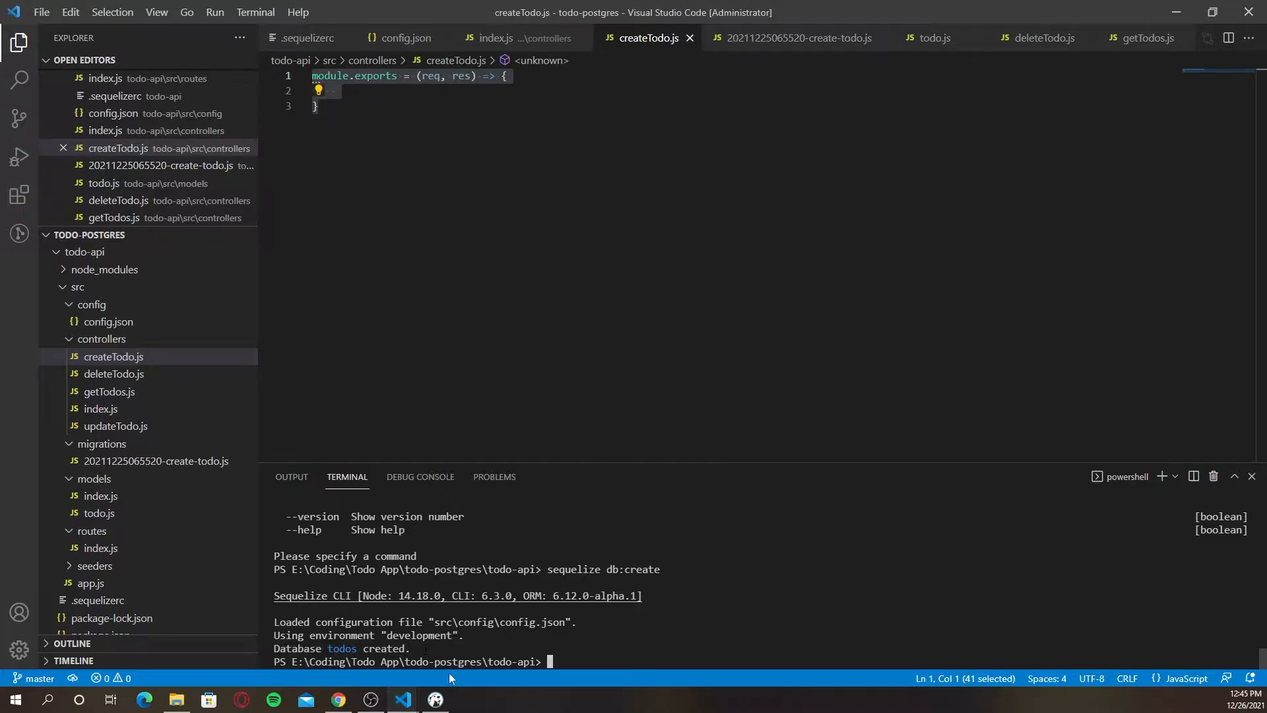
click(435, 700)
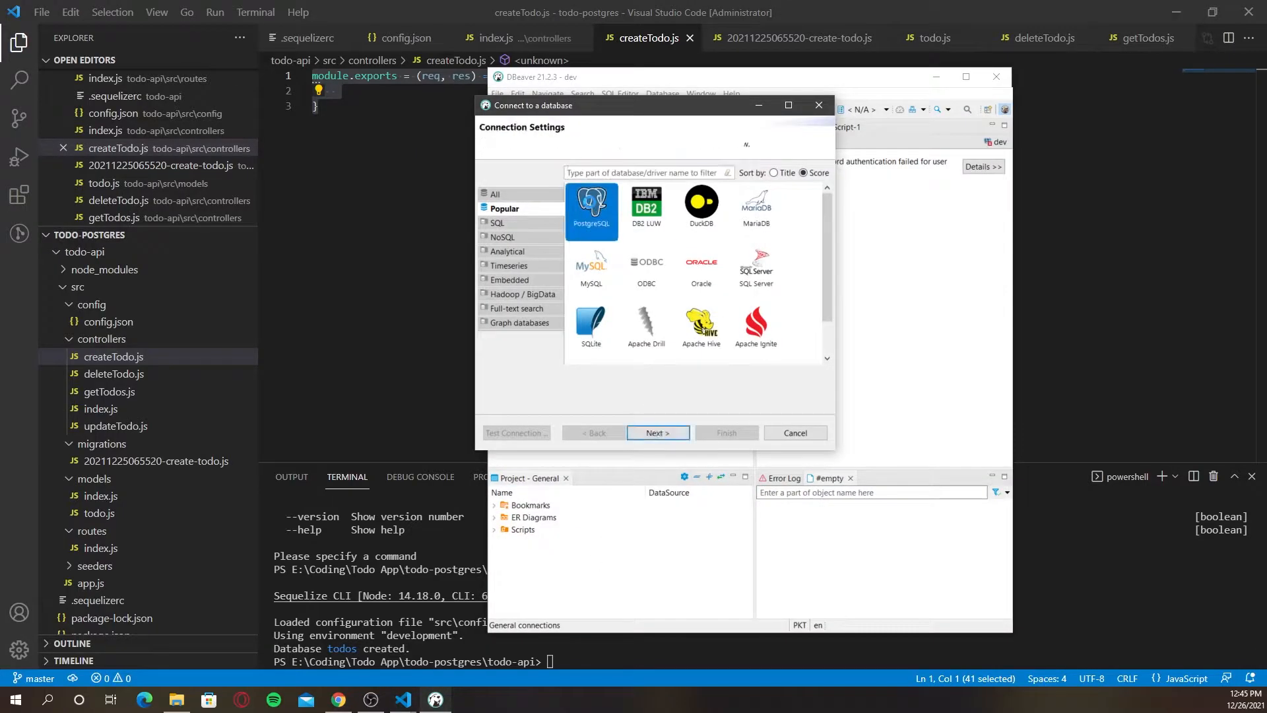
Create a PostgreSQL connection to the todos database on localhost with saved credentials
click(656, 433)
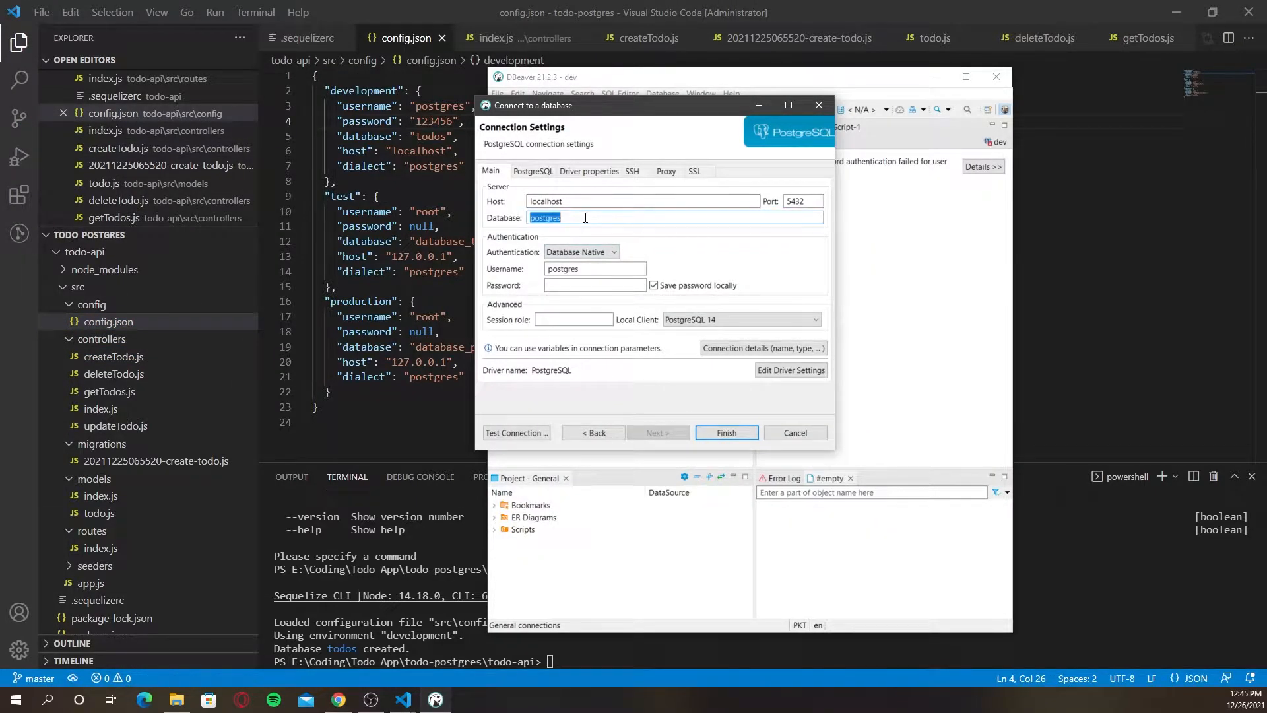
text(todos)
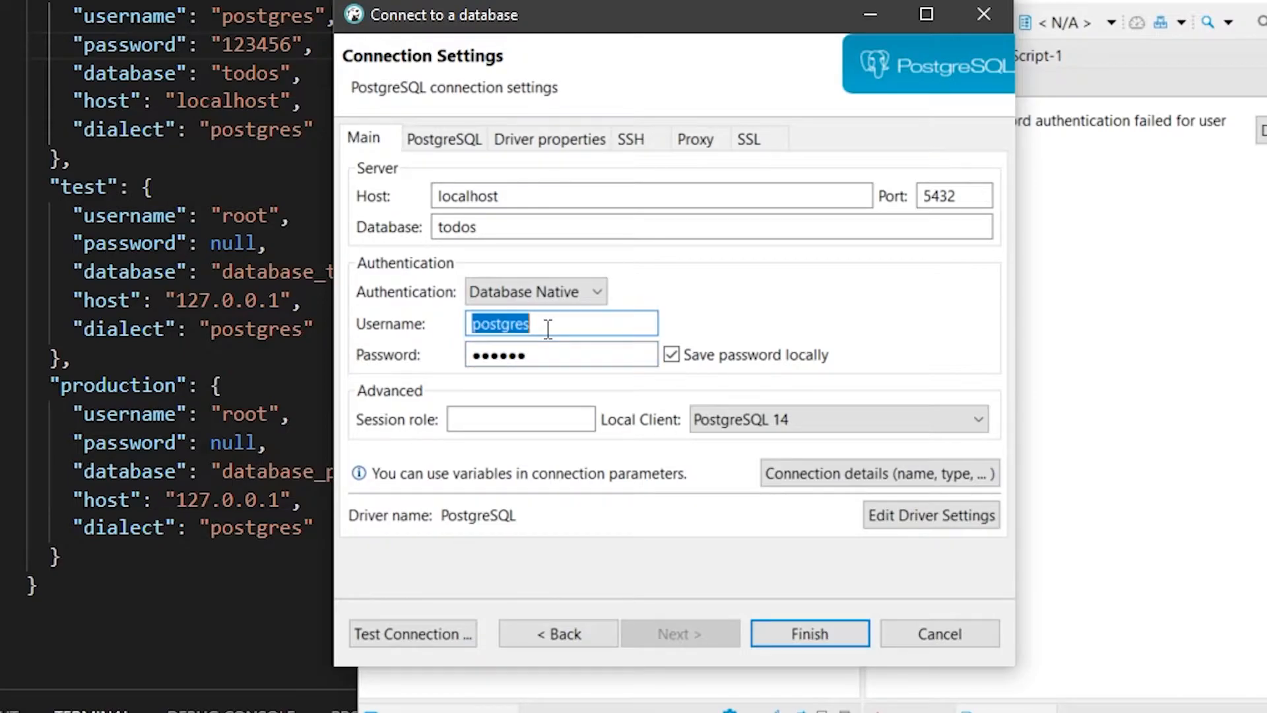
click(561, 354)
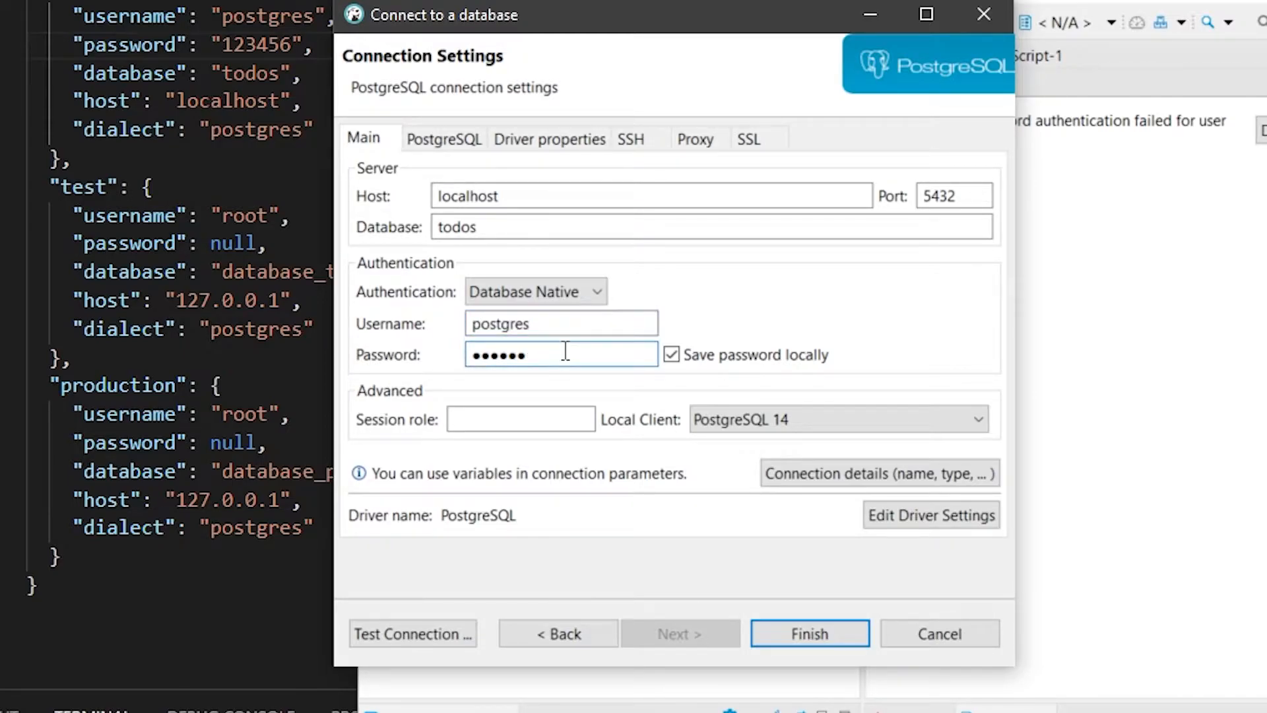
click(808, 633)
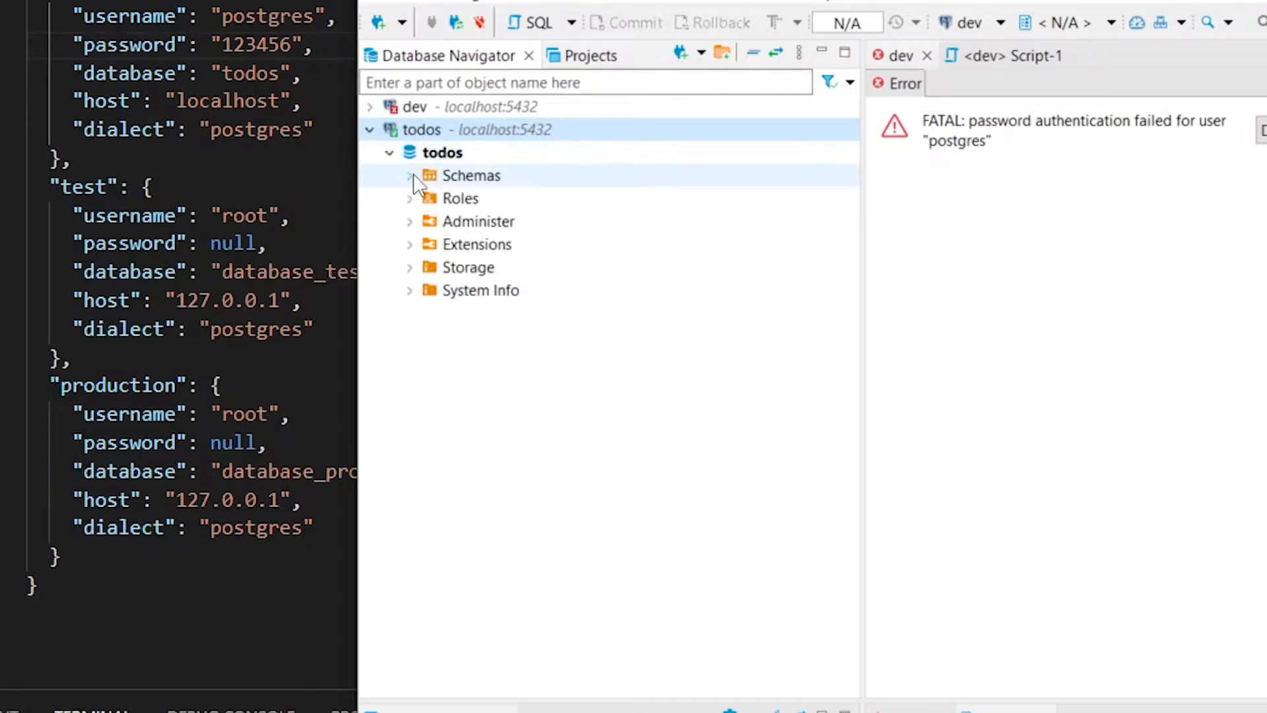
Expand the todos database's Schemas down to the public schema
click(411, 176)
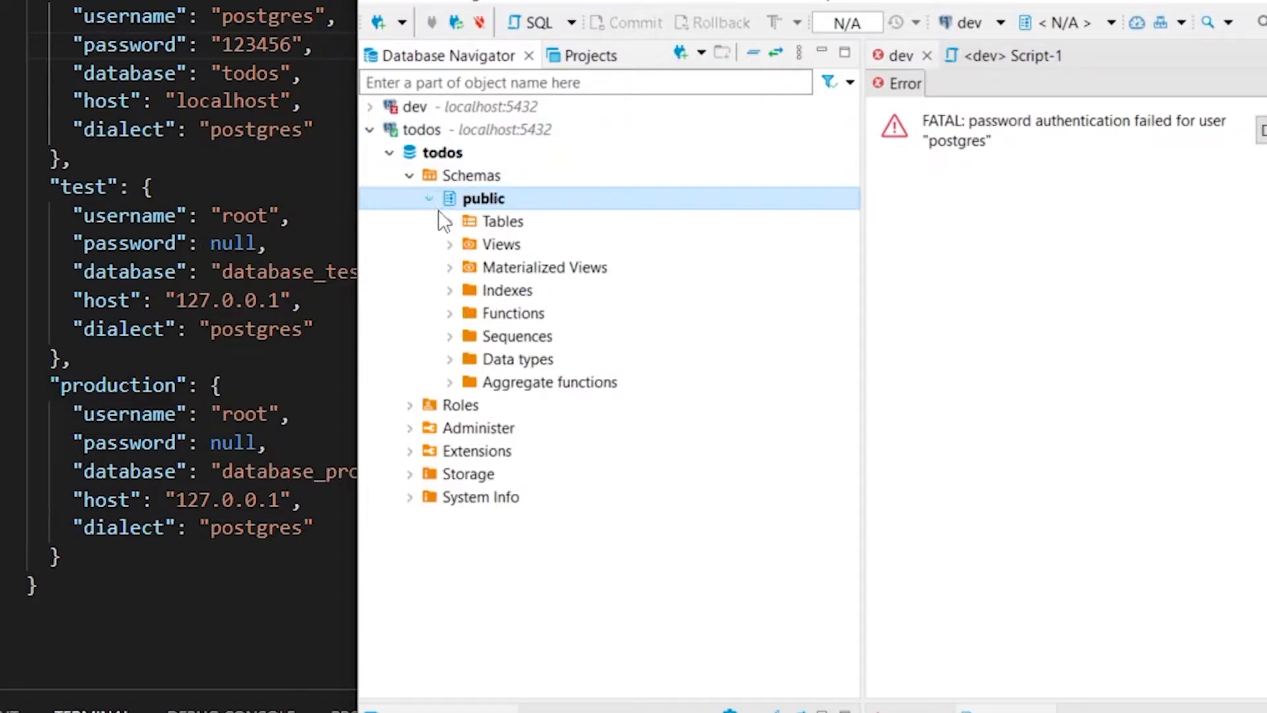
click(430, 198)
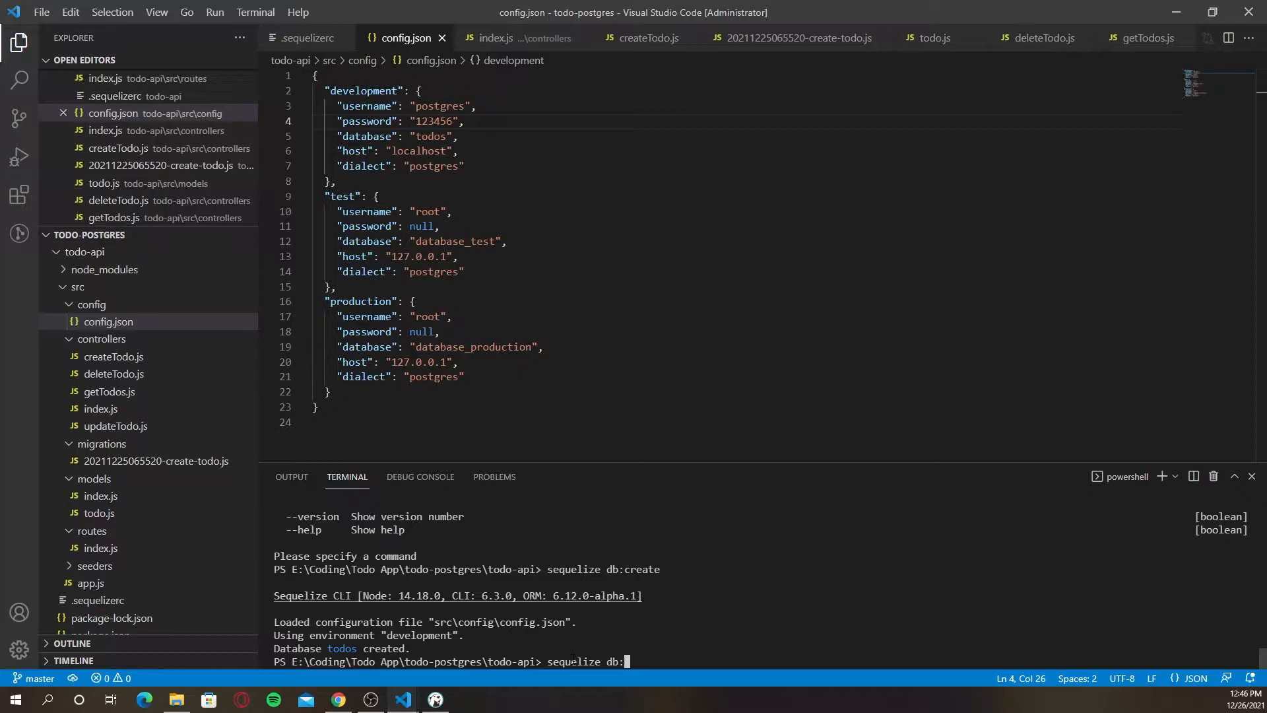
Run sequelize db:migrate, refresh public and inspect the Todos table's columns
text(migrate)
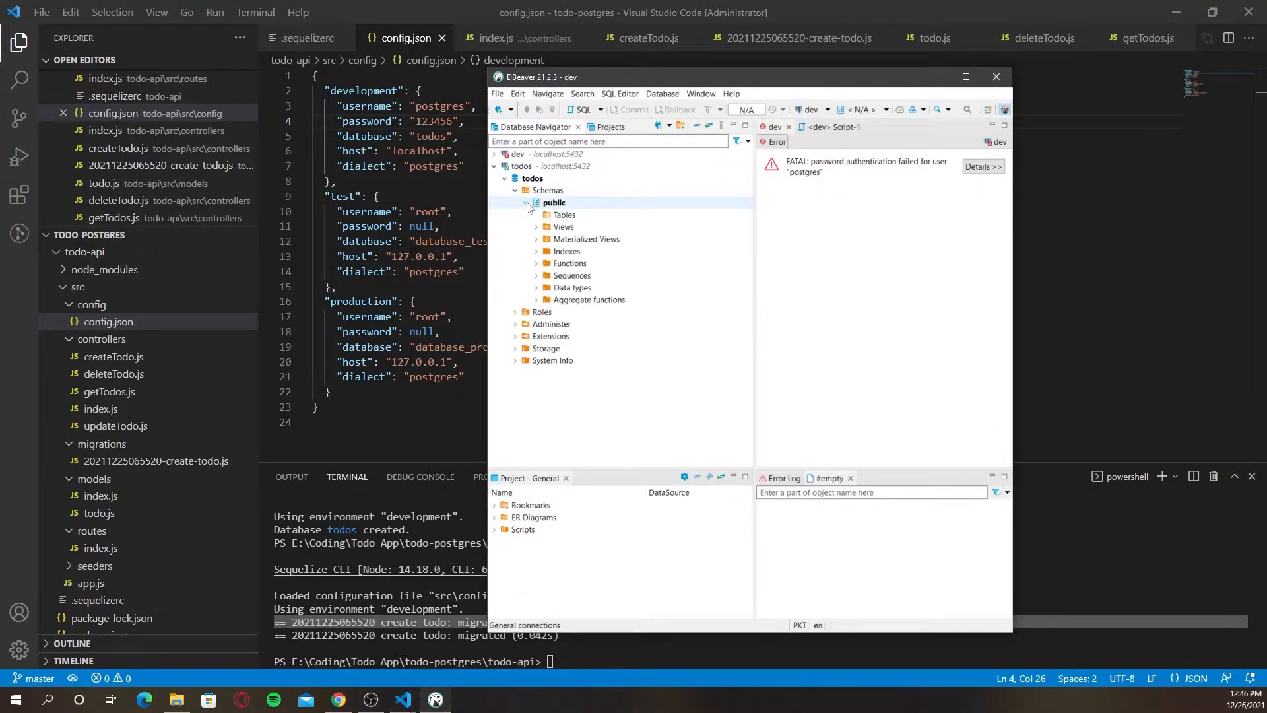
right_click(553, 202)
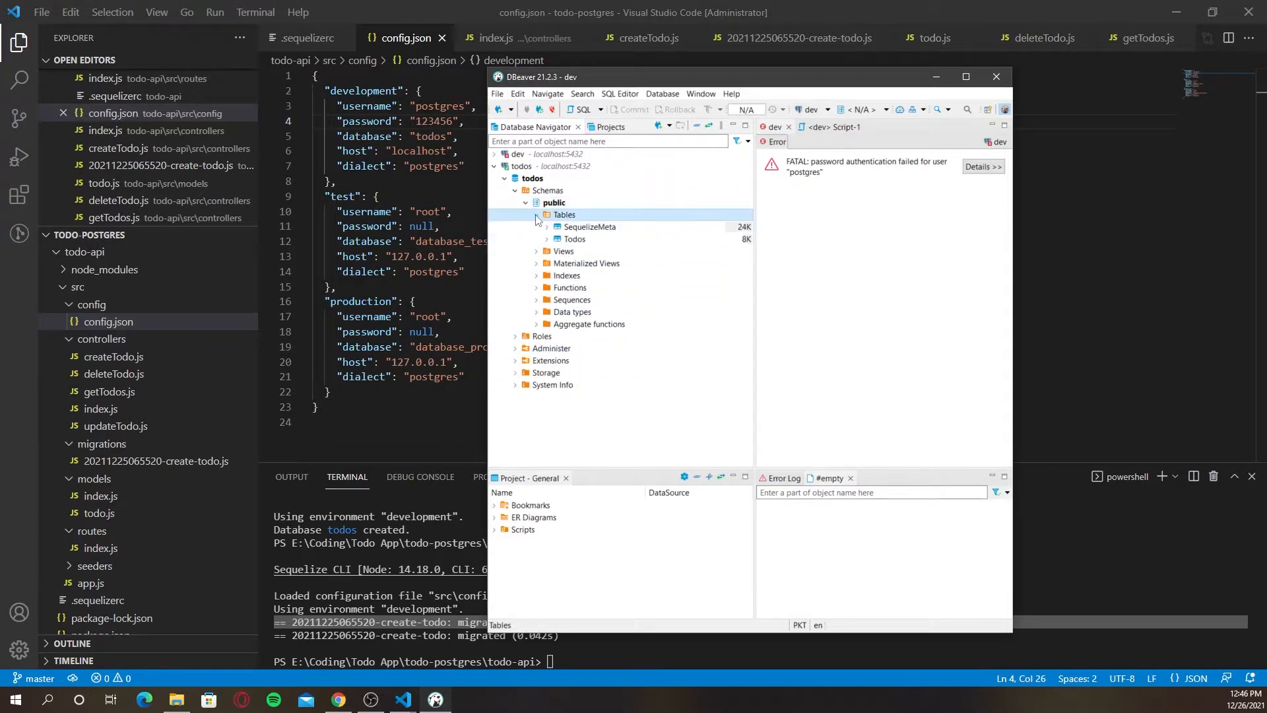
click(547, 239)
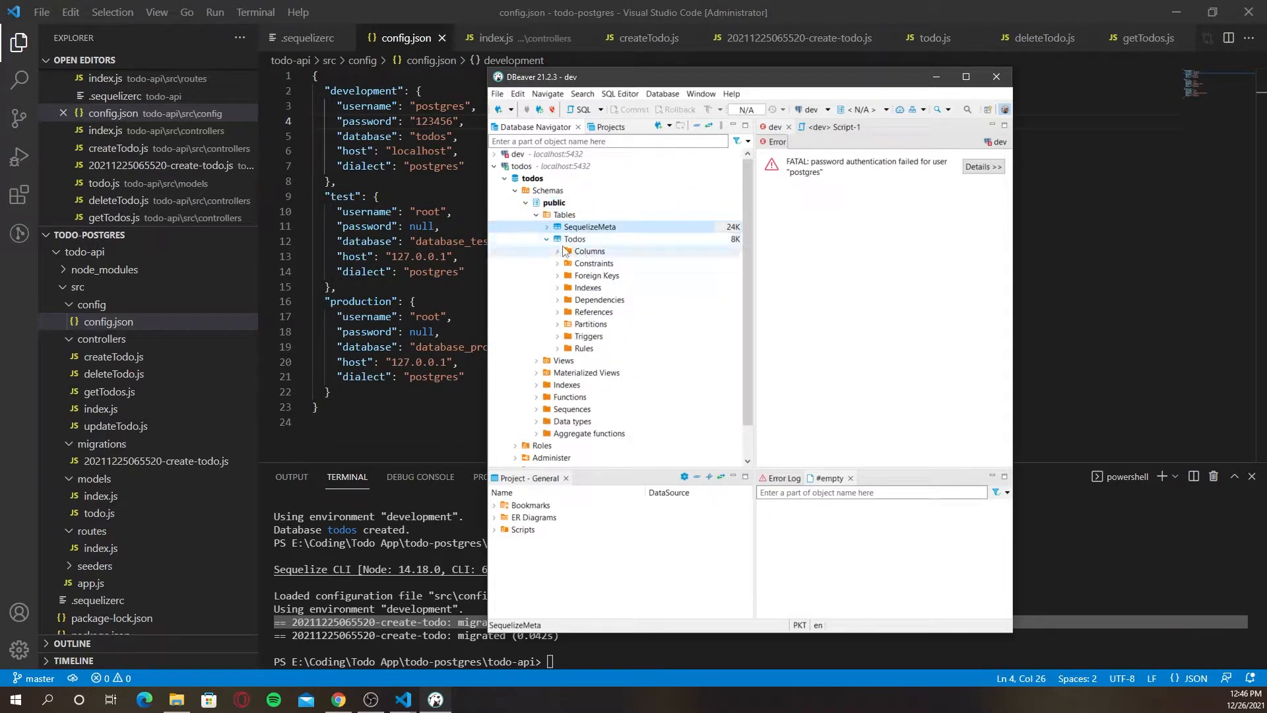
click(996, 77)
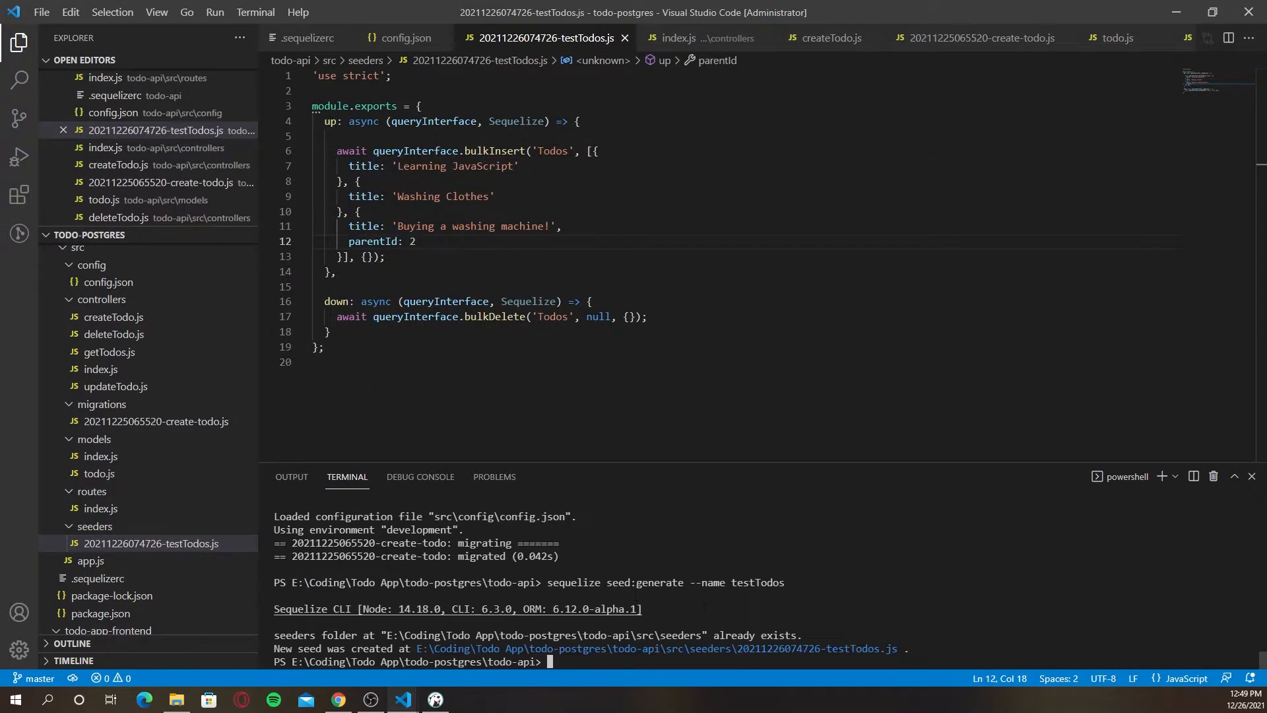
Run sequelize db:seed:all and view the seeded rows in DBeaver's Todos table
text(sequelize db:seed:all)
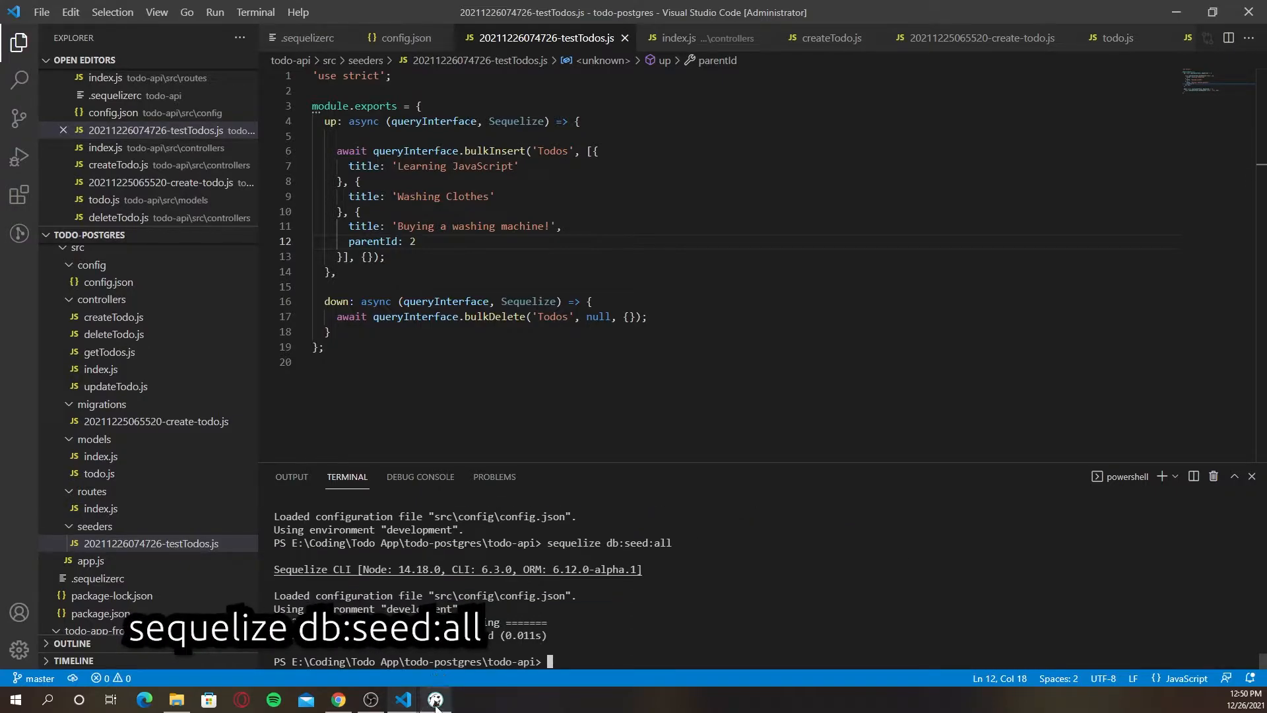
click(435, 699)
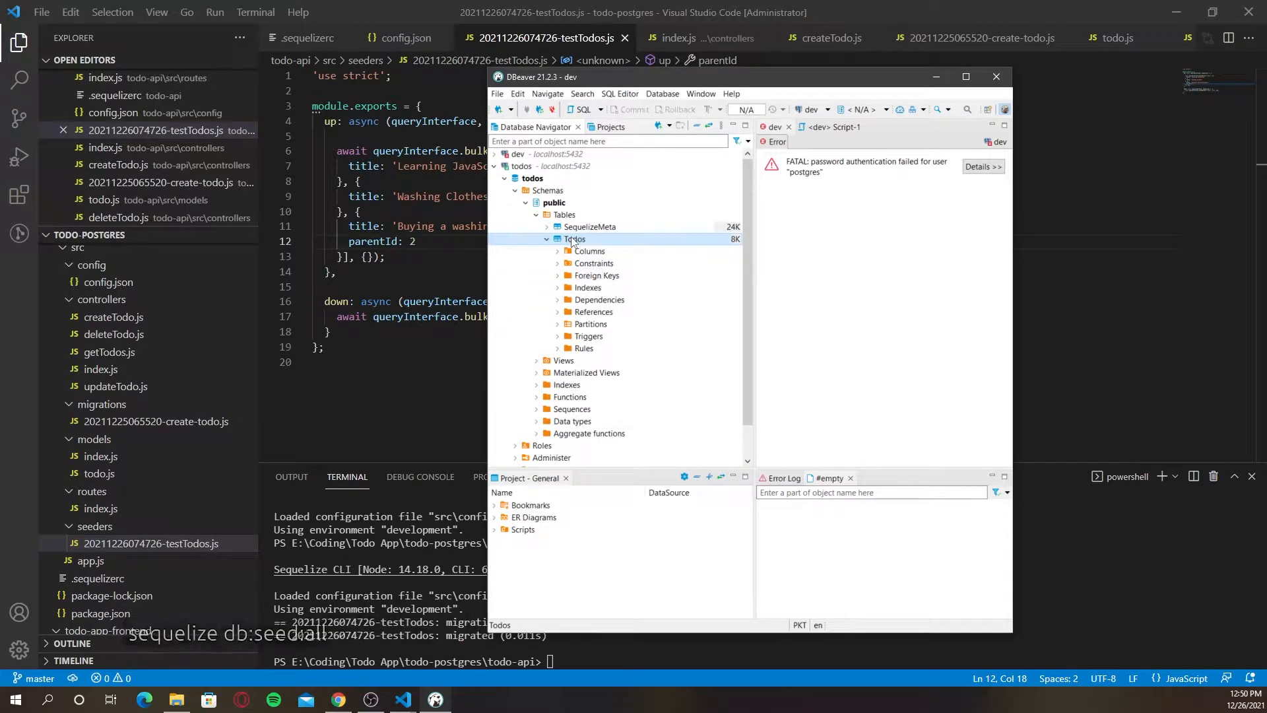
double_click(574, 253)
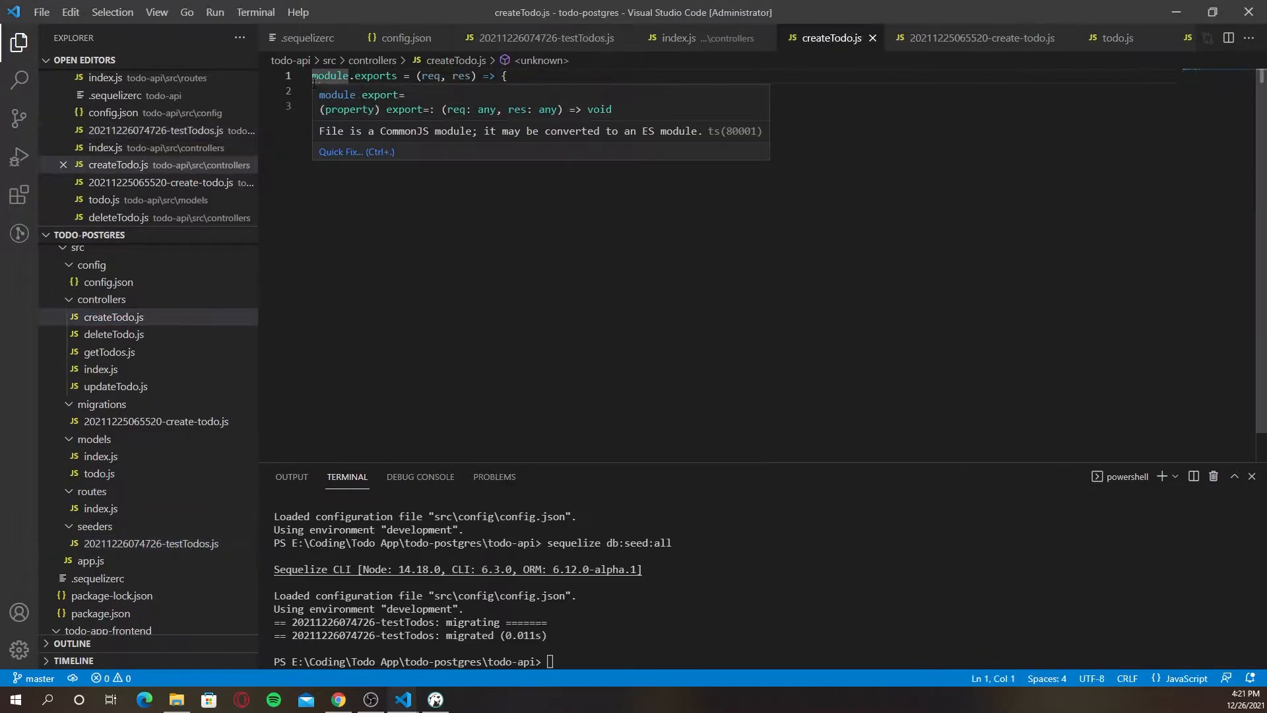
Require Todos, create the todo, update the parent's status, respond 201 with success data, catch 400
text(const Todos = require('../models').Todos;)
text(parentId: req.body.todo_id ? req.body.todo_id : null)
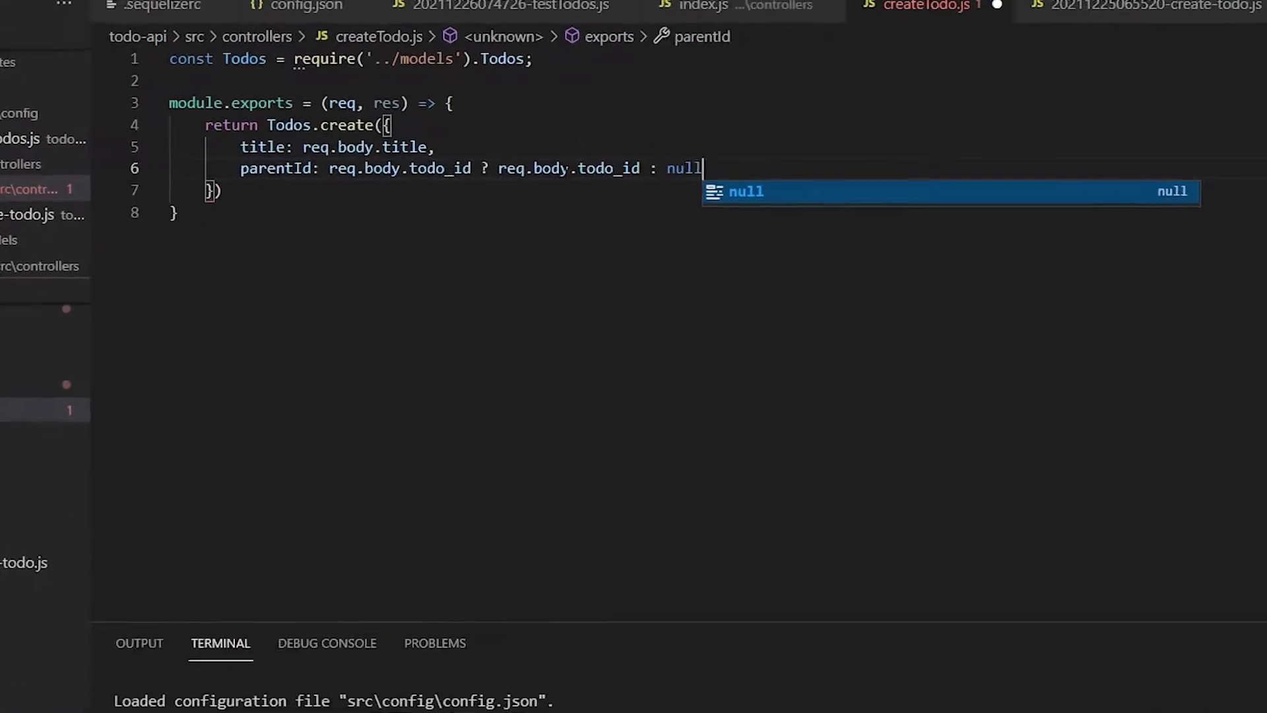
text(.then(todo => {)
text({ where)
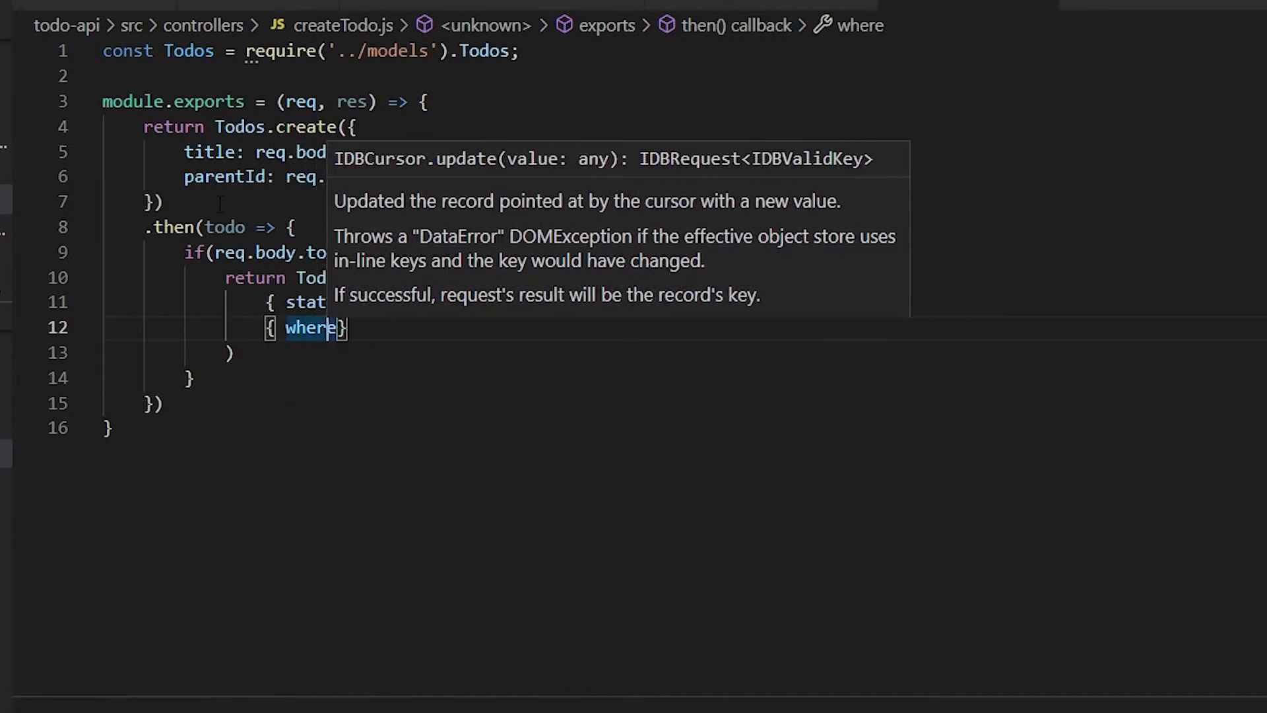
text(.then(updatedTodo => res.status(201).send)
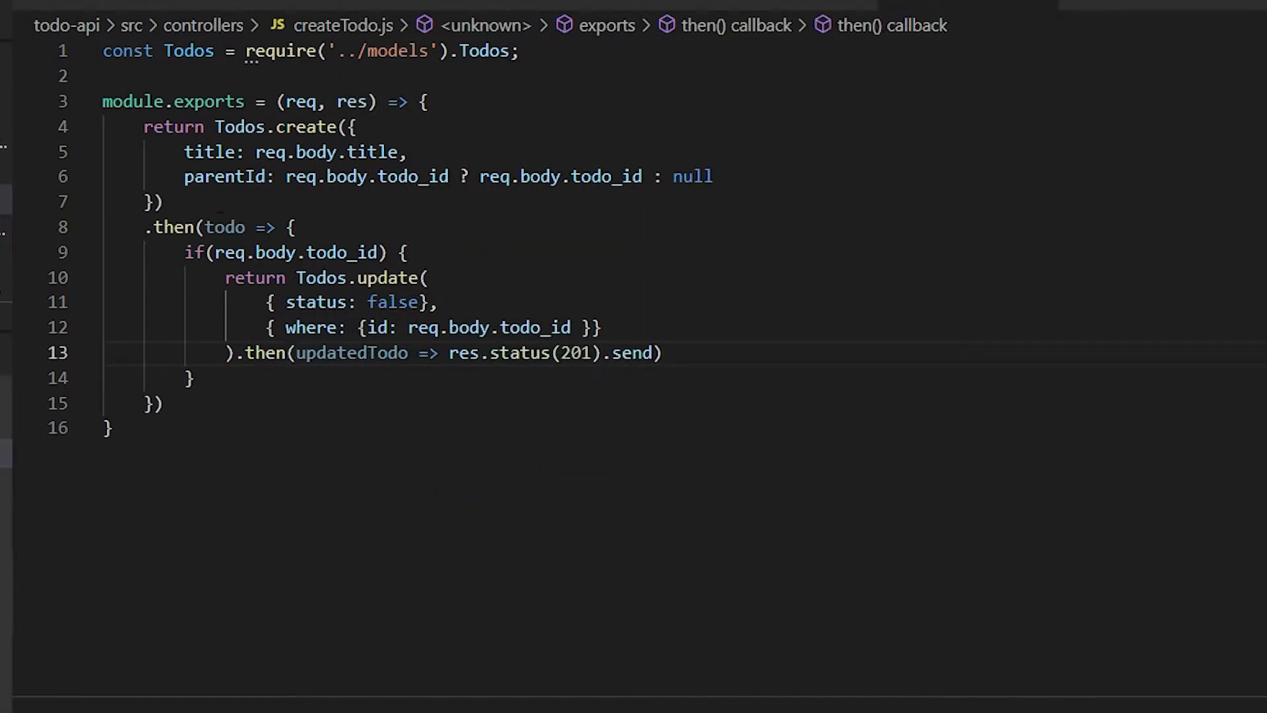
text({ success: true, data: {todo} })
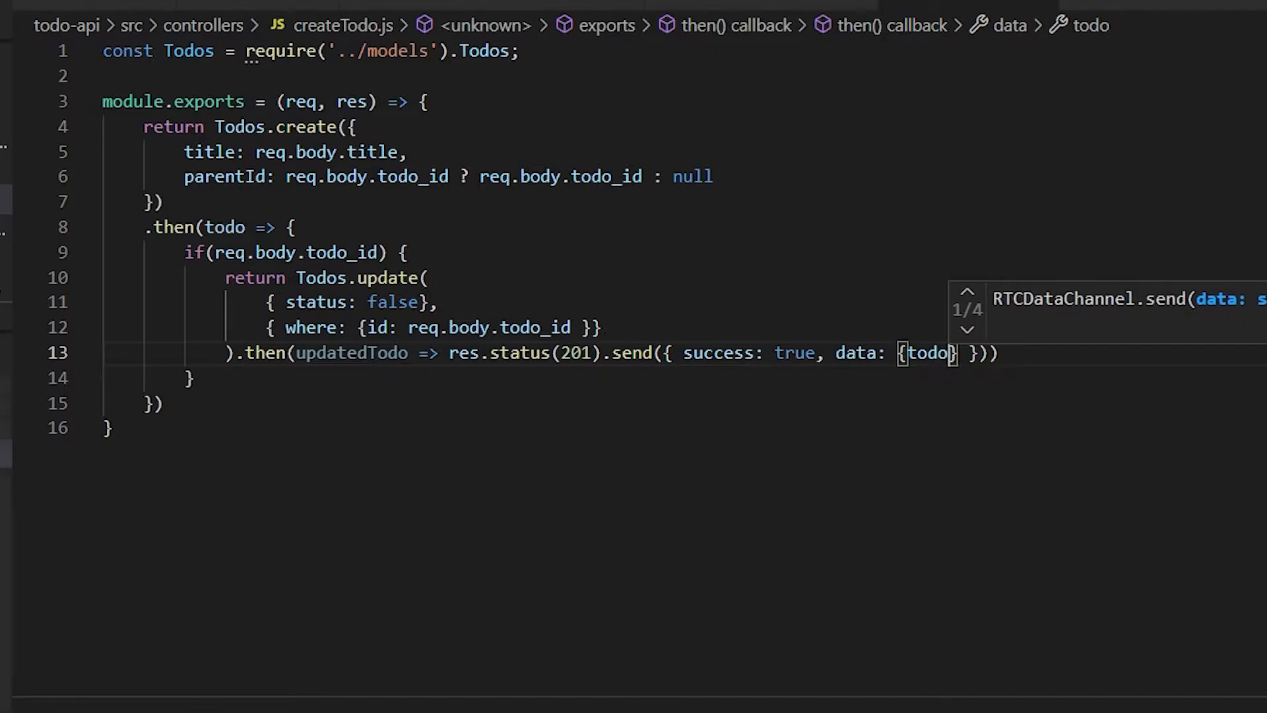
text(.catch(err => res.status(400)))
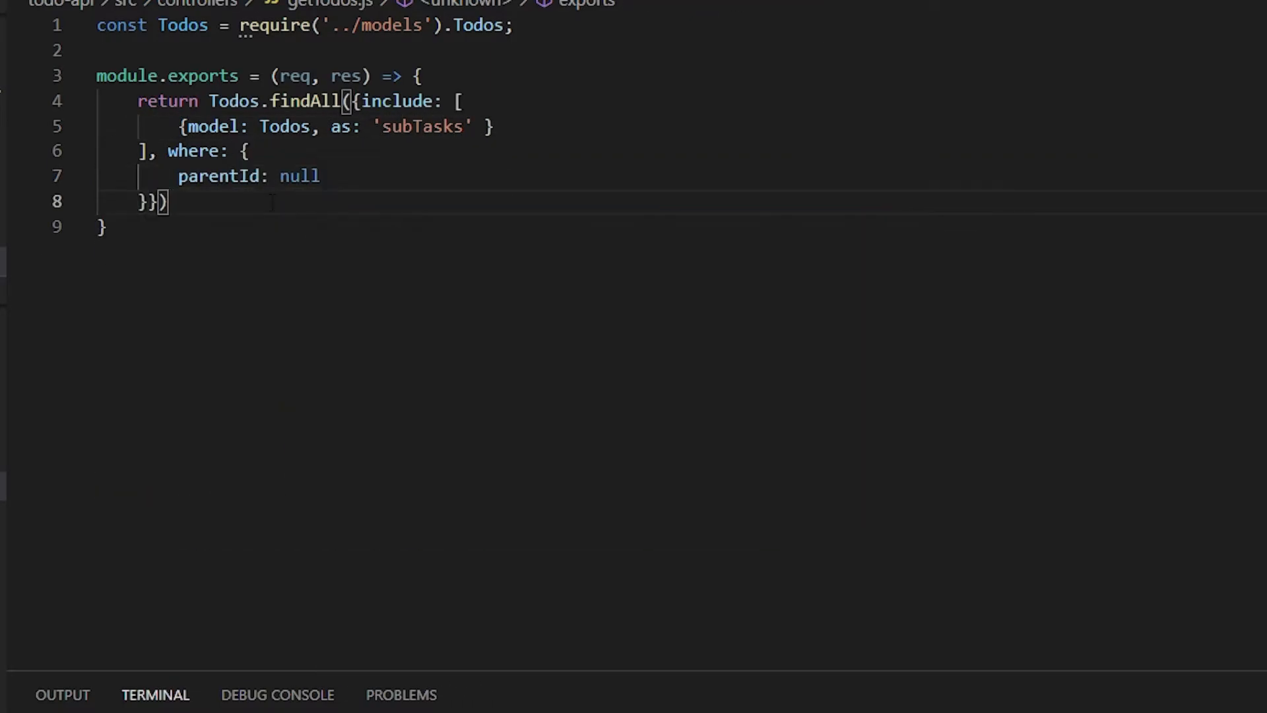
Finish getTodos with a 200 success response and start updateTodo's todo_id check
text(.then(todos => res.status(200).send({succ)
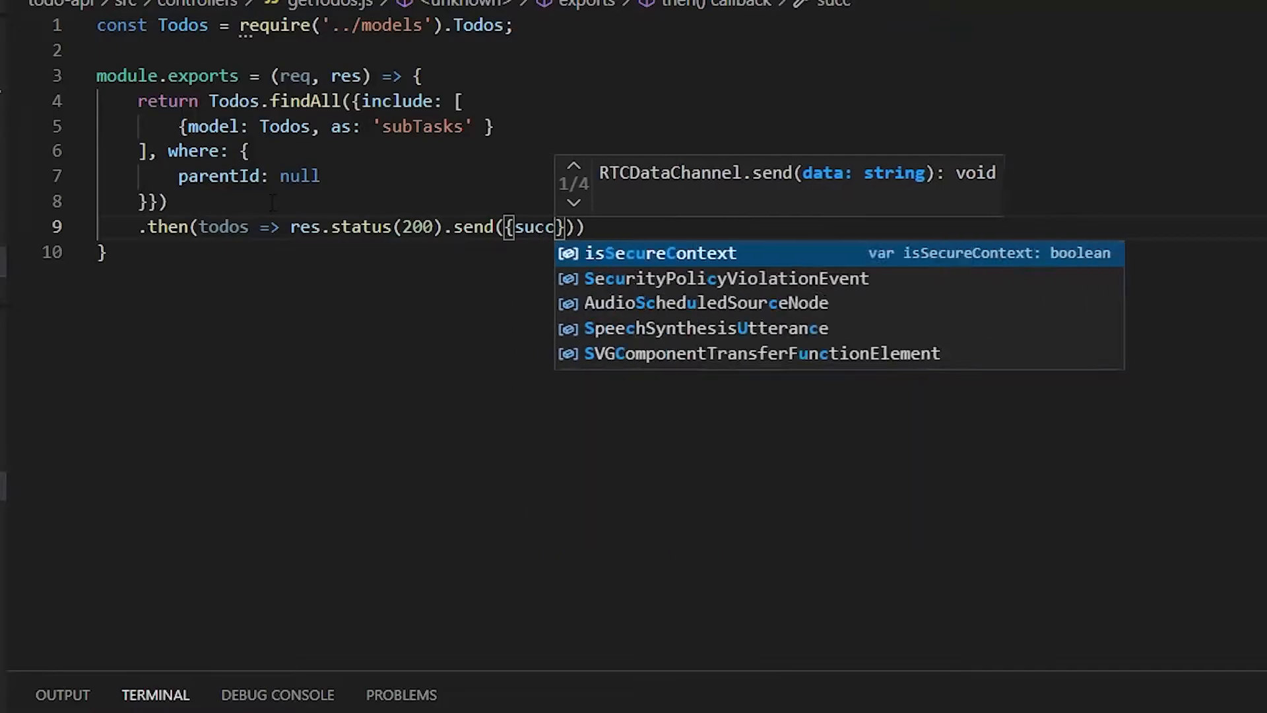
click(1035, 39)
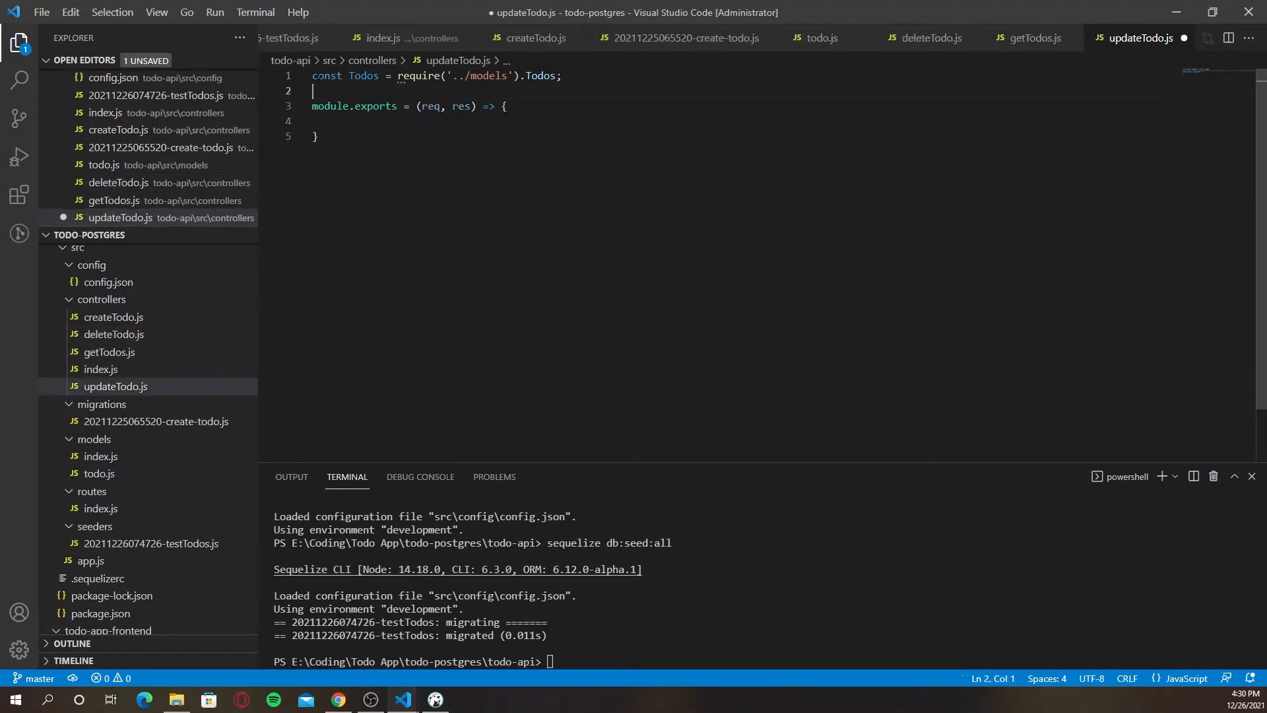
text(if(req.body.todo_id !== null) {})
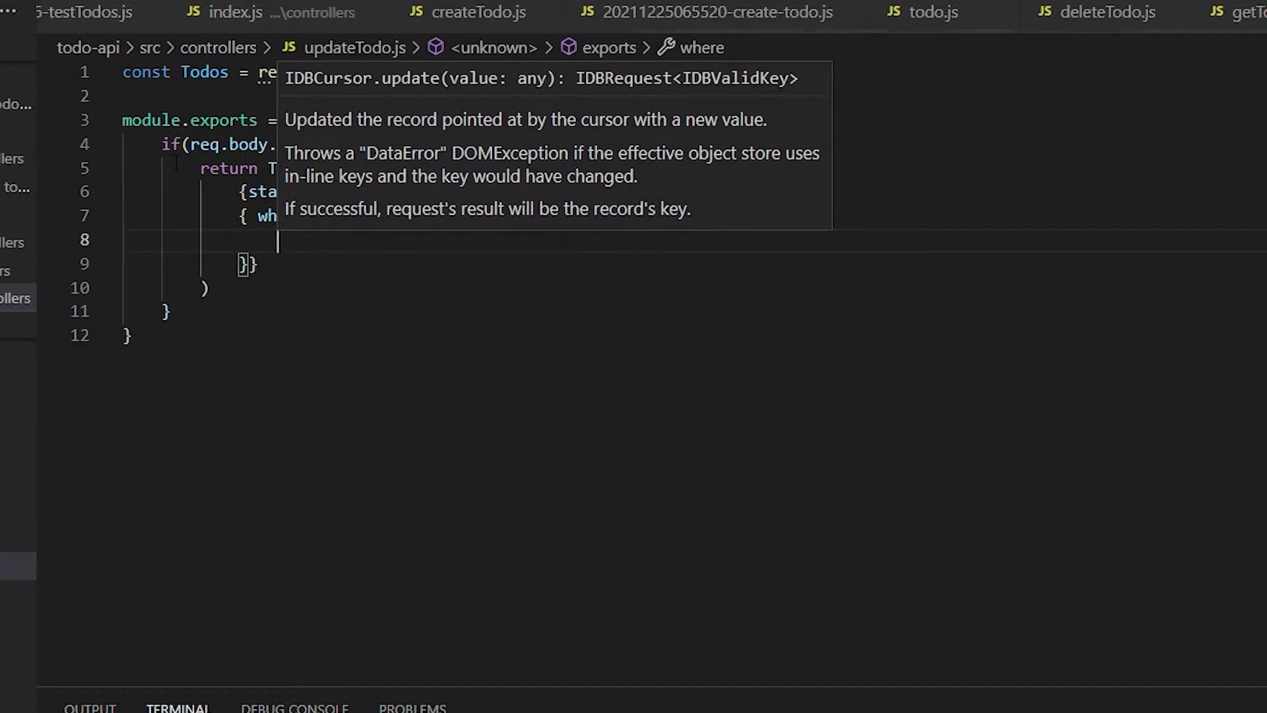
text(req.b)
click(694, 287)
text(.then(todo => )
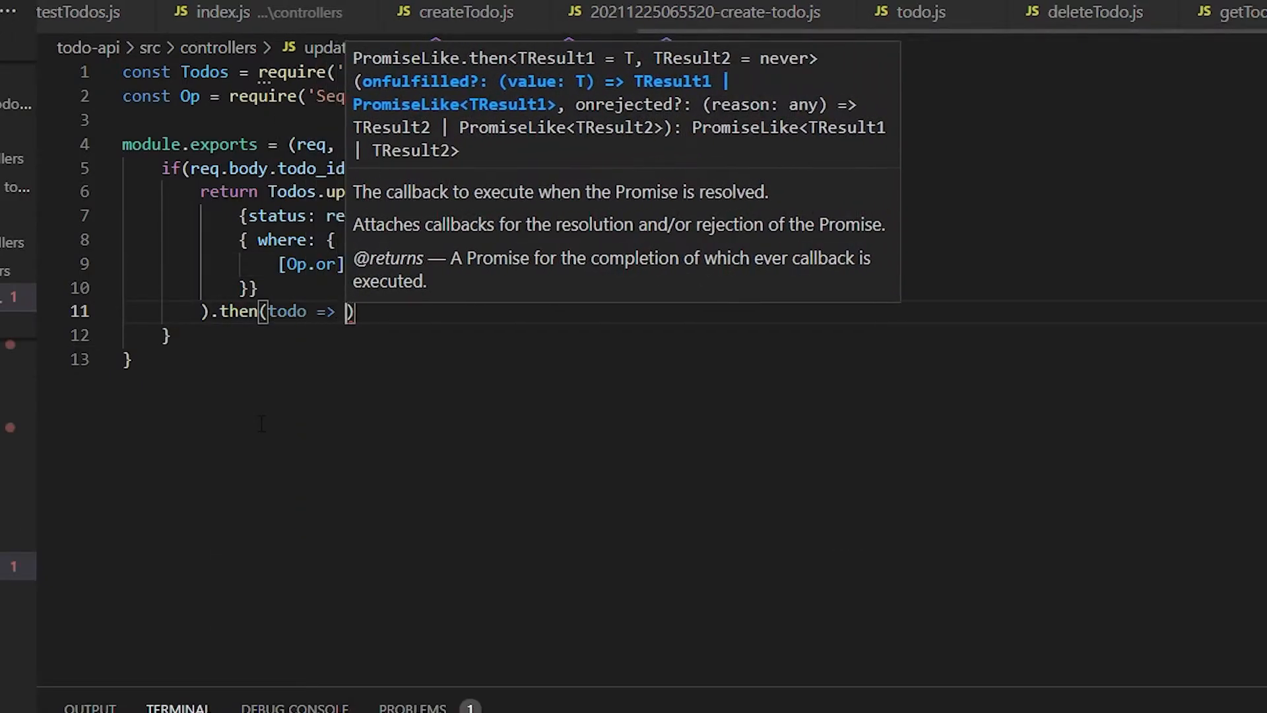
Complete updateTodo with a 201 response, catch handler and findAndCountAll parent-status check
text(res.status(201).send({ success: true, data})))
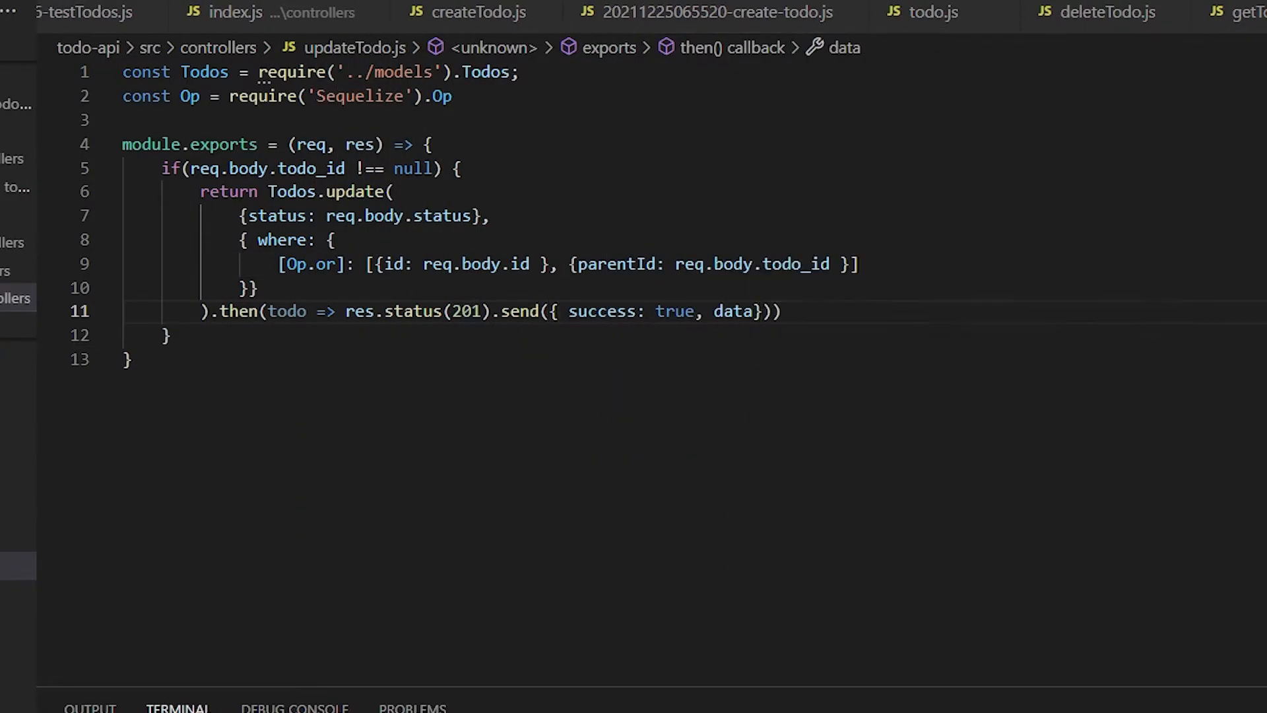
text(.catch(err => res.status(400).send(err)
text(Todos)
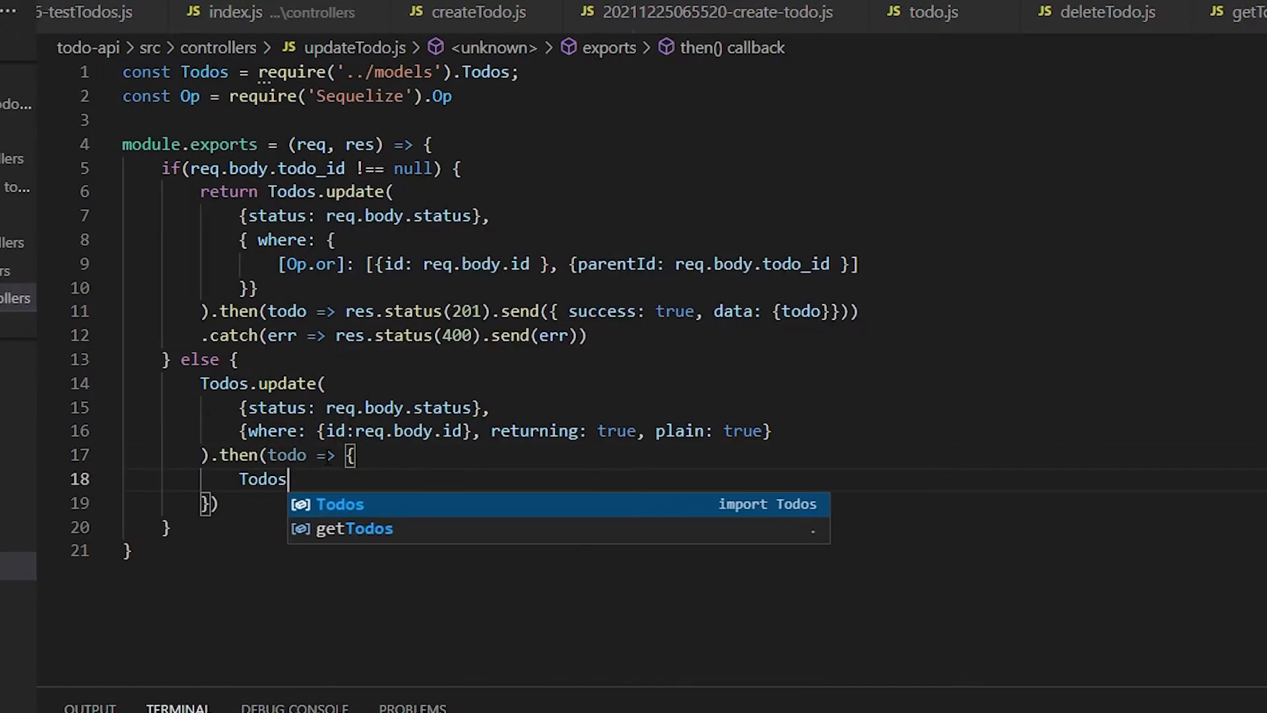
text(.findAndCoundAll({)
text({ where: { id:  } )
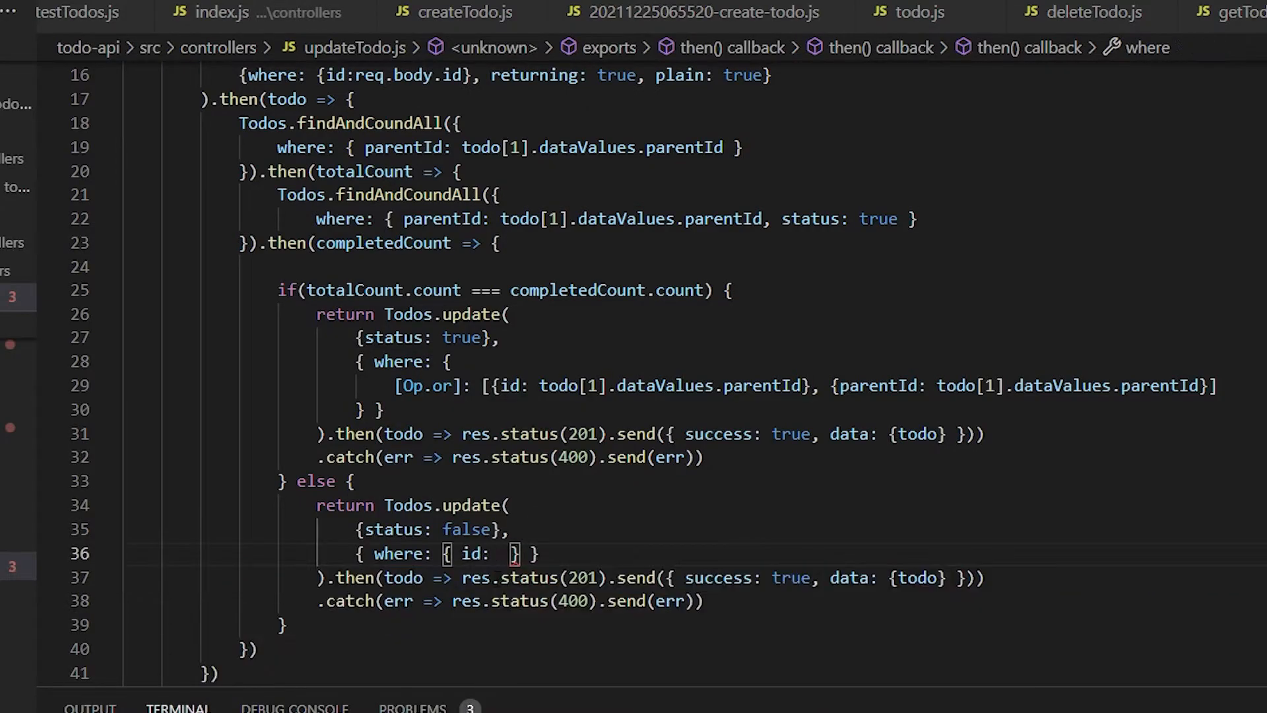
text(todo[1].dataValues.parentId)
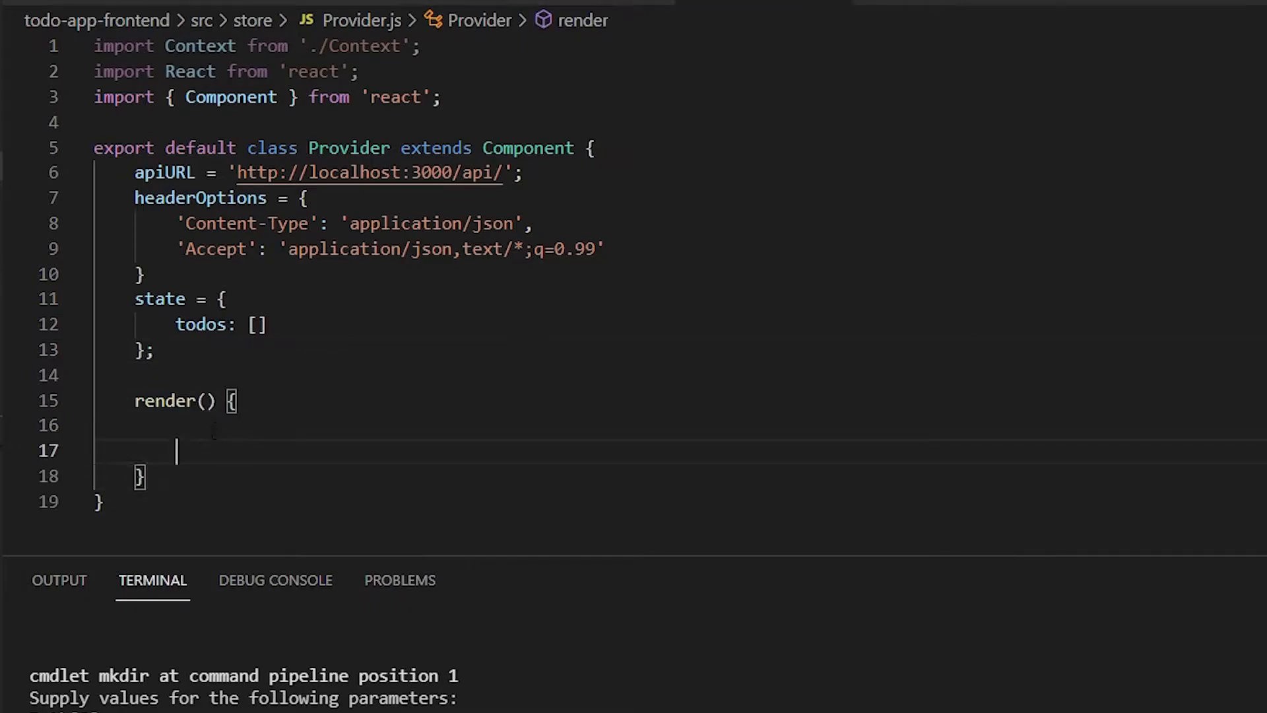
Make Provider's render return a Context.Provider wrapping this.props.children
text(return ()
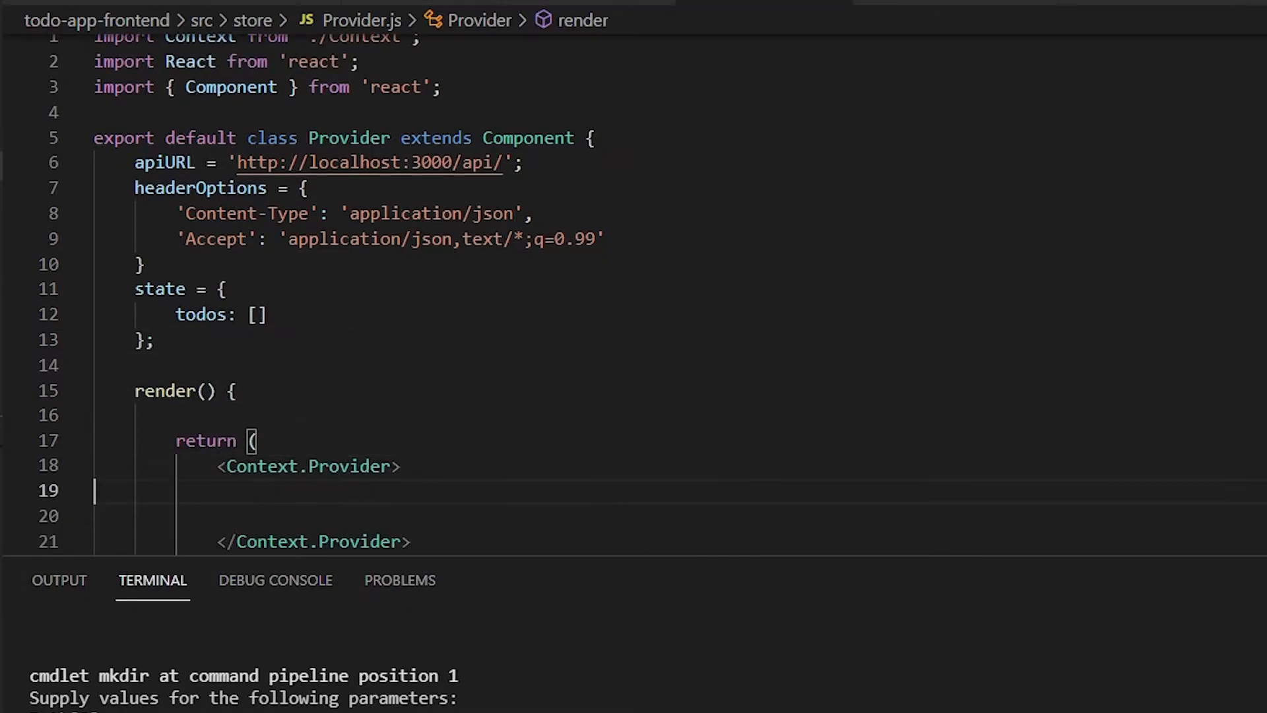
text({this.props.children})
text(updateTodoStatus: ()
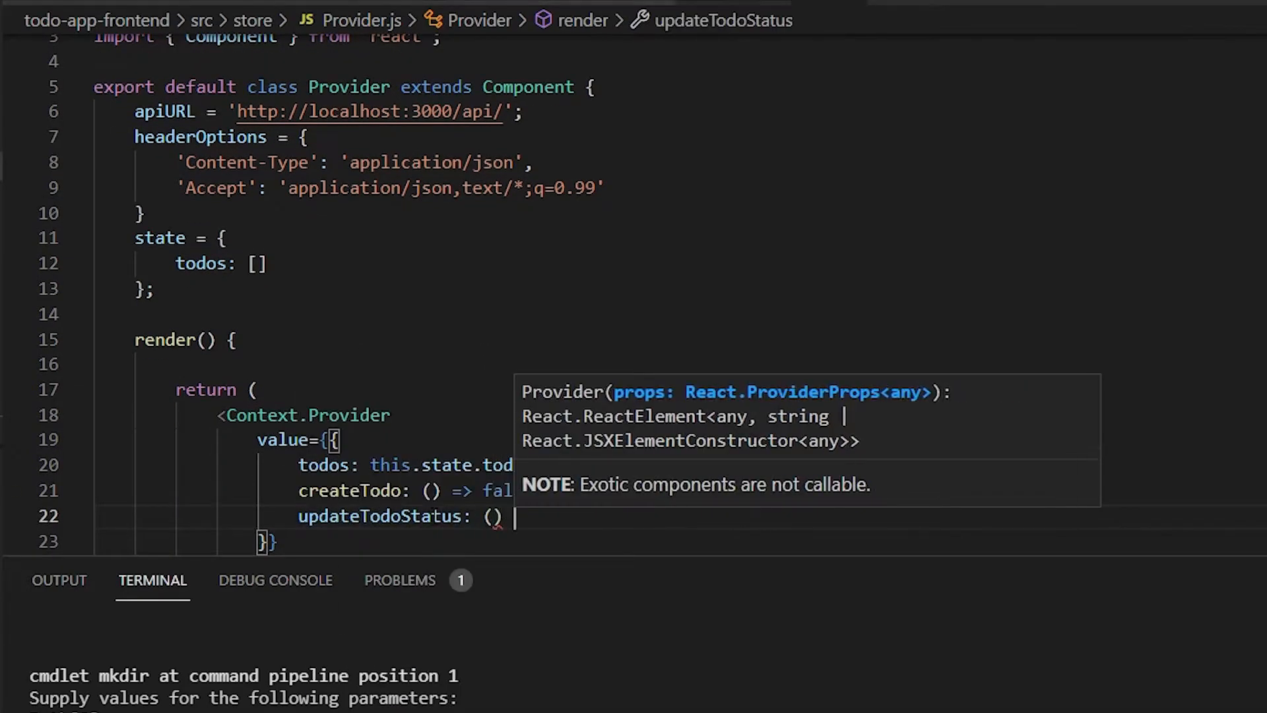
text(getA)
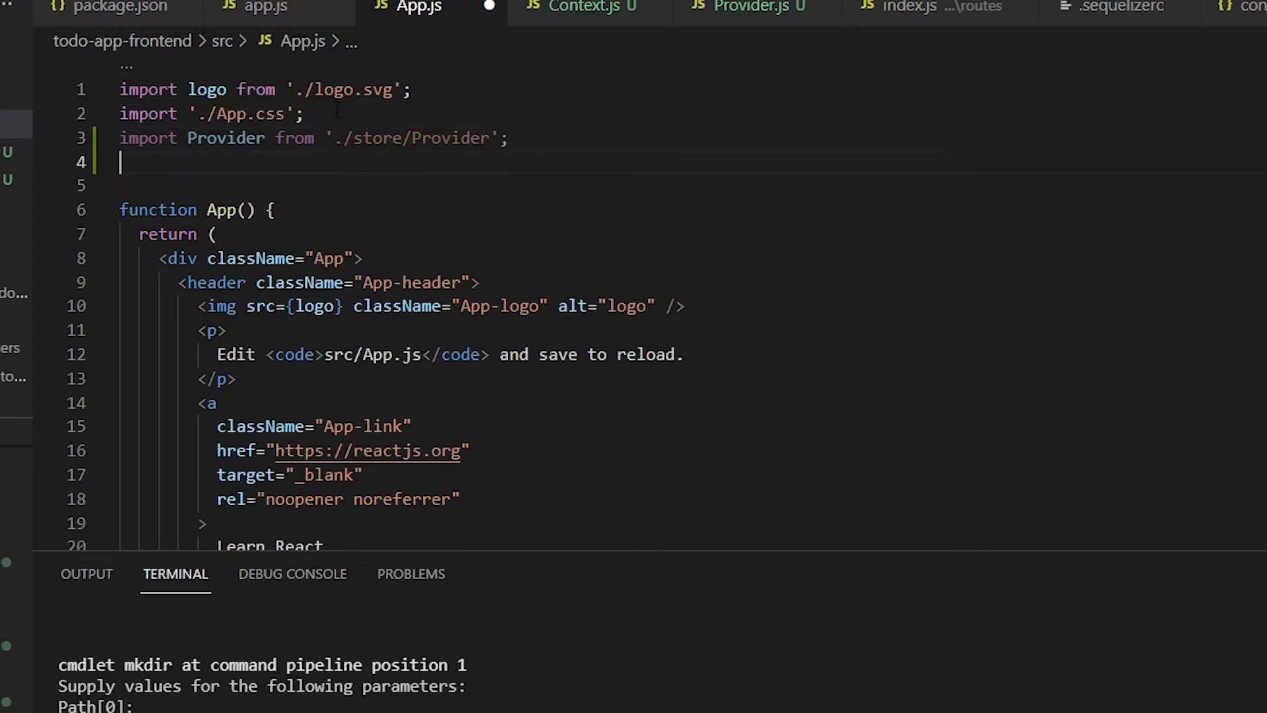
Import Todos from './components' into App.js
text(import)
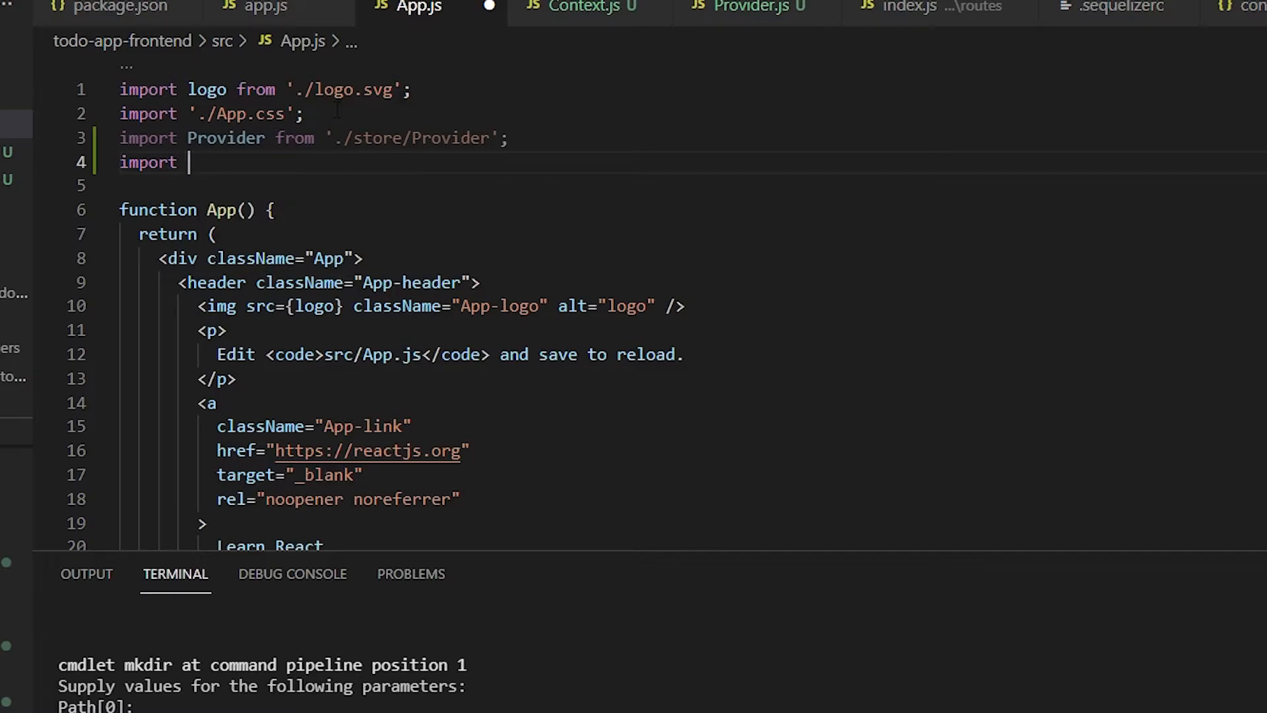
text(Todos)
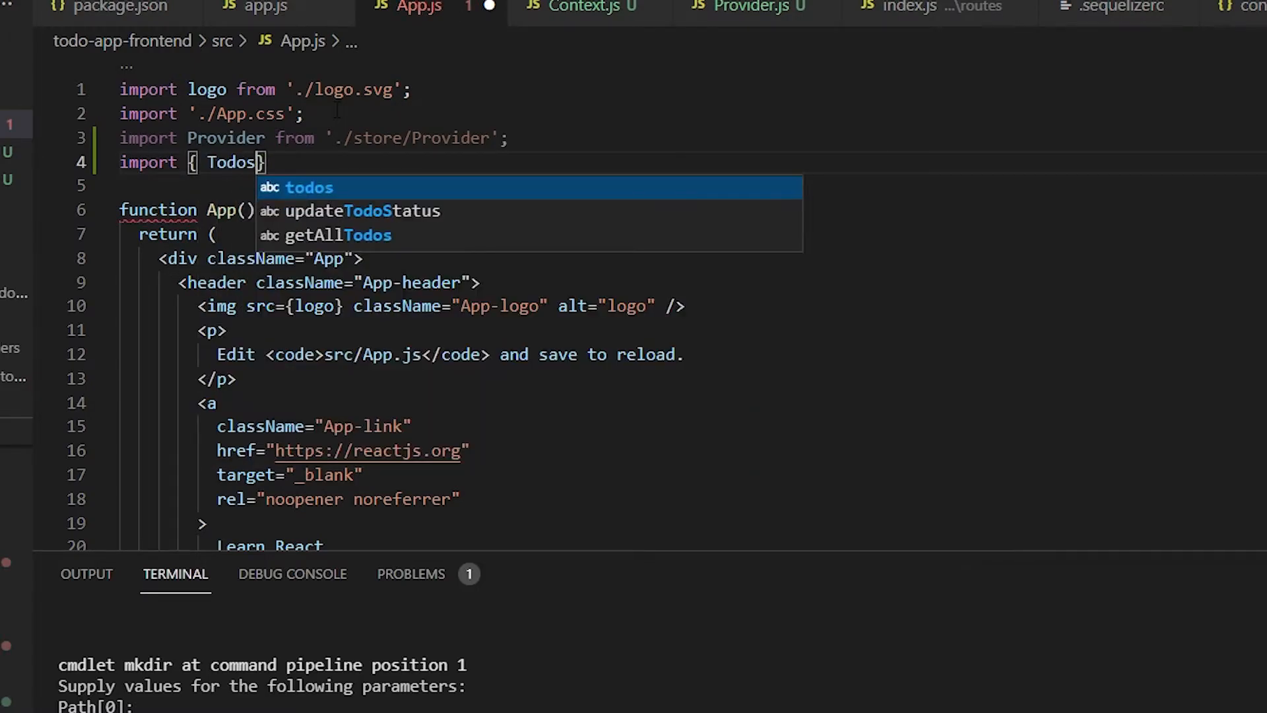
text(} from)
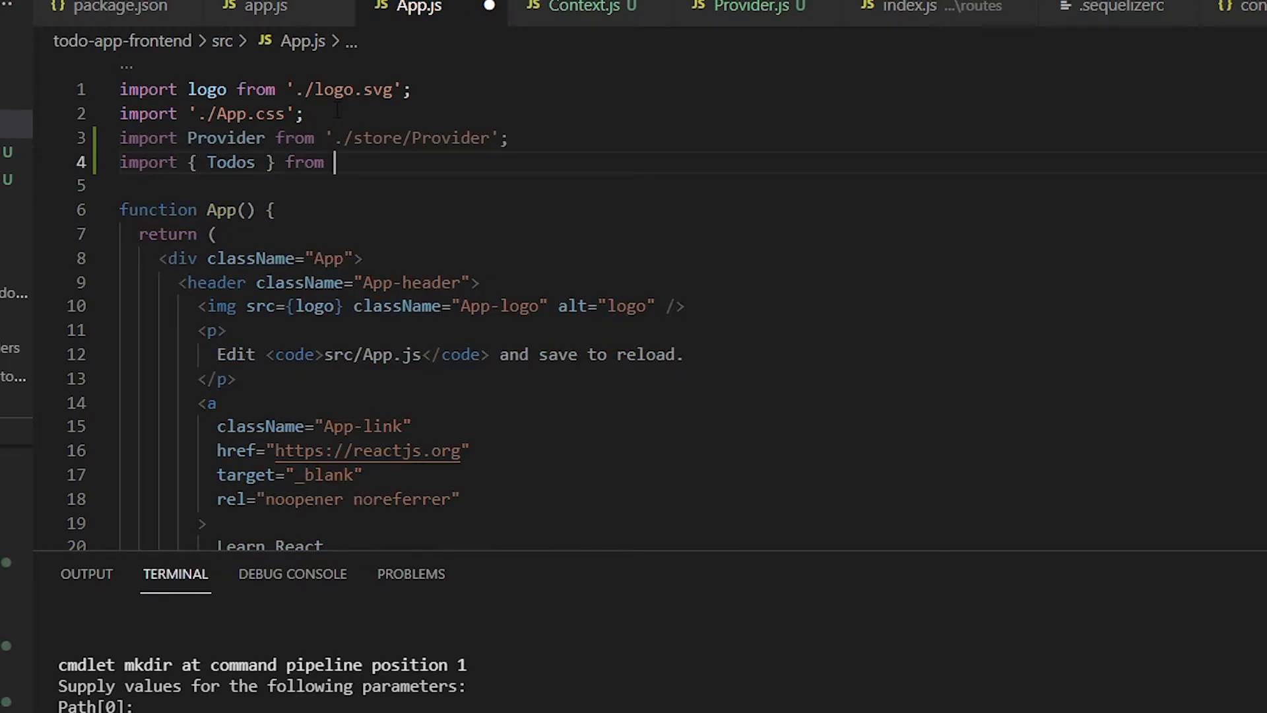
text('./)
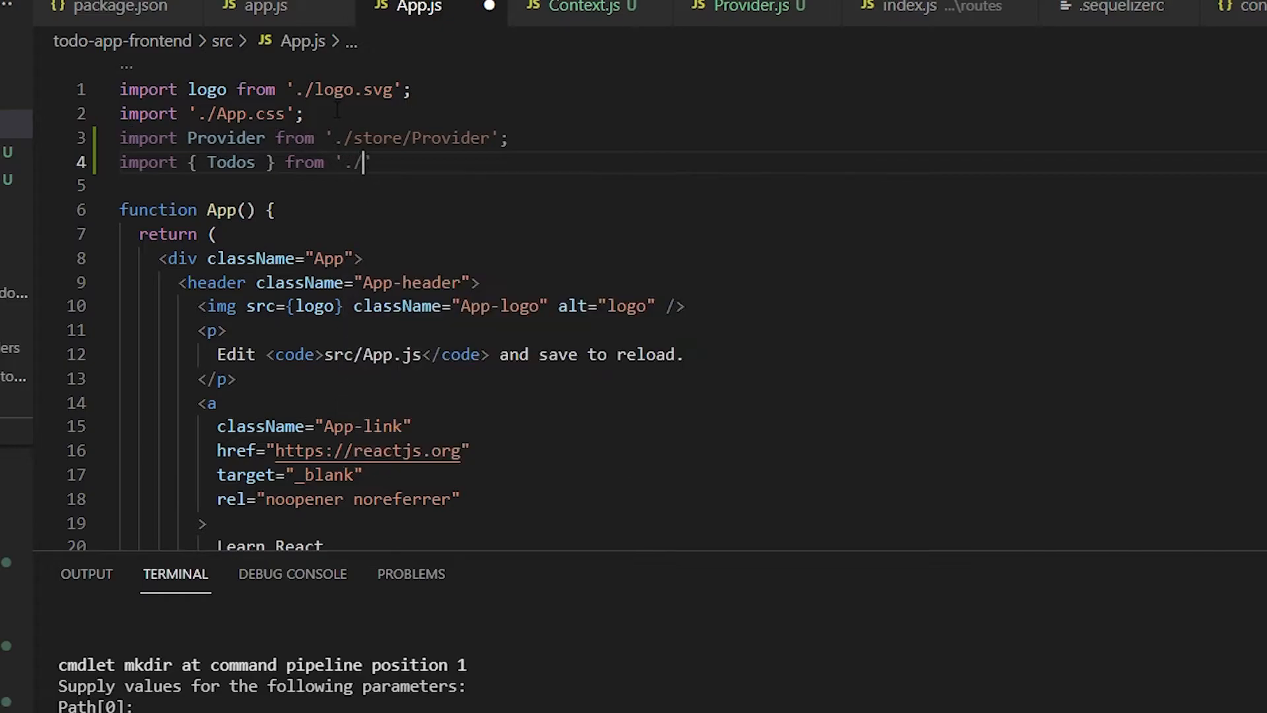
text(components)
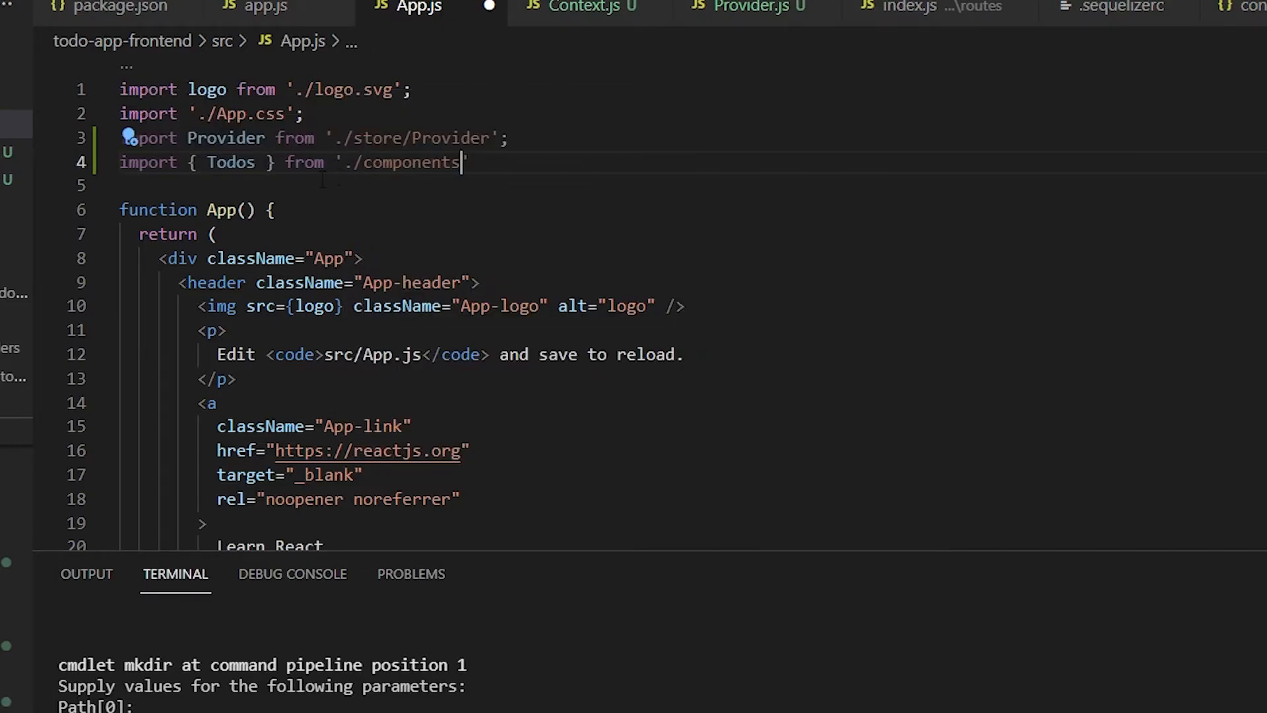
Begin TodoList.js with an import statement for its hooks and context
text(im)
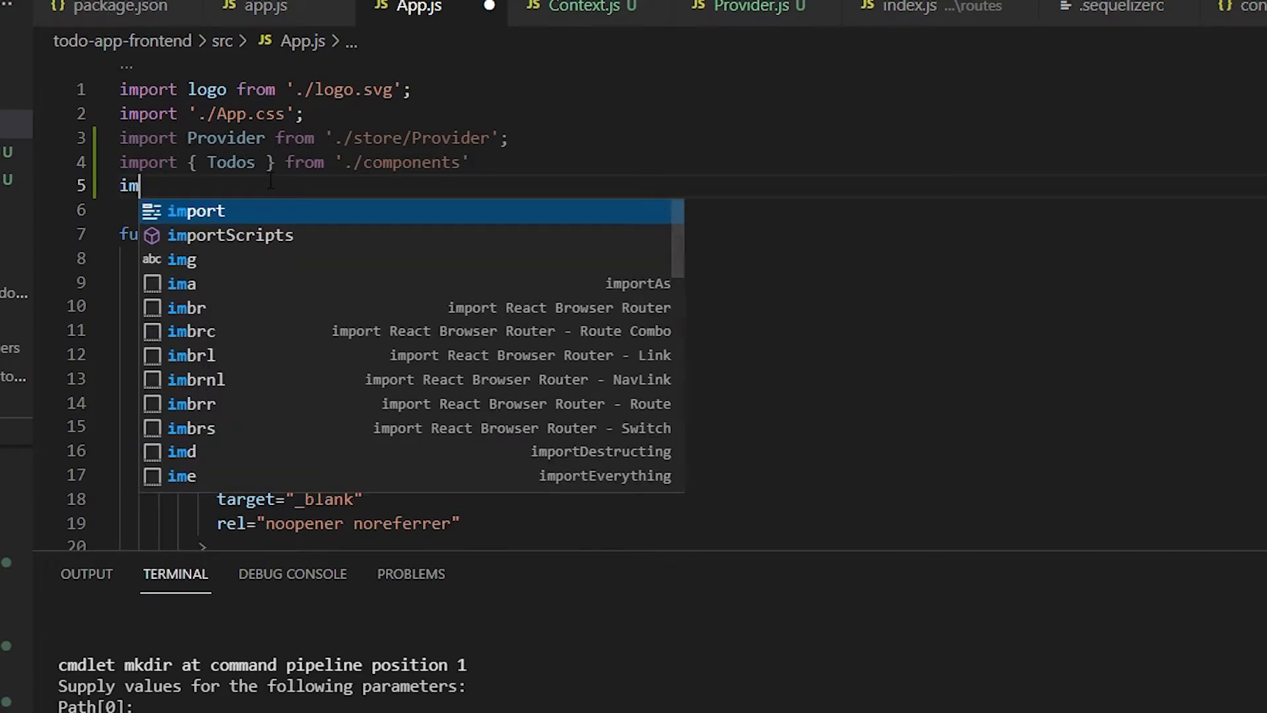
key(Tab)
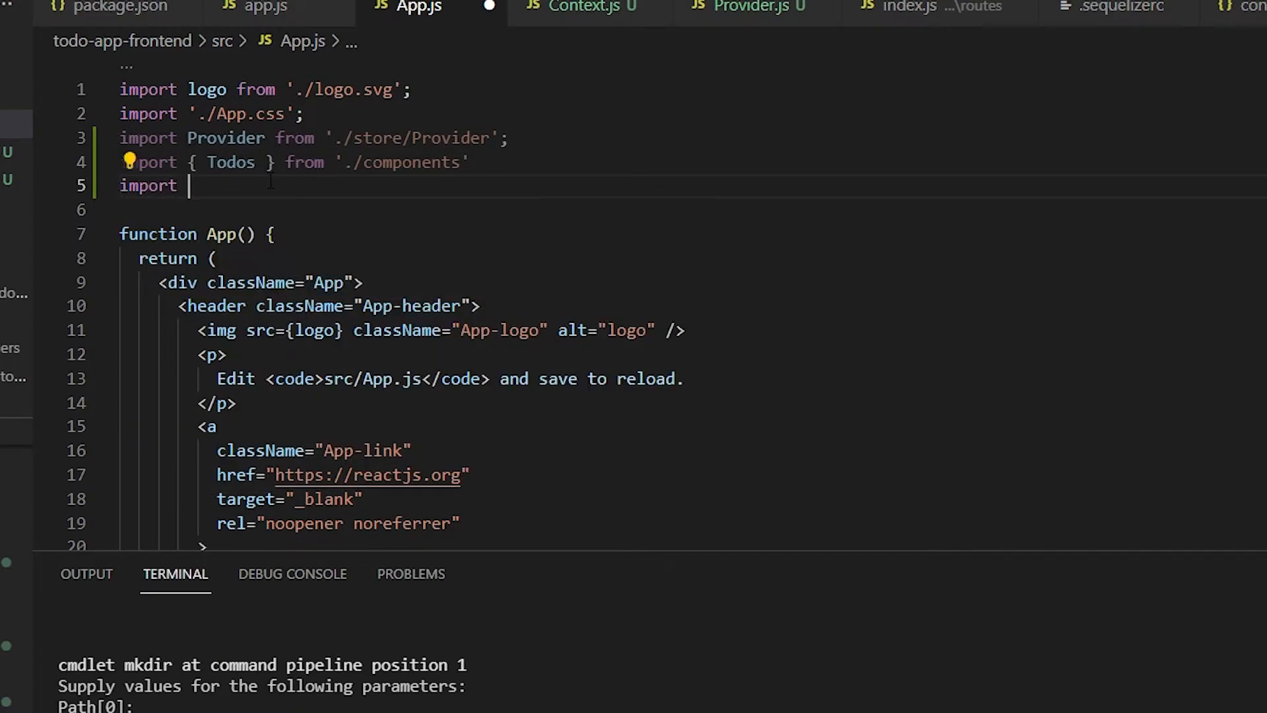
text('')
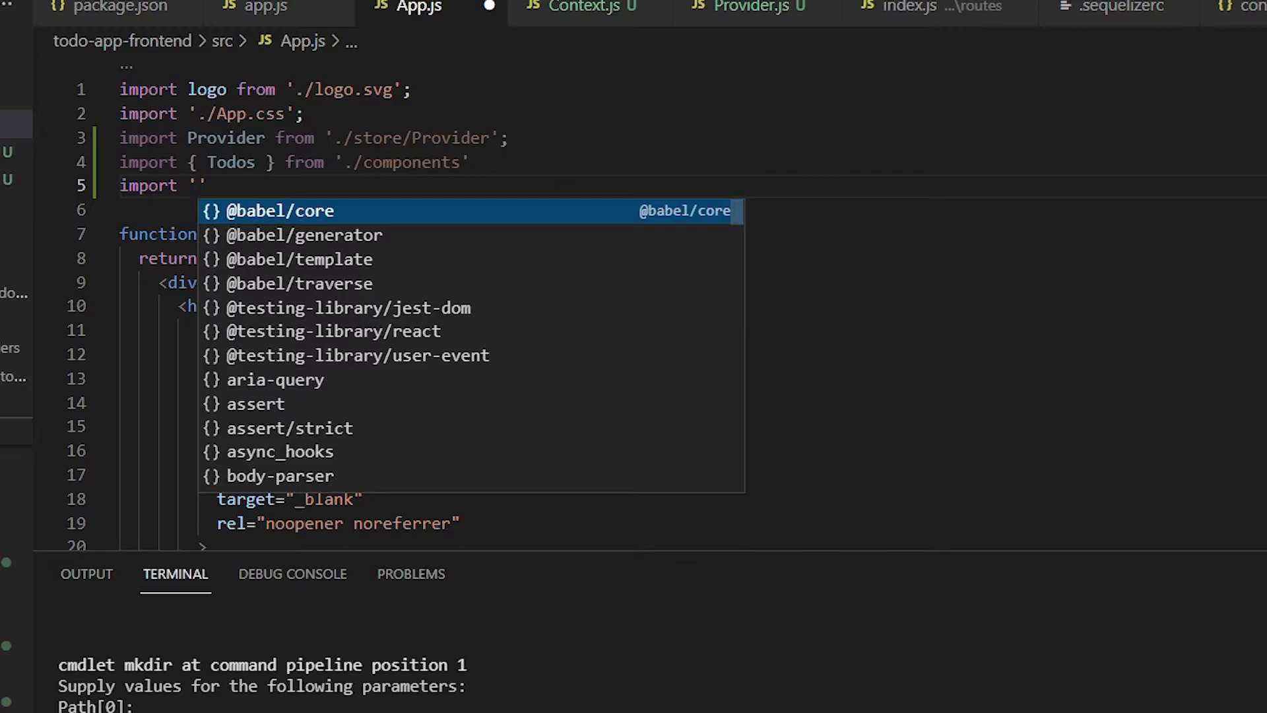
key(Escape)
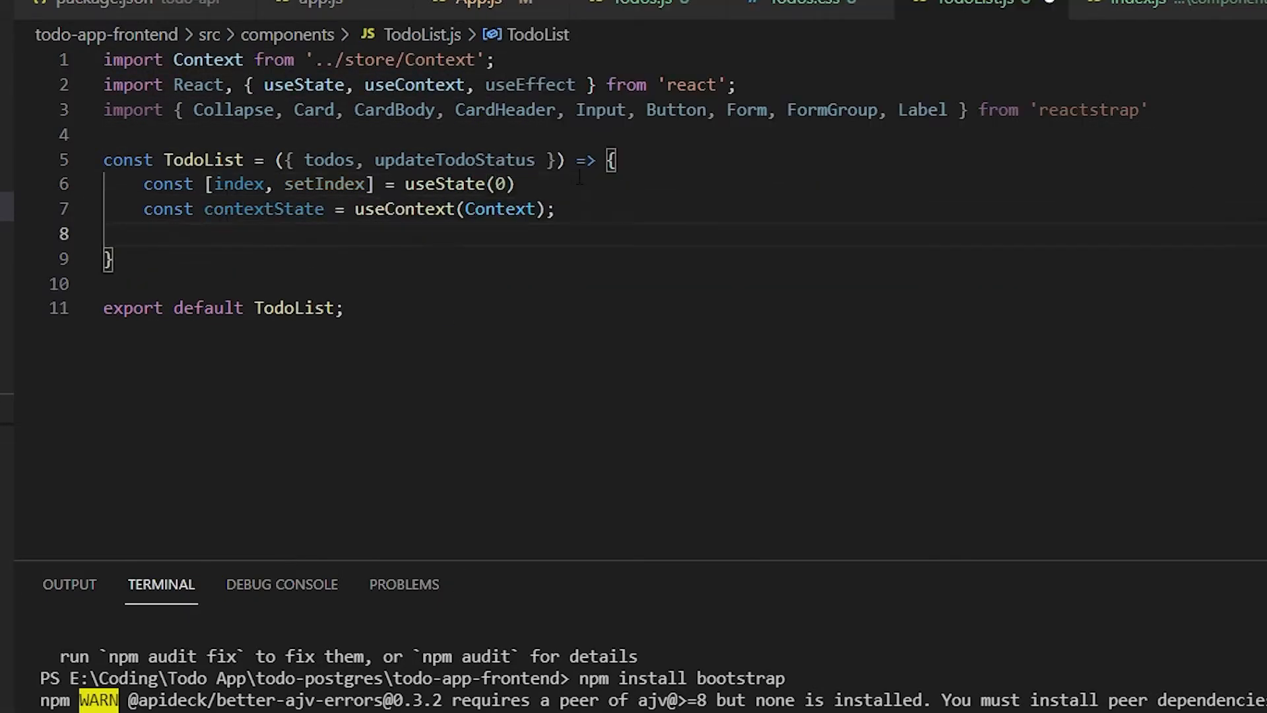
Review TodoList's toggle and submit logic, then move through Todos.css to Provider.js
scroll(down, 3)
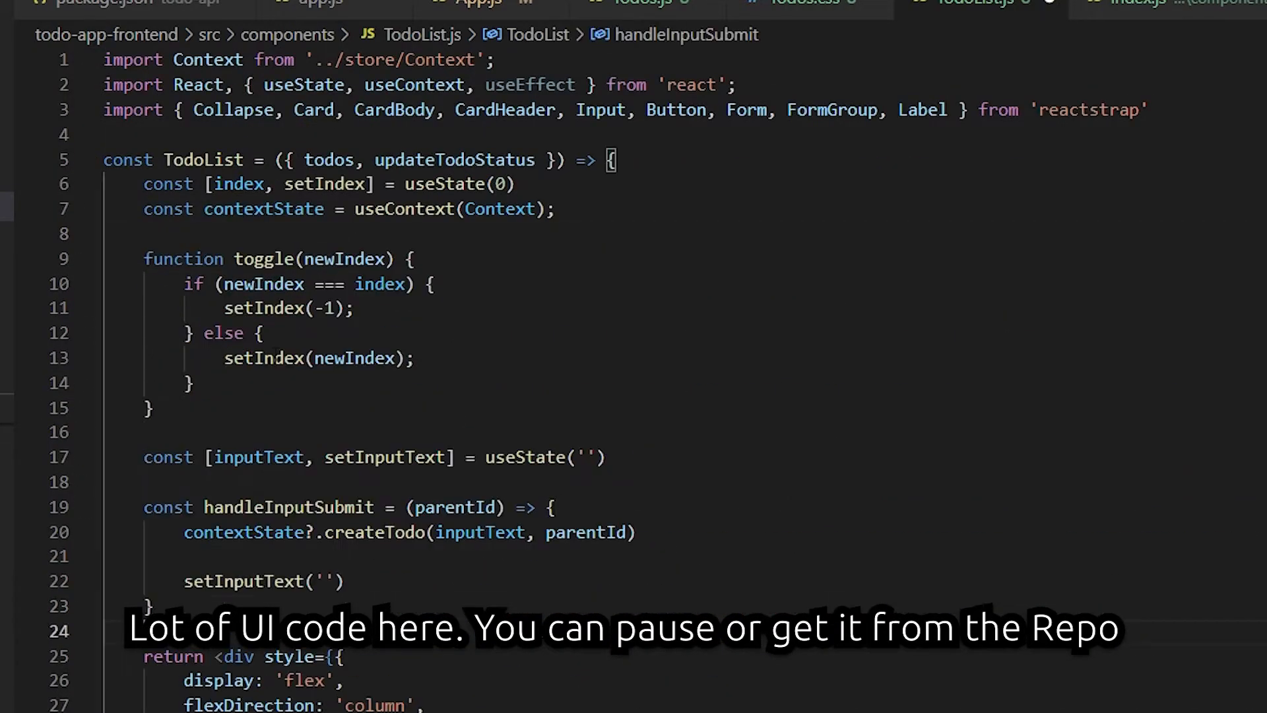
click(639, 2)
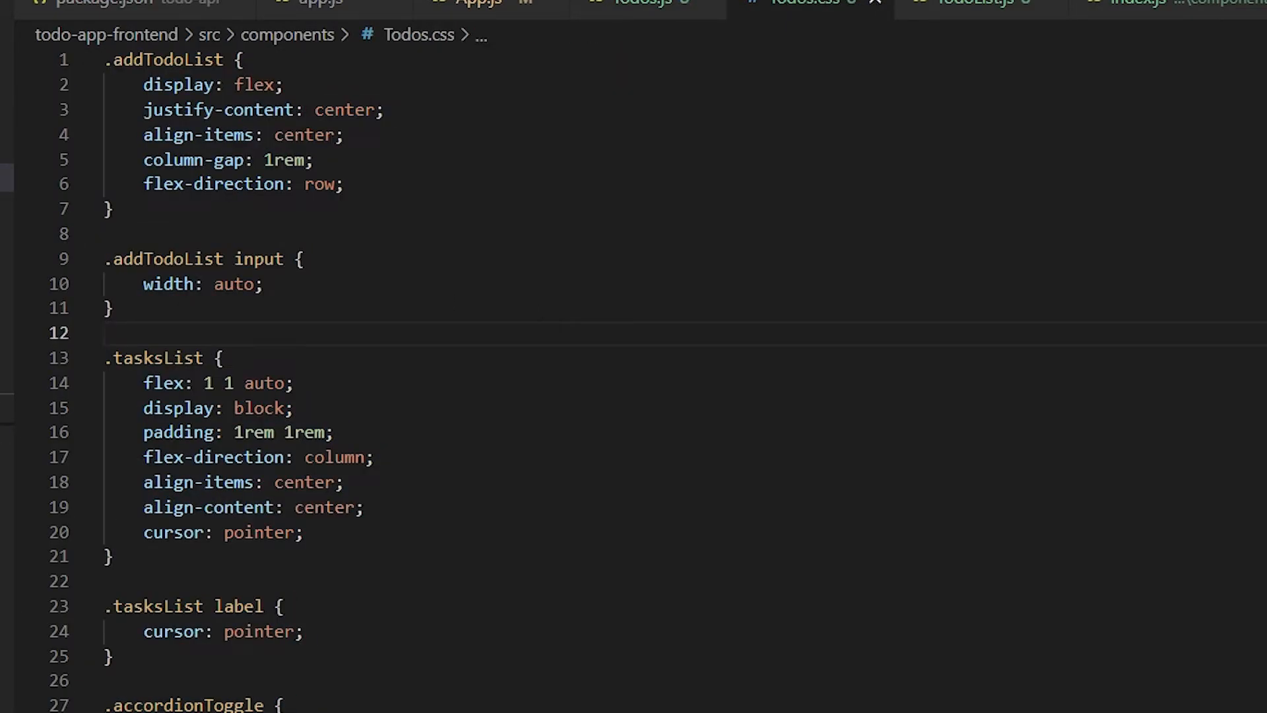
click(978, 4)
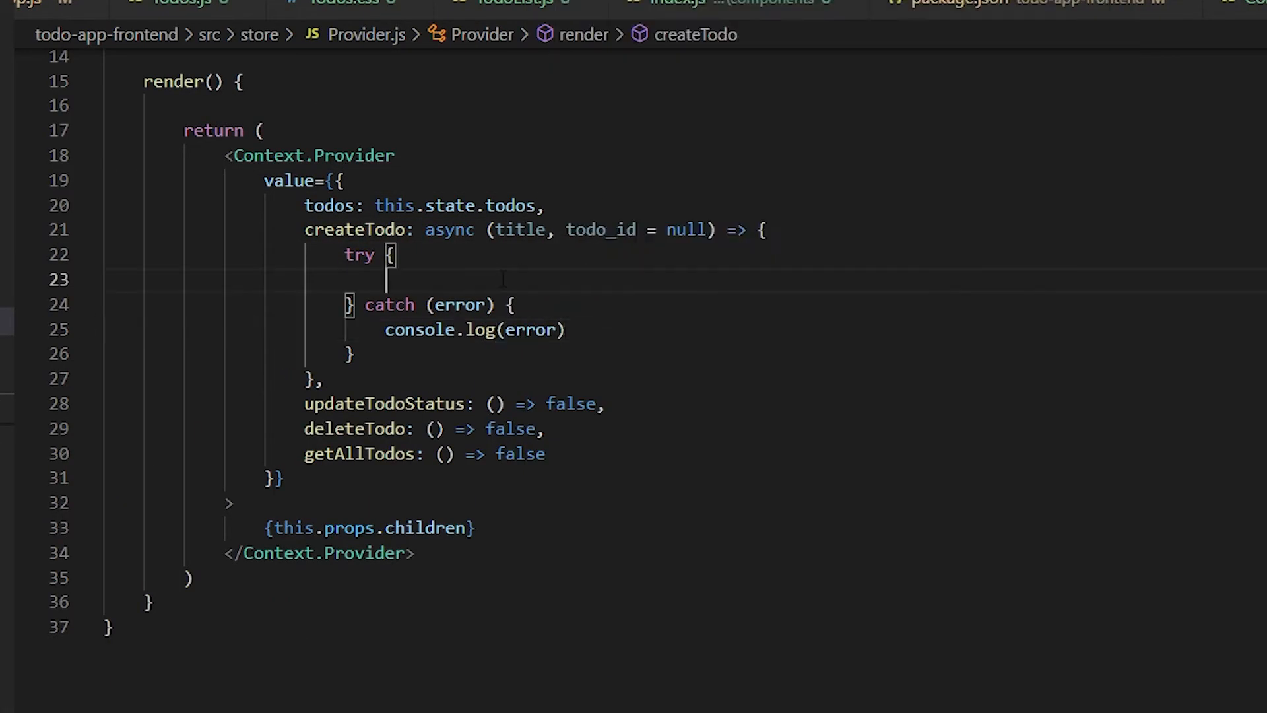
Write createTodo's POST fetch and push new sub-tasks into the parent todo when todoIndex > -1
text(await fetch(this.apiURL, { method: 'POST', headers: {...this.headerOptions}, body: JSON.)
text(if()
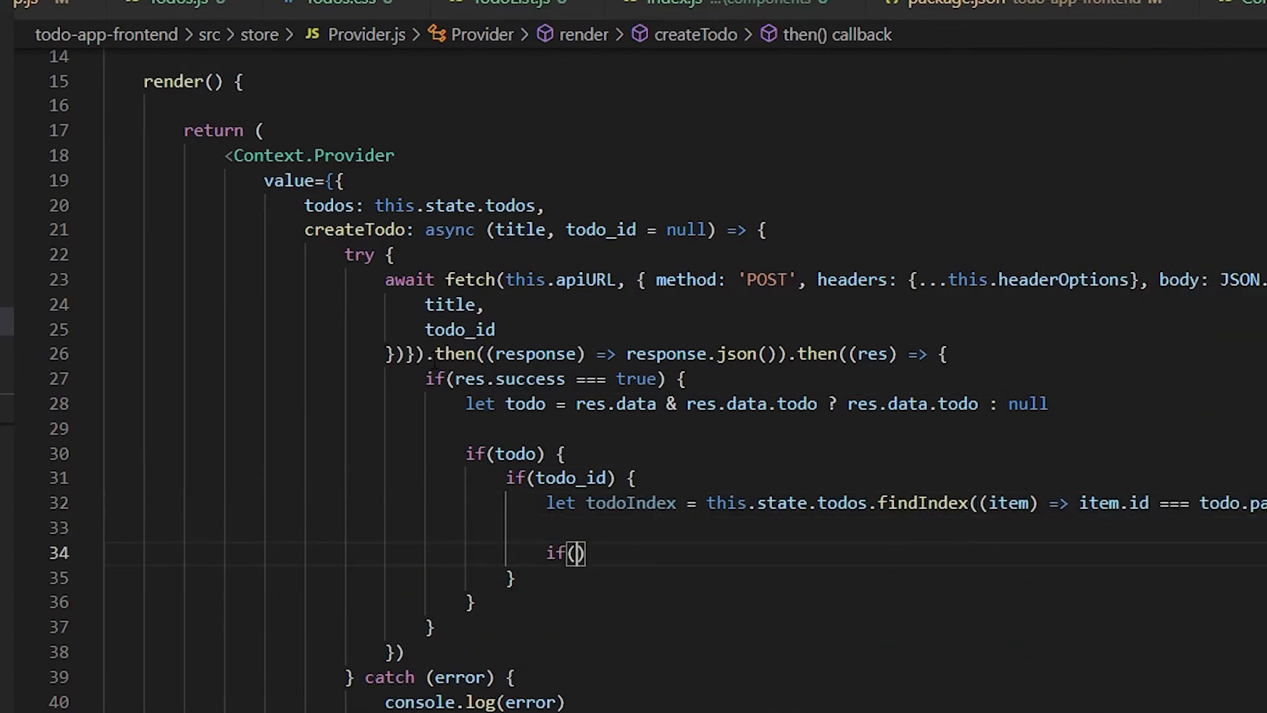
text(todoIndex > -1) {)
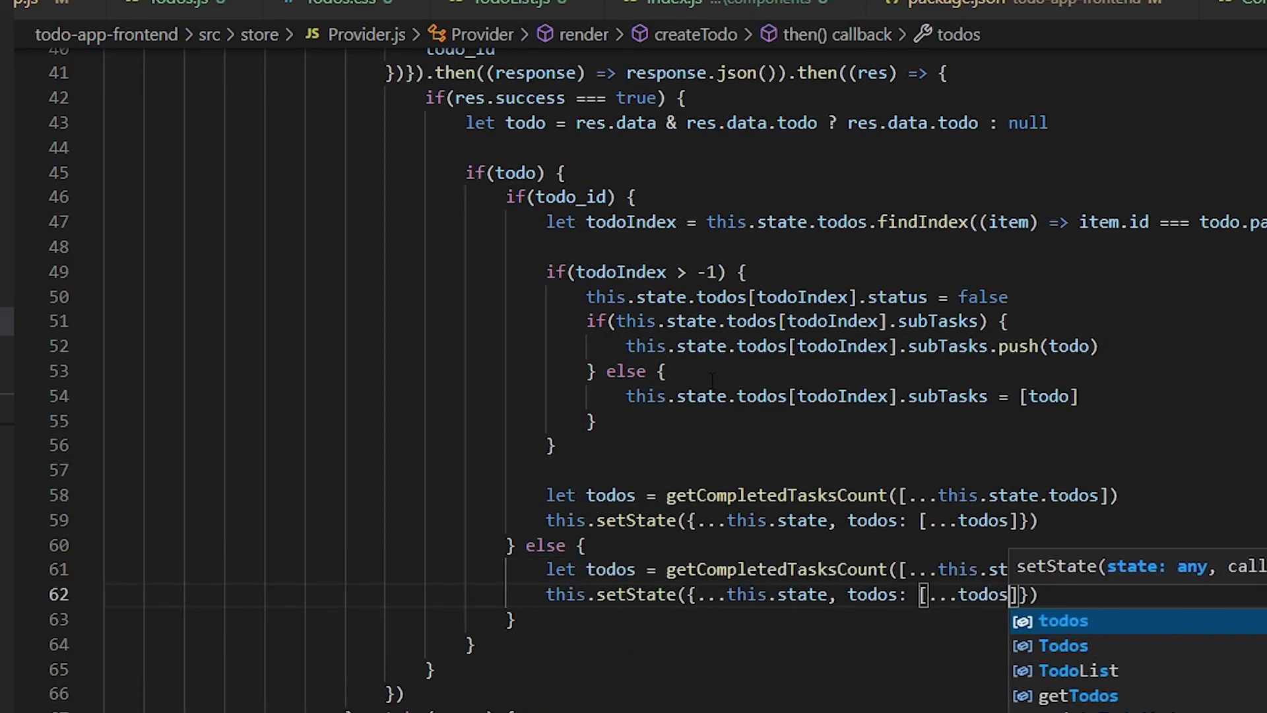
scroll(down, 3)
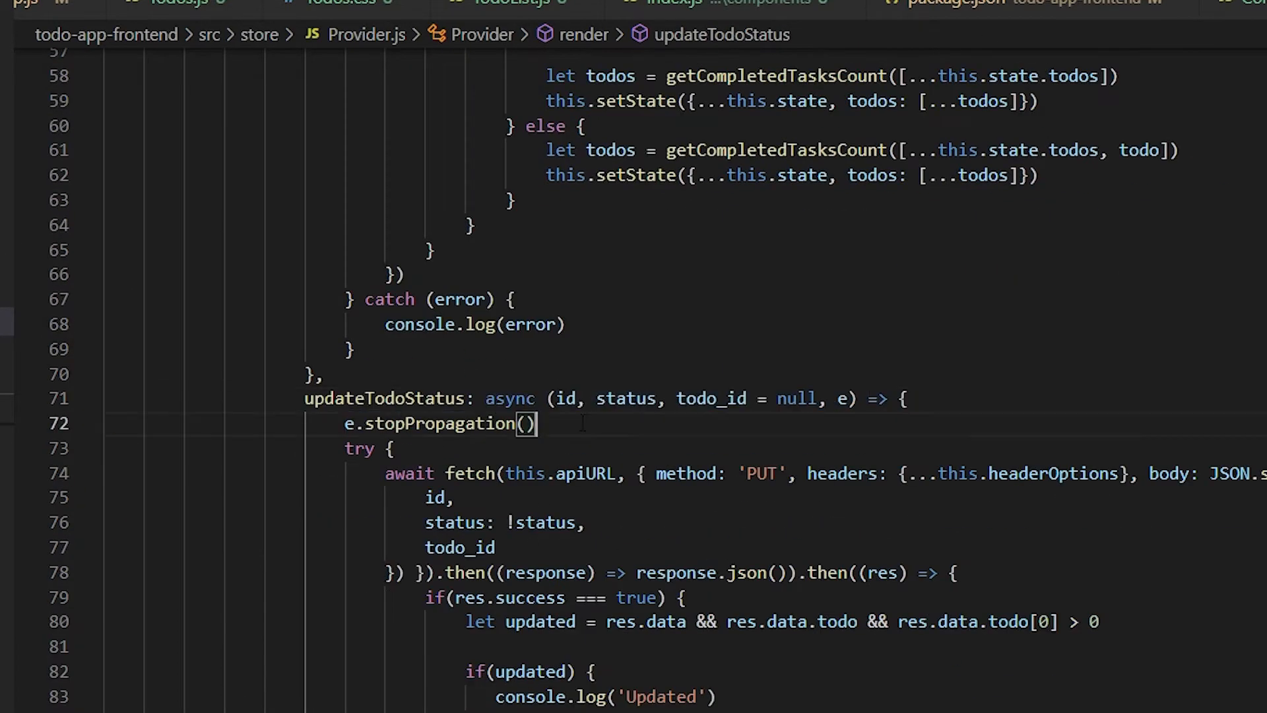
scroll(down, 3)
text(// lmao weird anyone know what happende)
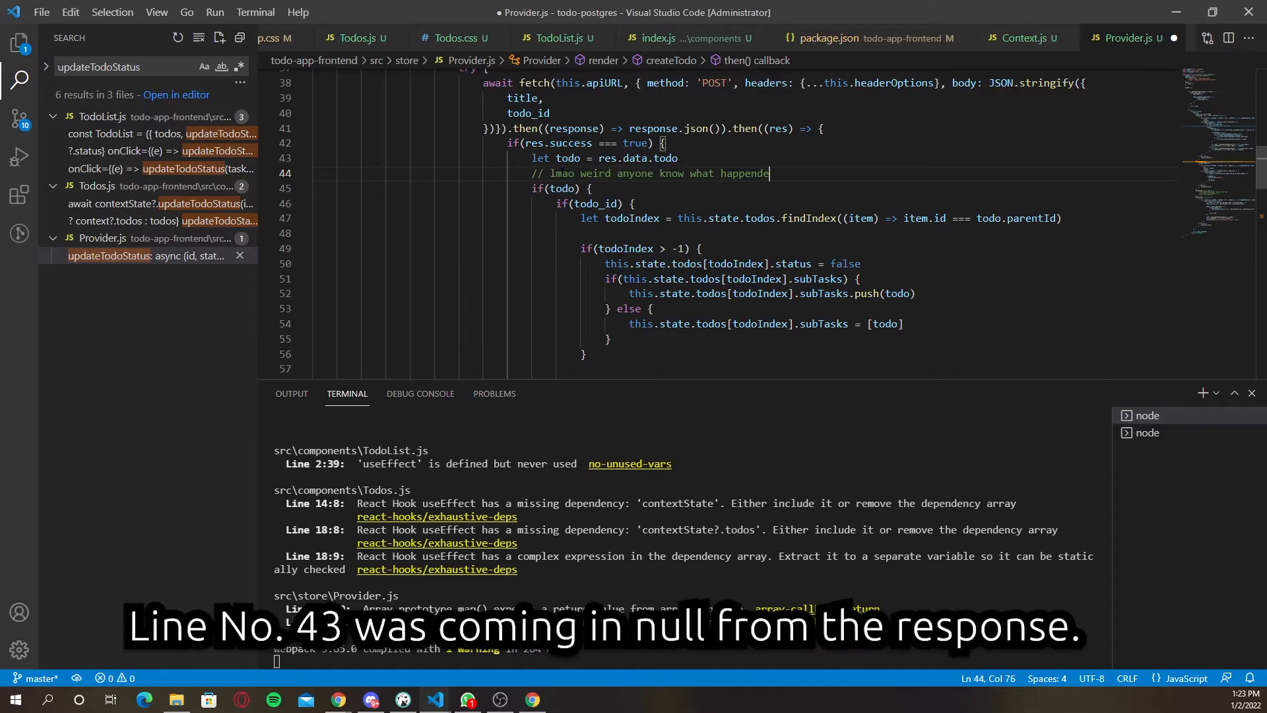
text(?)
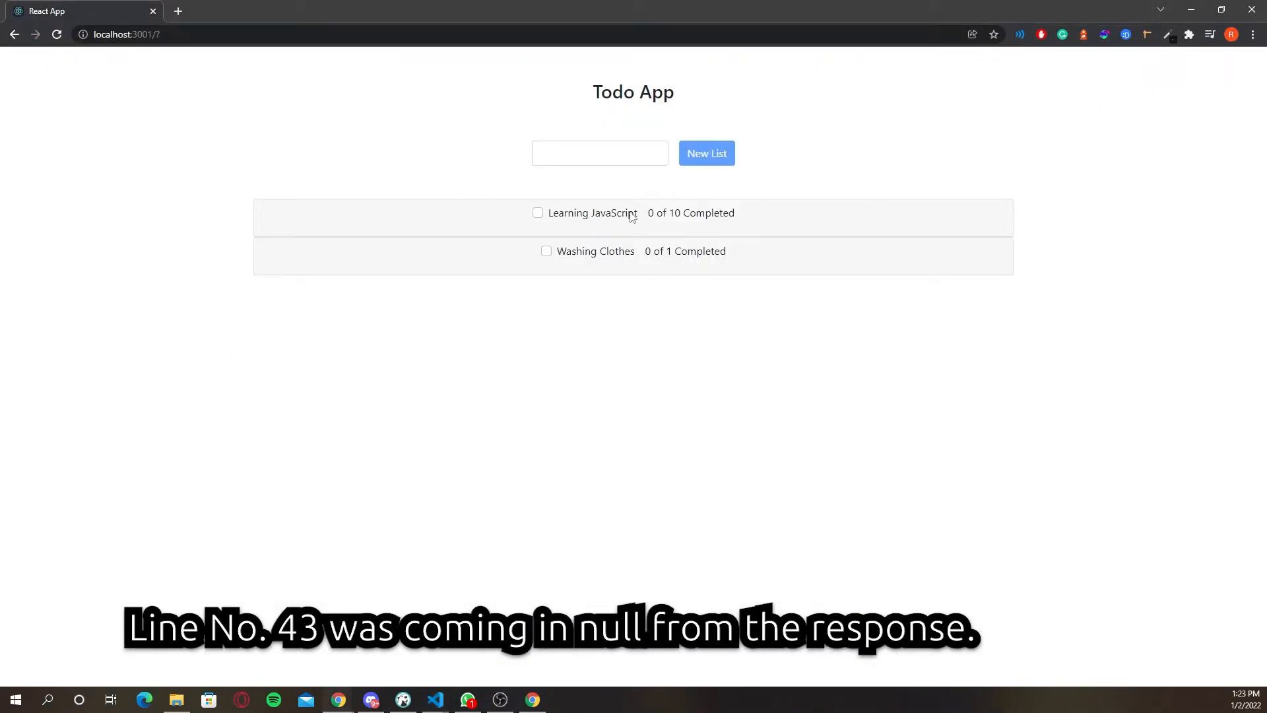
Expand Learning JavaScript, add a step and toggle two steps' completion
click(592, 213)
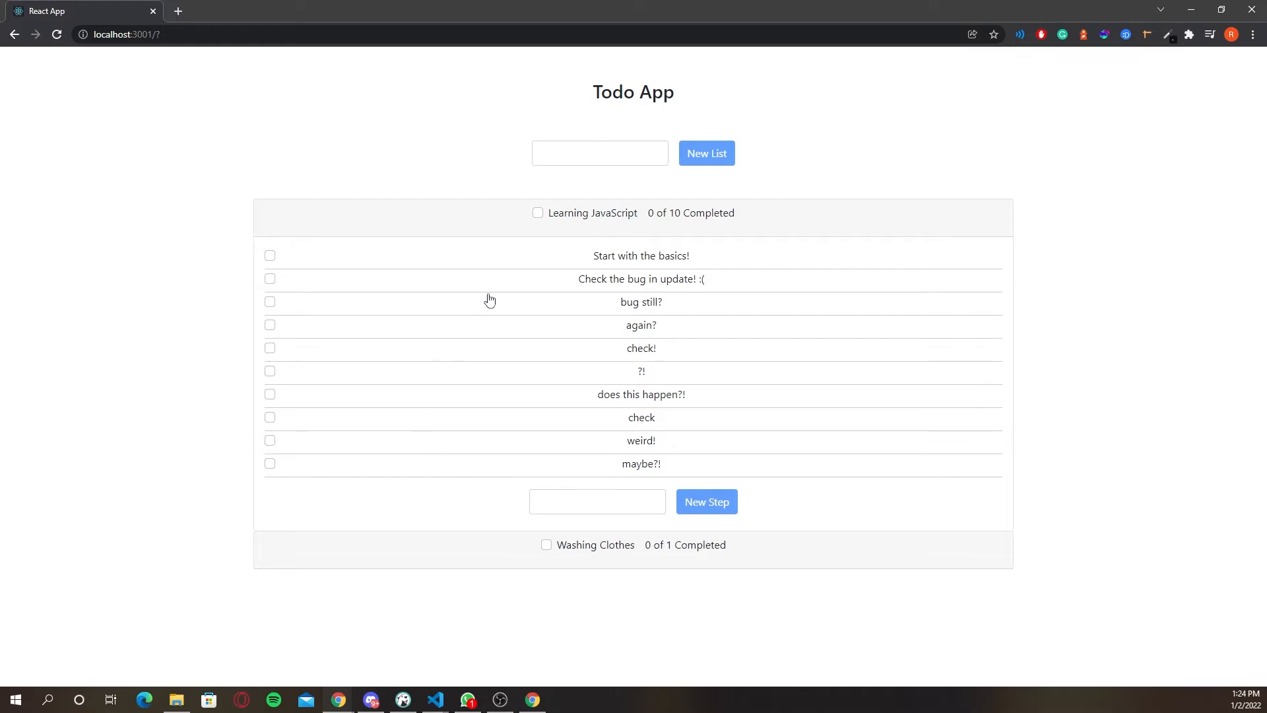
click(597, 502)
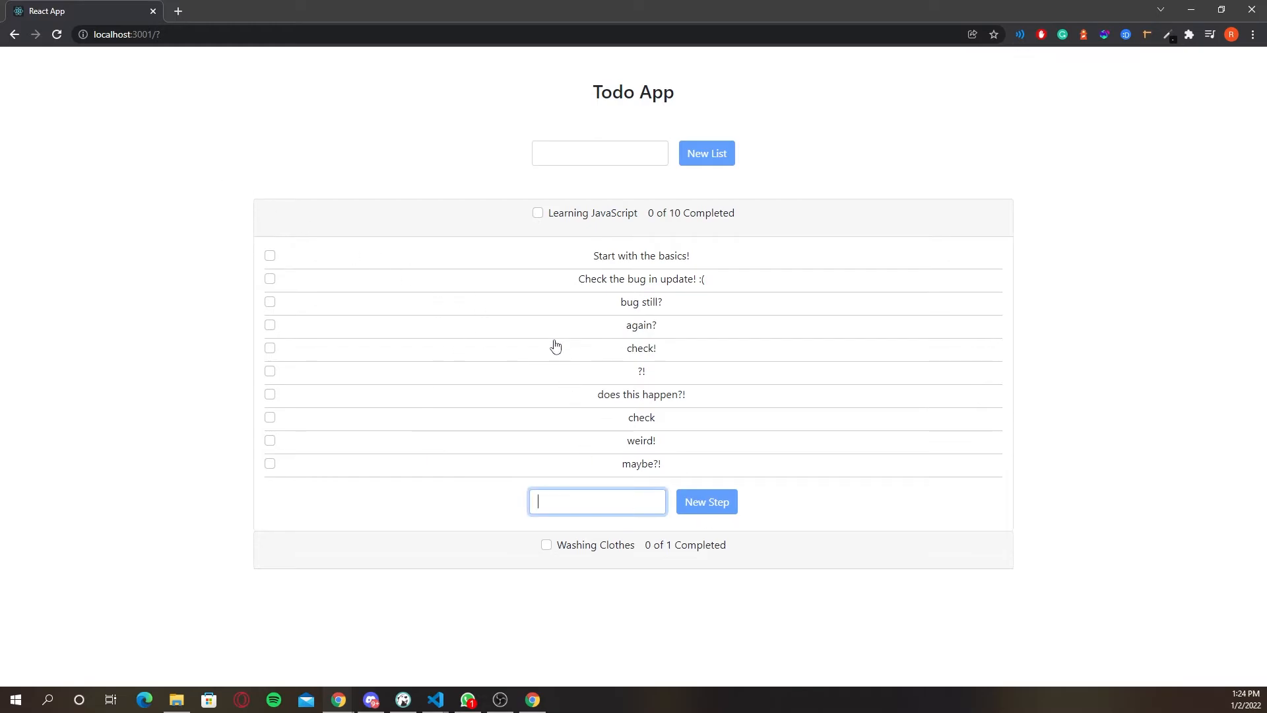
text(che)
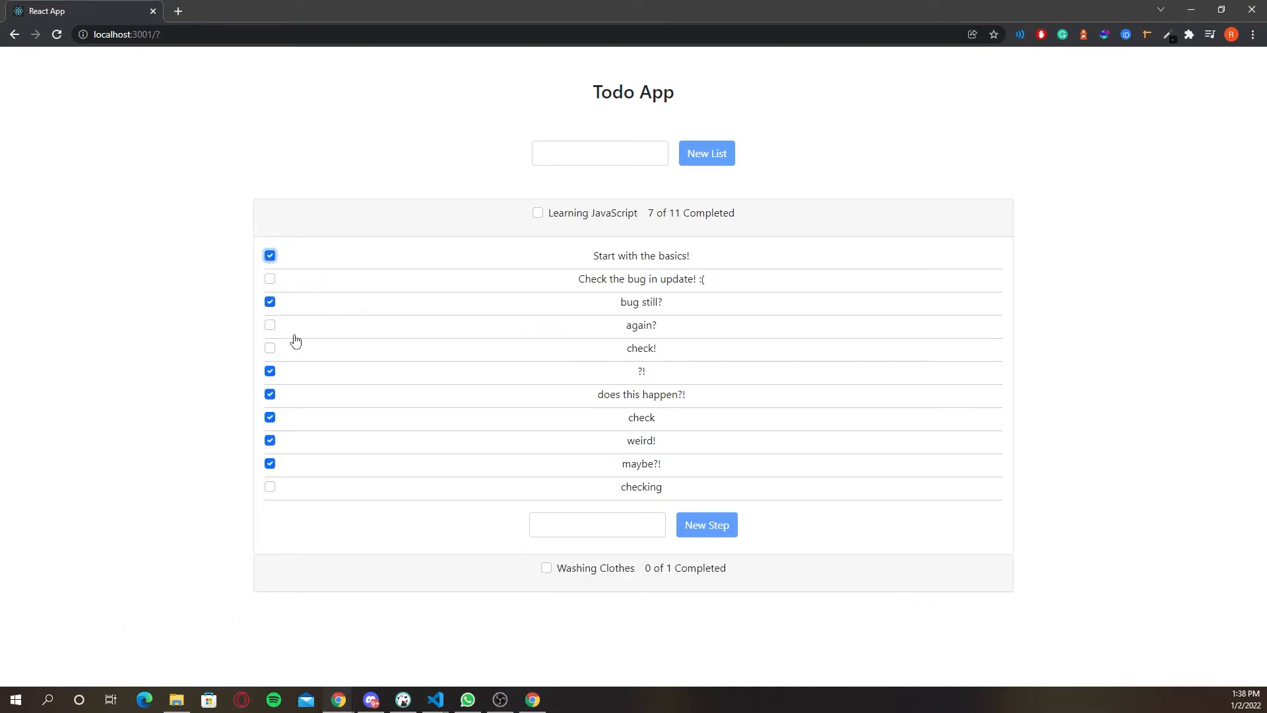
click(269, 279)
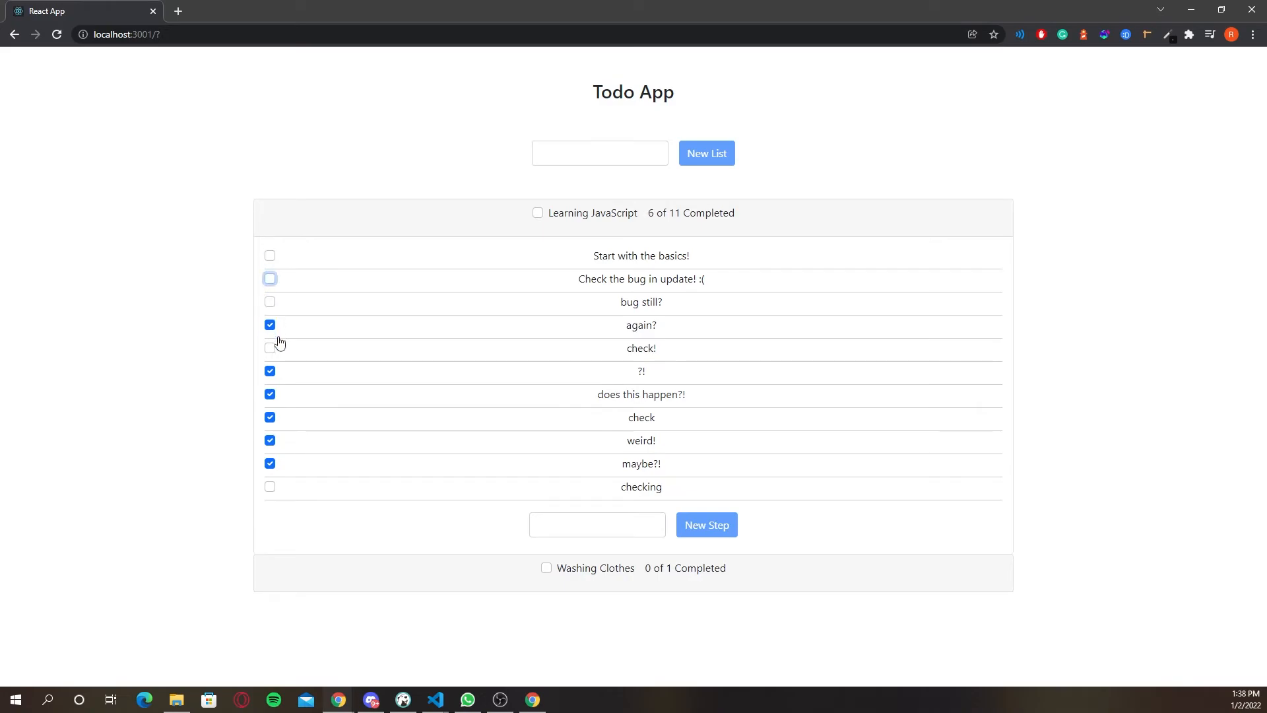
click(269, 464)
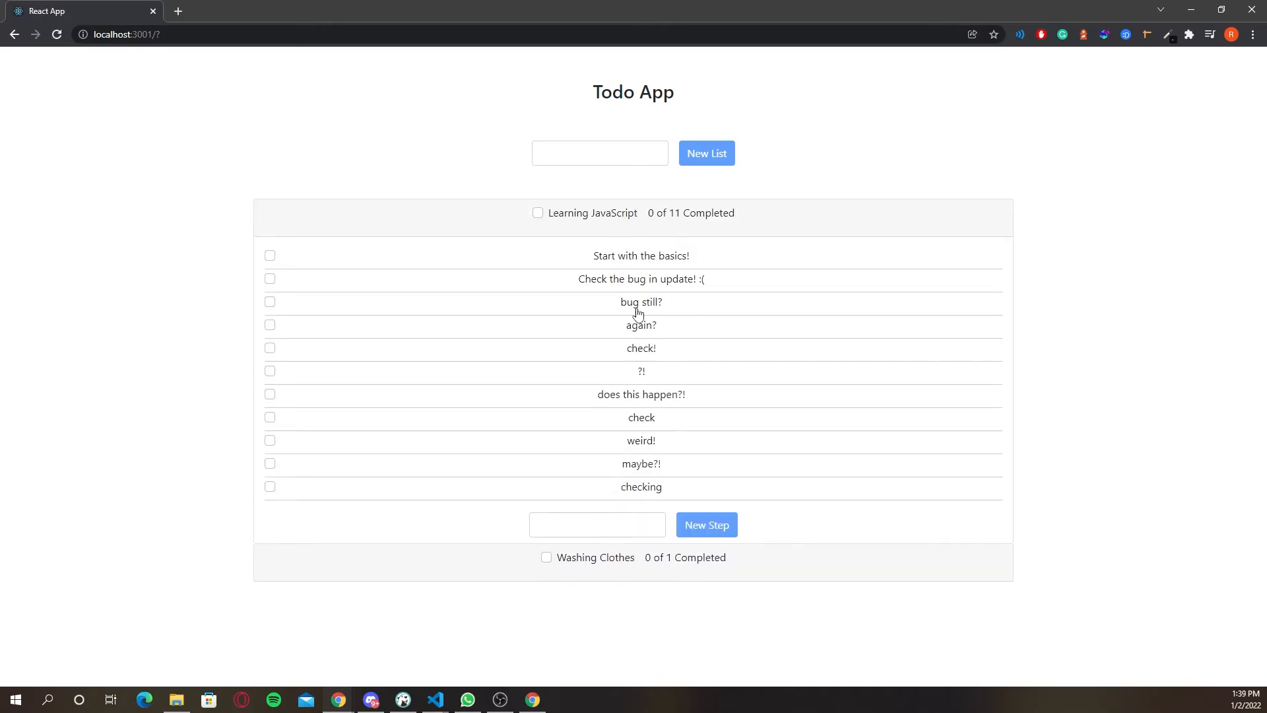
Add the step 'things are working now :))))' and two steps to the Hey Hey!!!! list
click(597, 524)
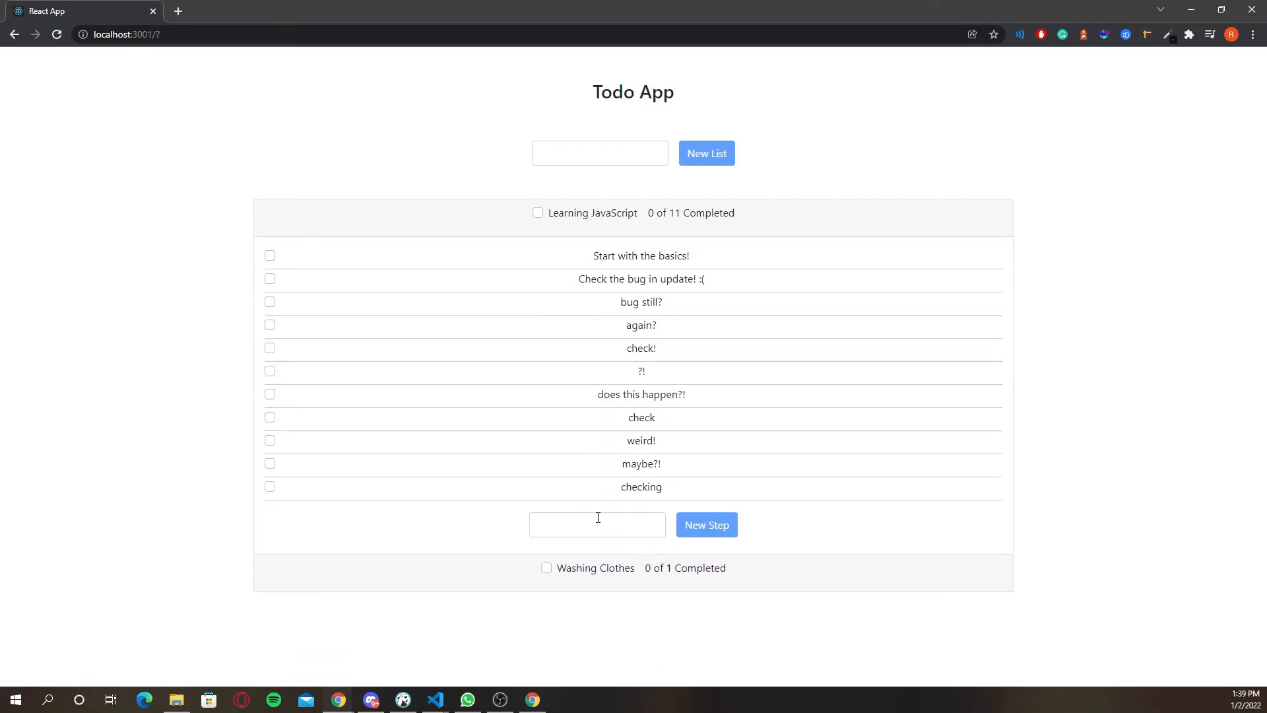
text(things are working now :)))))
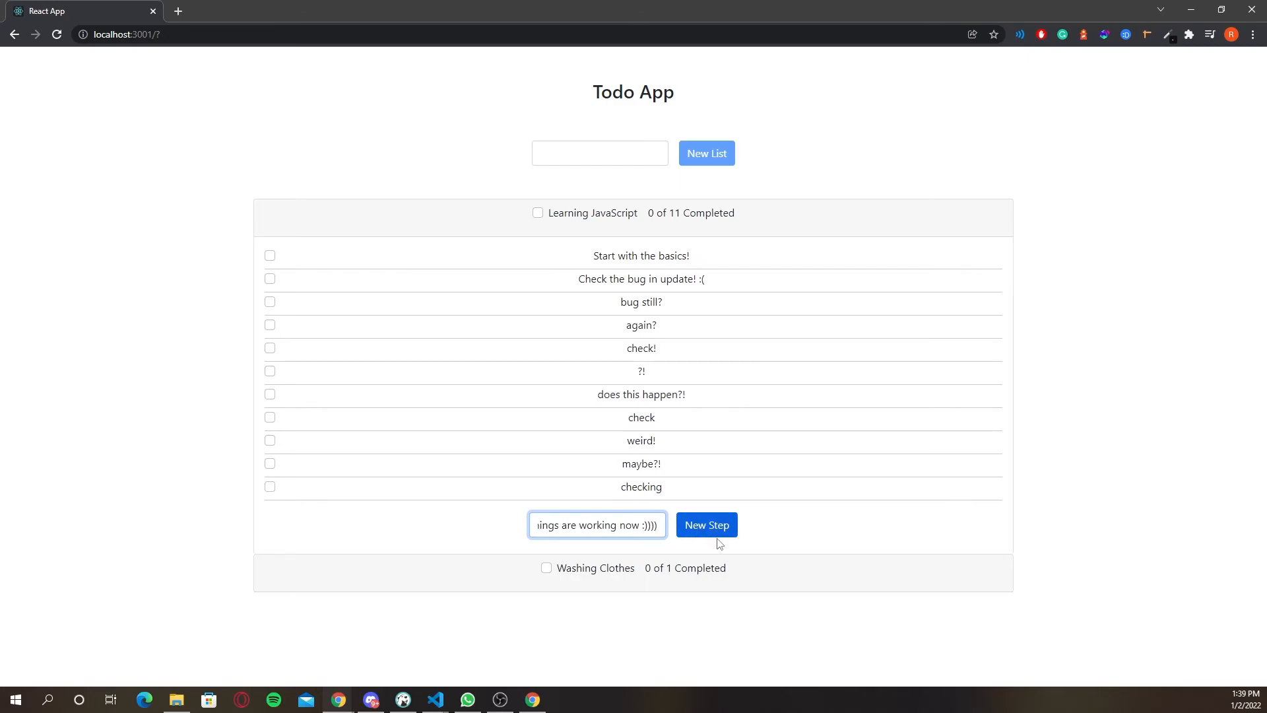
click(705, 524)
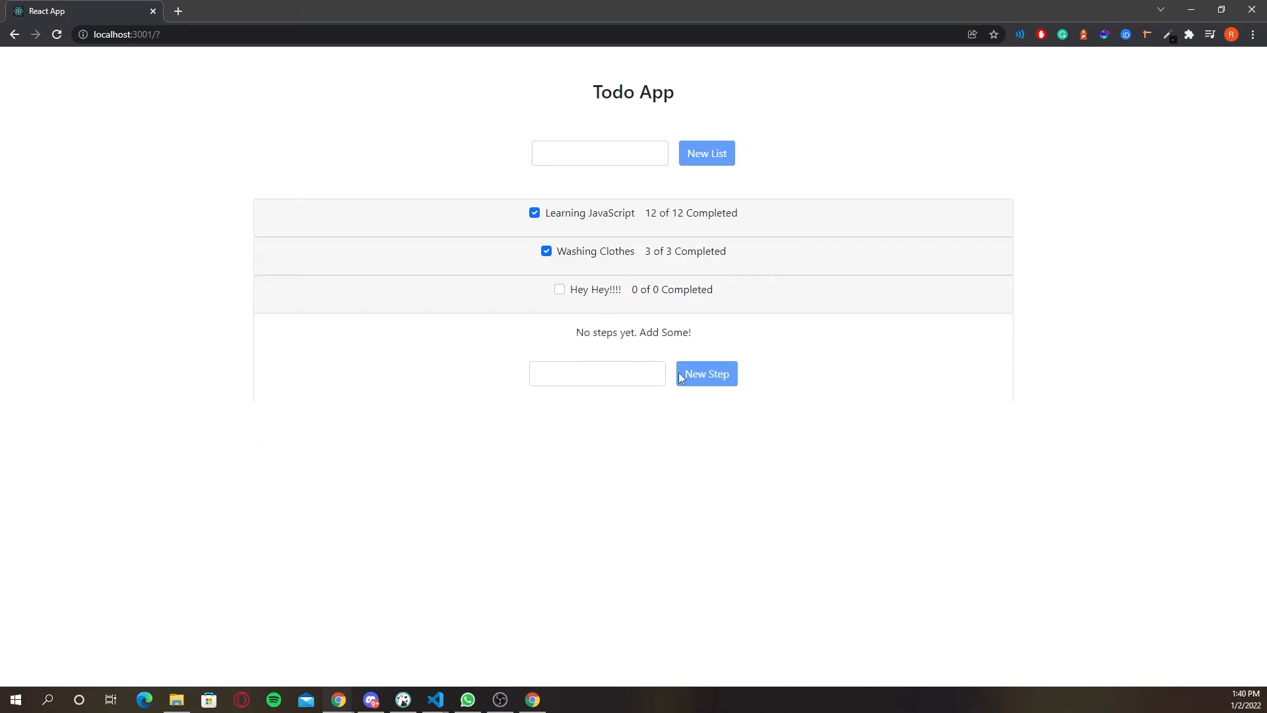
click(705, 373)
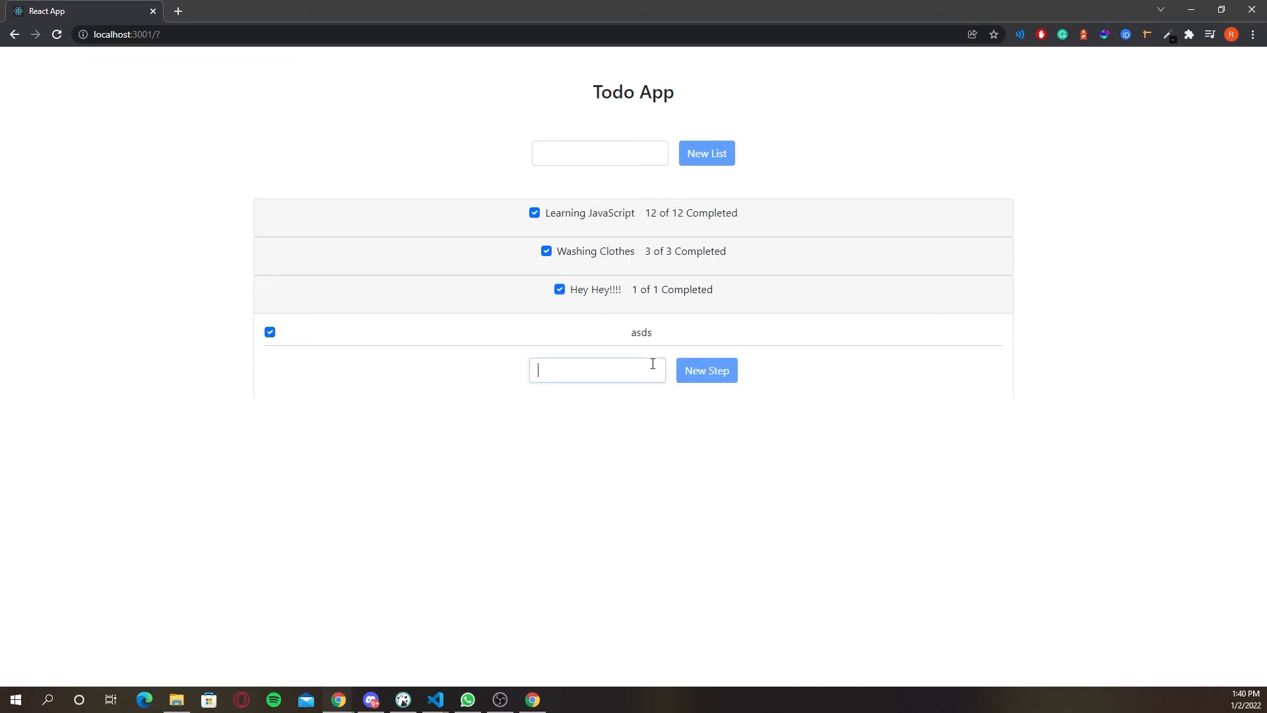
click(705, 370)
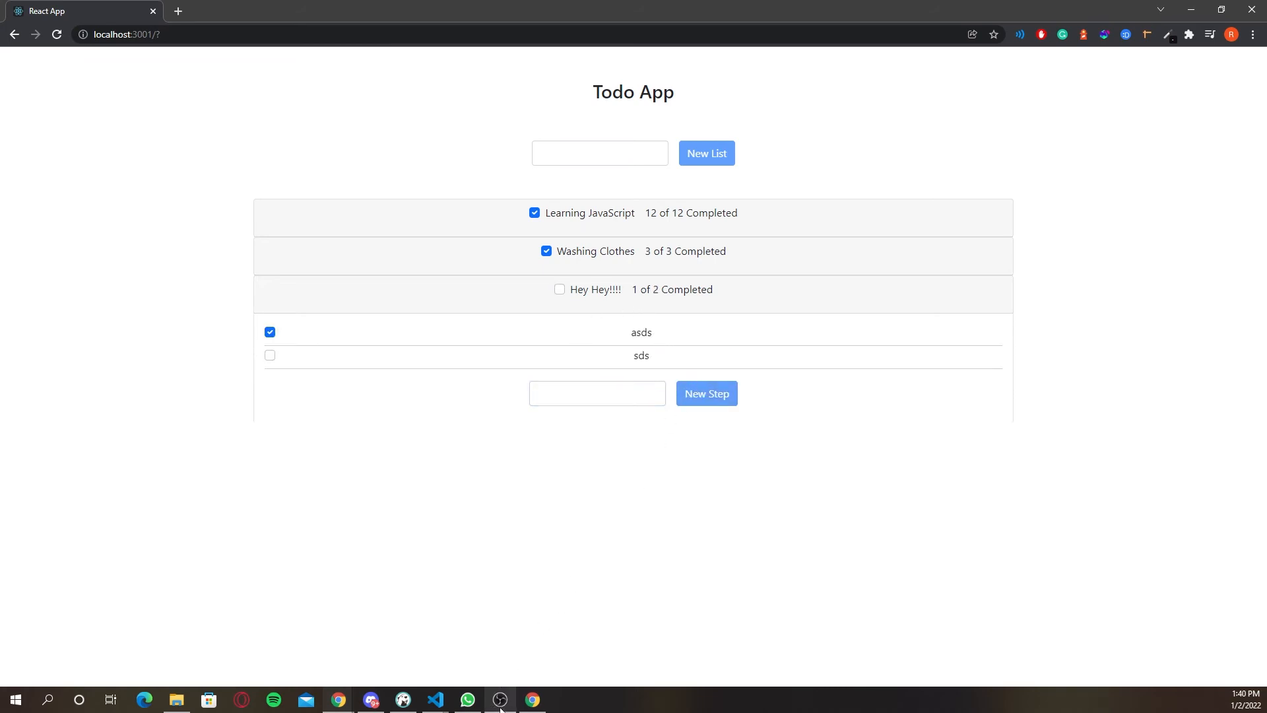